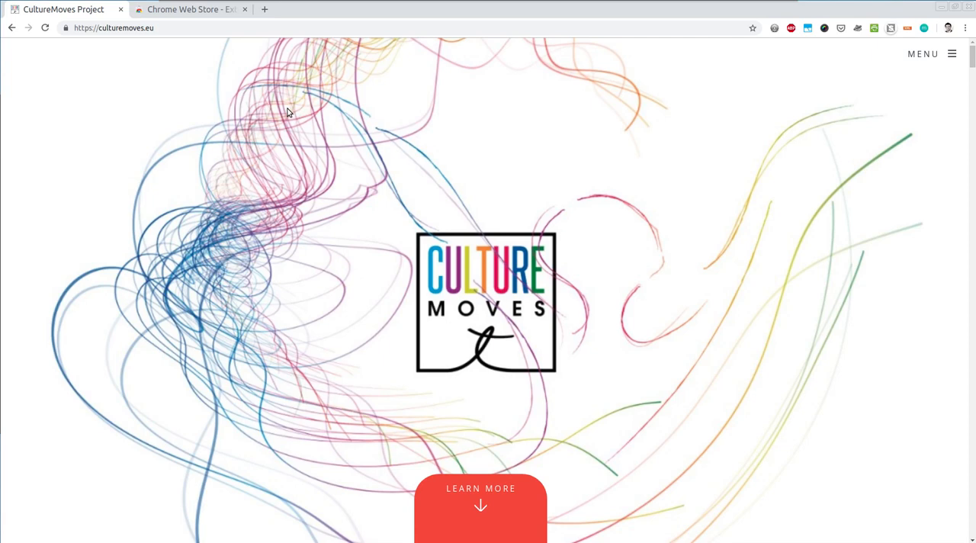
{"action": "mouse_move", "coordinate": [353, 300]}
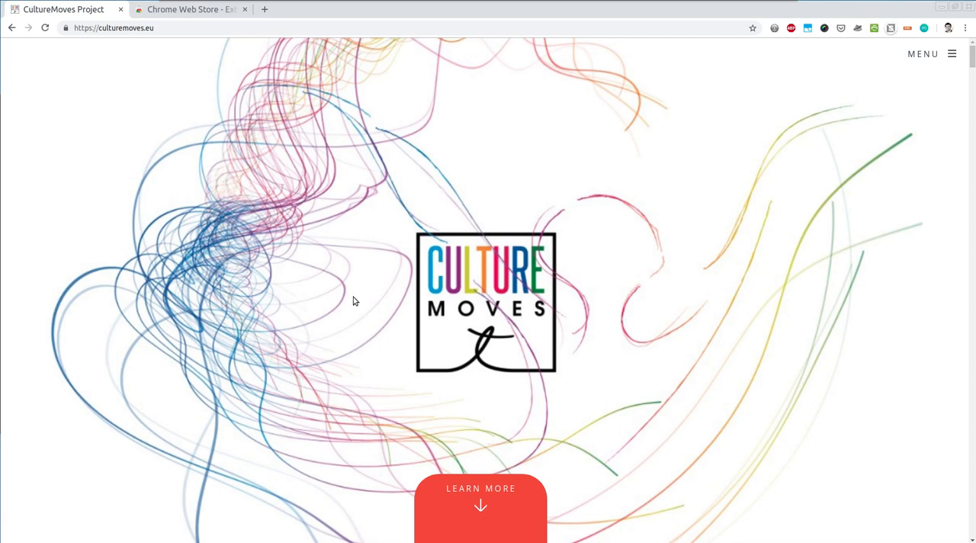
Scroll the portal down to the MovesCollect, MovesScrapbook and MovesAnnotator tools section
{"action": "scroll", "scroll_direction": "down", "scroll_amount": 3}
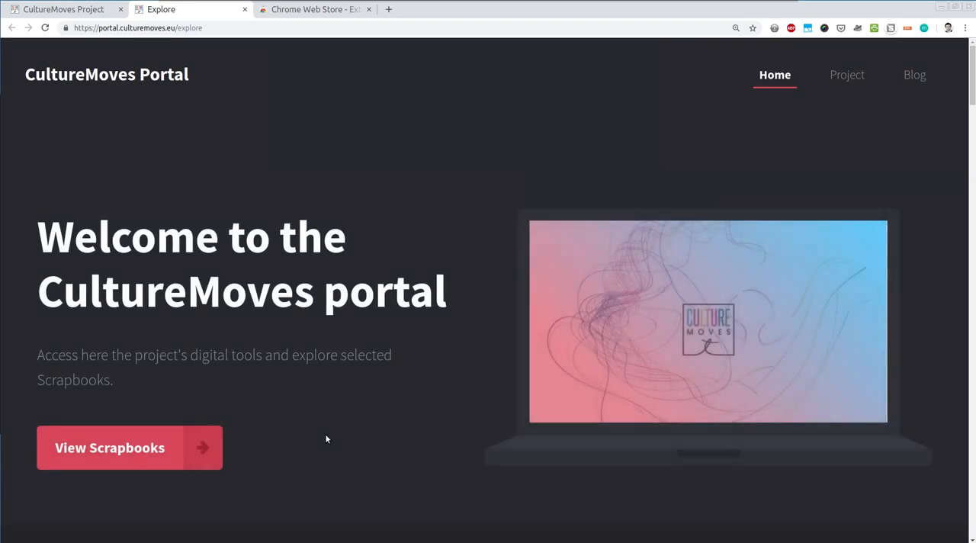
{"action": "scroll", "scroll_direction": "down", "scroll_amount": 3}
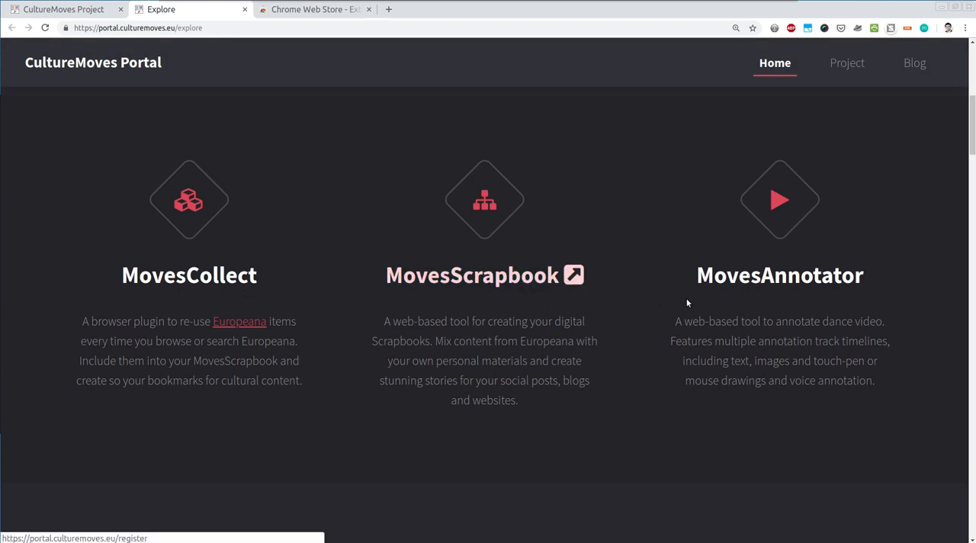
{"action": "mouse_move", "coordinate": [908, 270]}
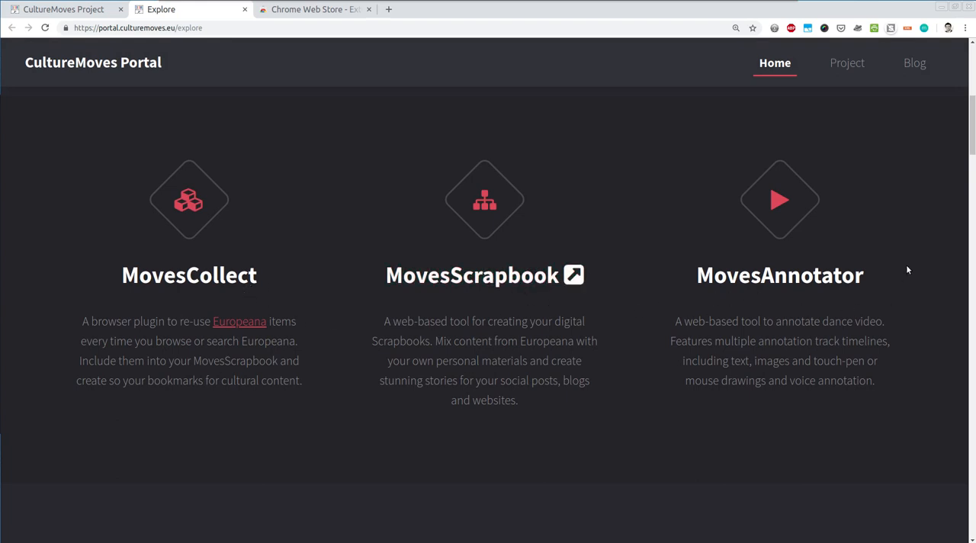
{"action": "mouse_move", "coordinate": [685, 273]}
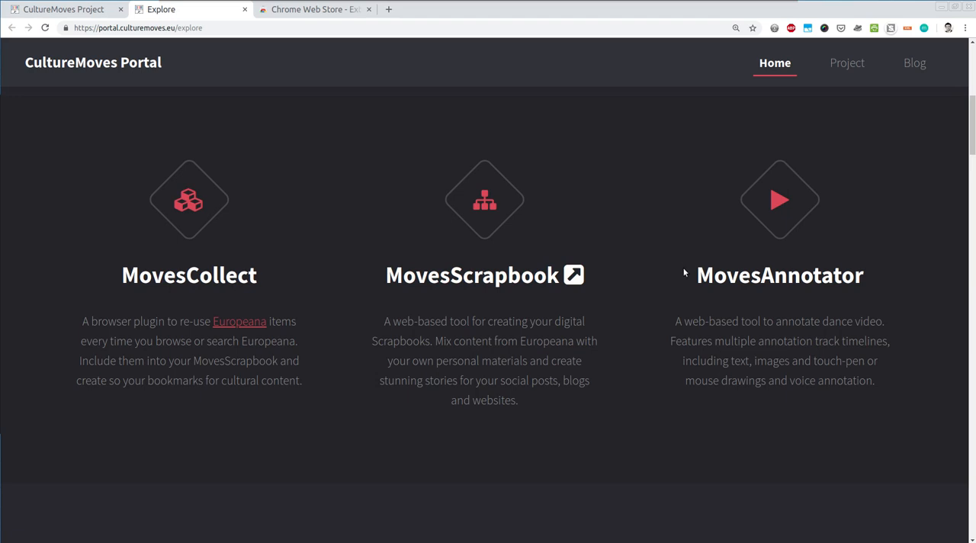
{"action": "mouse_move", "coordinate": [444, 333]}
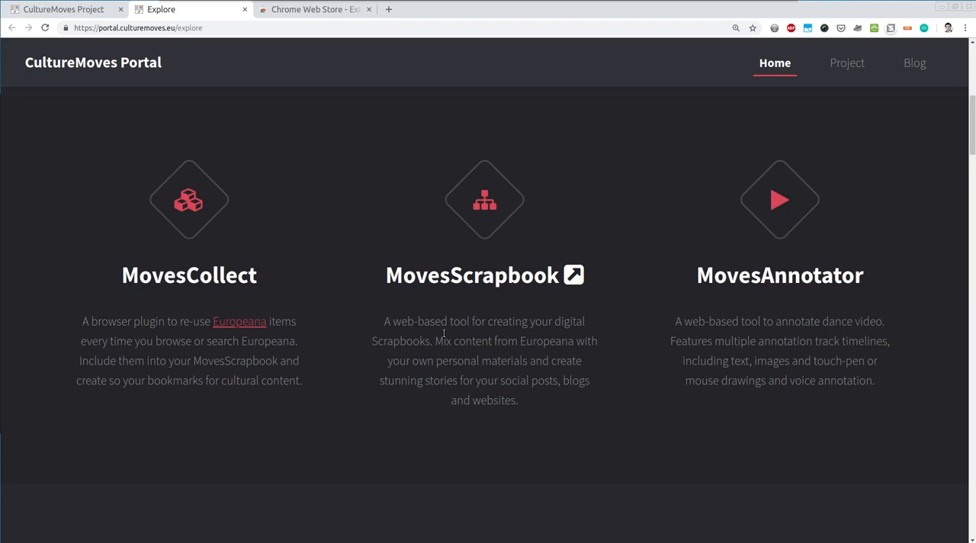
{"action": "mouse_move", "coordinate": [206, 300]}
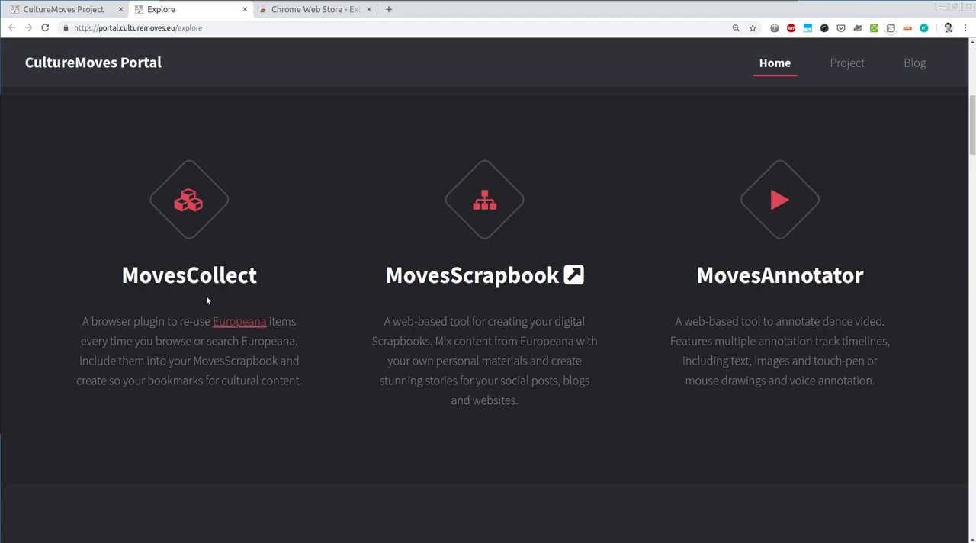
{"action": "mouse_move", "coordinate": [528, 306]}
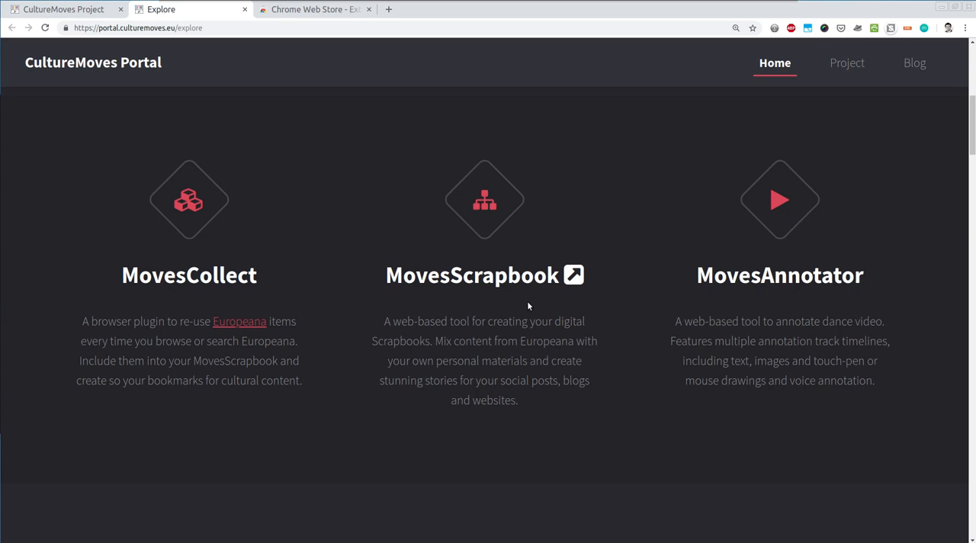
{"action": "mouse_move", "coordinate": [485, 275]}
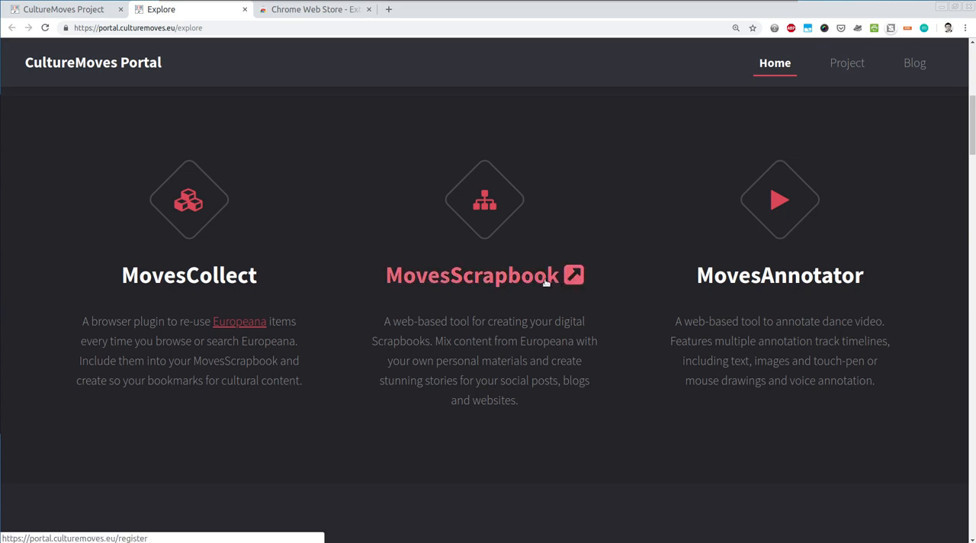
Register a new MovesScrapbook account named tutorial1, agreeing to the terms
{"action": "left_click", "coordinate": [471, 274]}
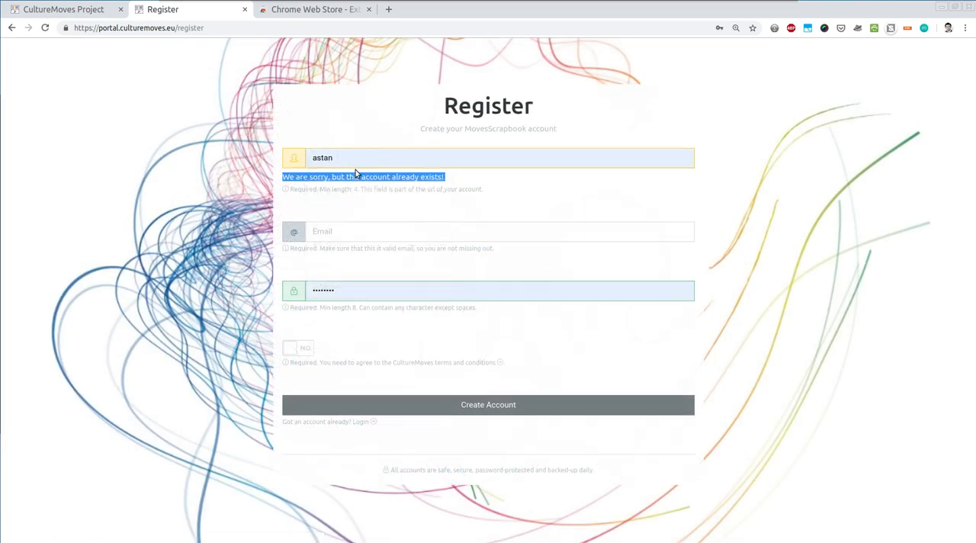
{"action": "left_click", "coordinate": [489, 164]}
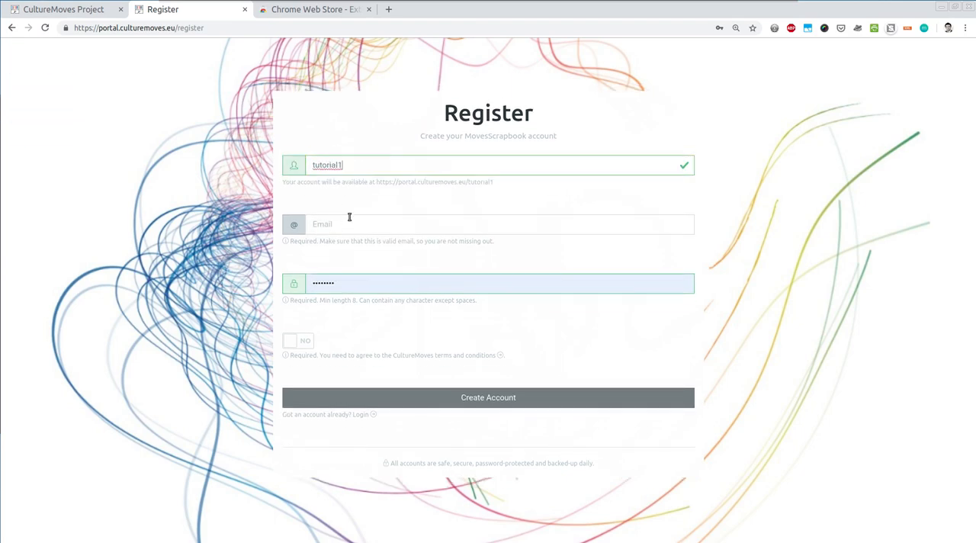
{"action": "type", "text": "gtuto"}
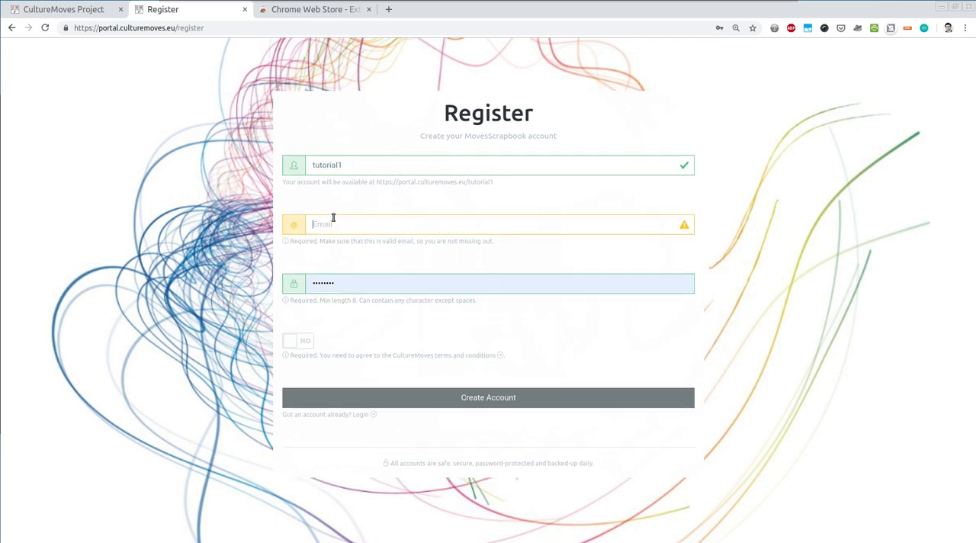
{"action": "type", "text": "tutorial12"}
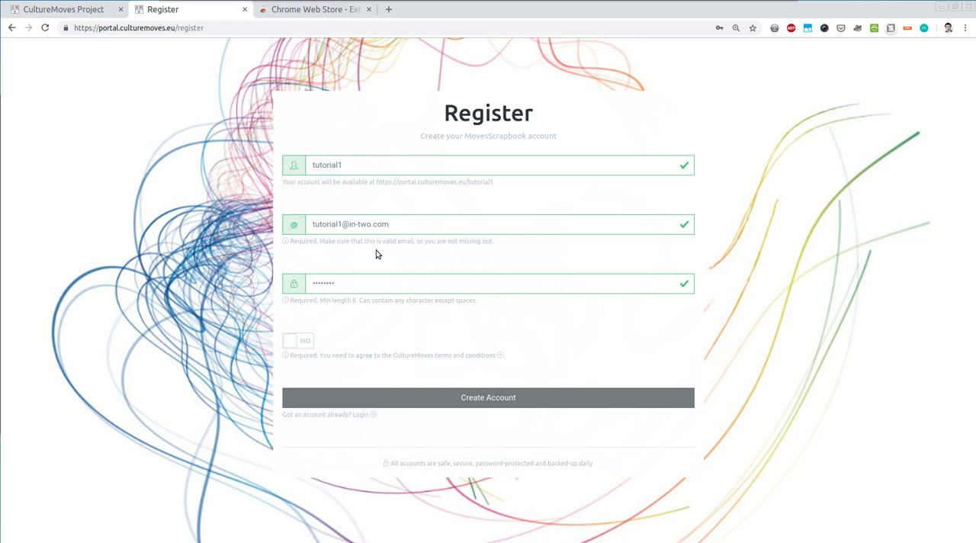
{"action": "mouse_move", "coordinate": [470, 366]}
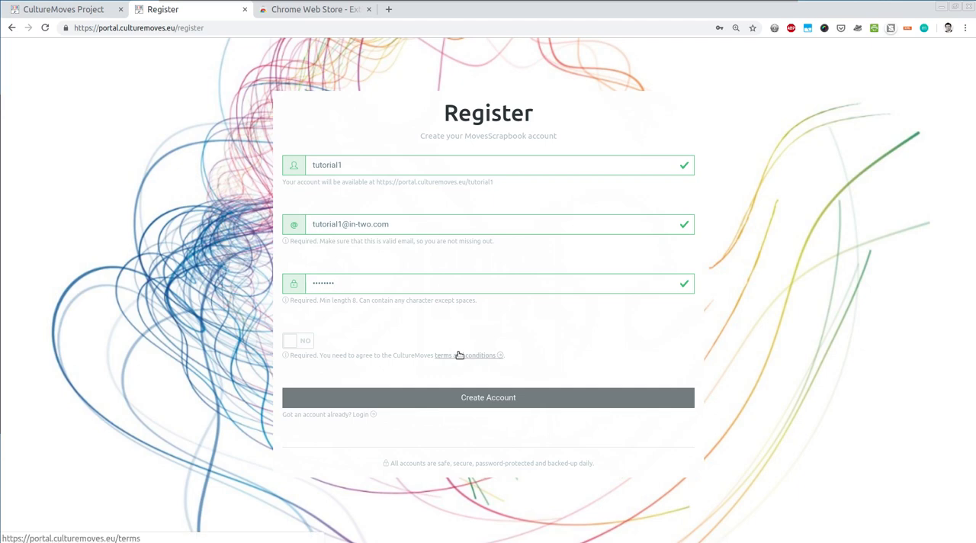
{"action": "mouse_move", "coordinate": [457, 356]}
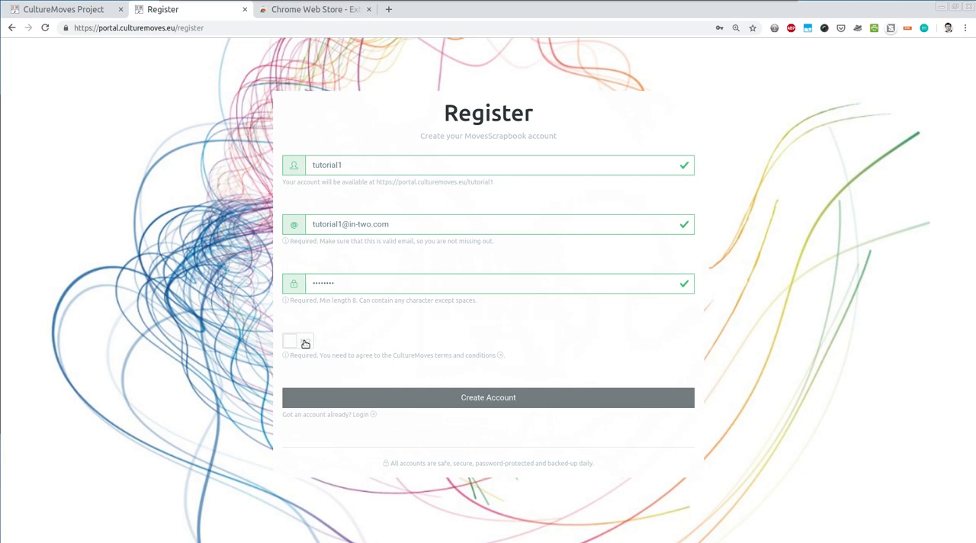
{"action": "left_click", "coordinate": [297, 340]}
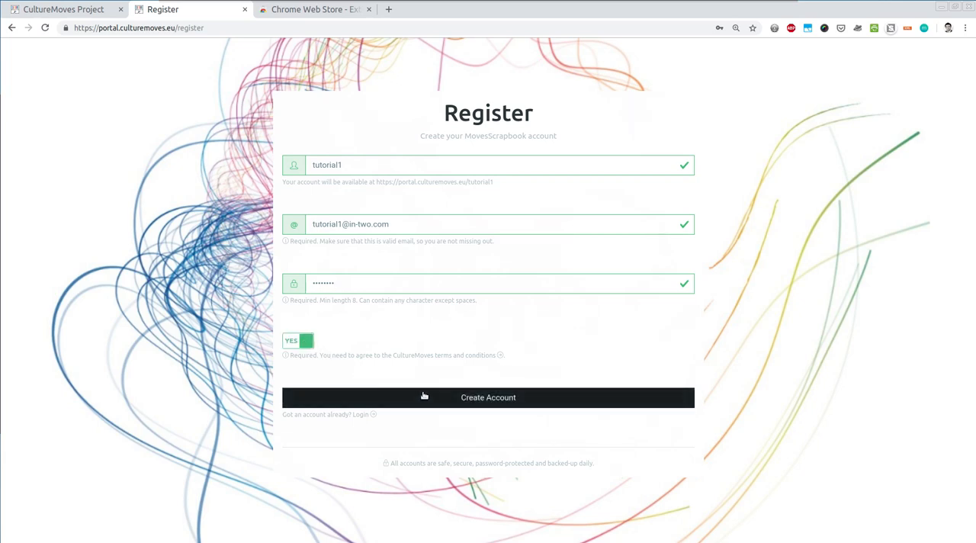
{"action": "left_click", "coordinate": [488, 396]}
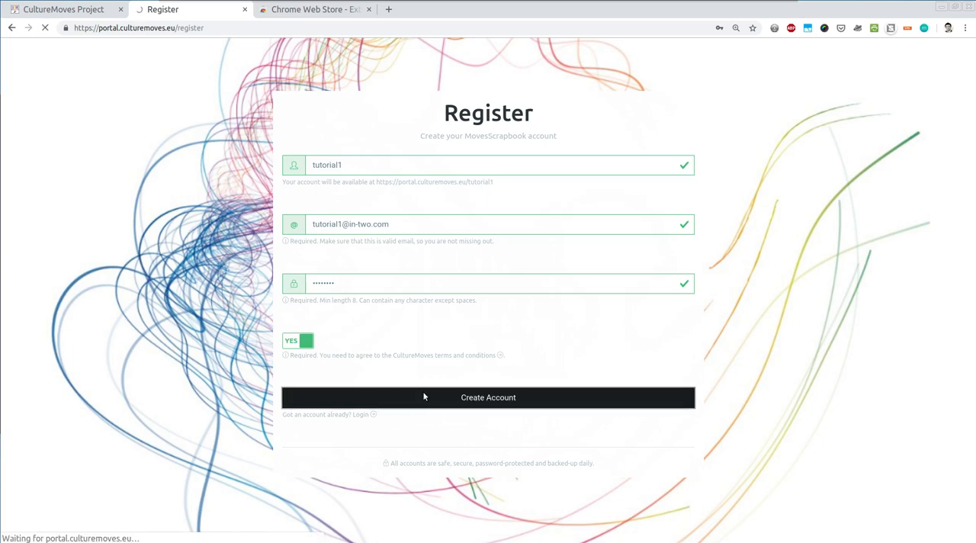
{"action": "left_click", "coordinate": [488, 397]}
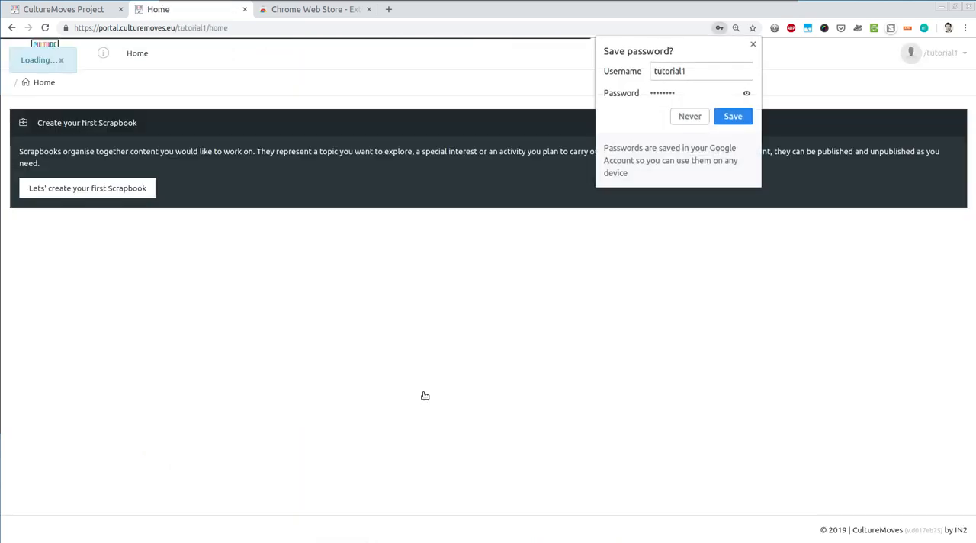
{"action": "mouse_move", "coordinate": [748, 63]}
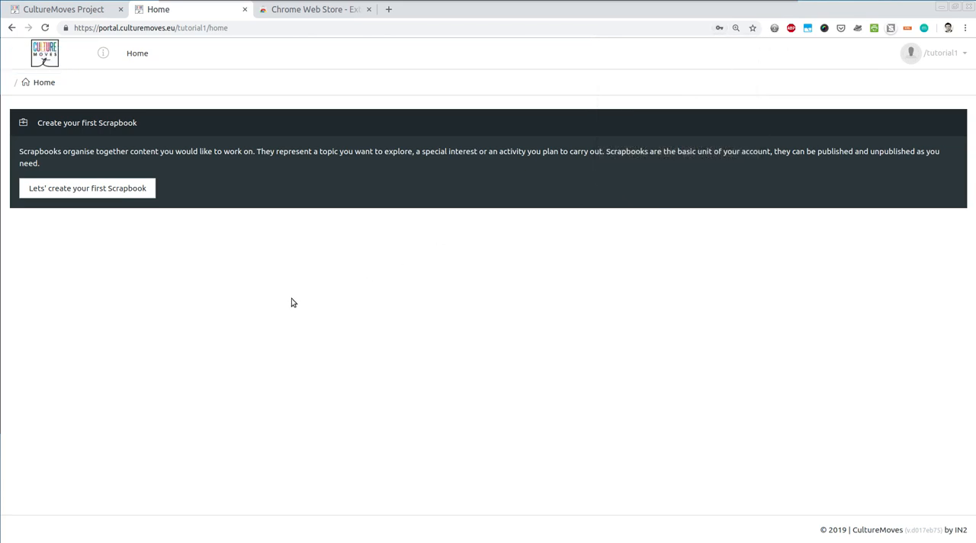
{"action": "mouse_move", "coordinate": [289, 303]}
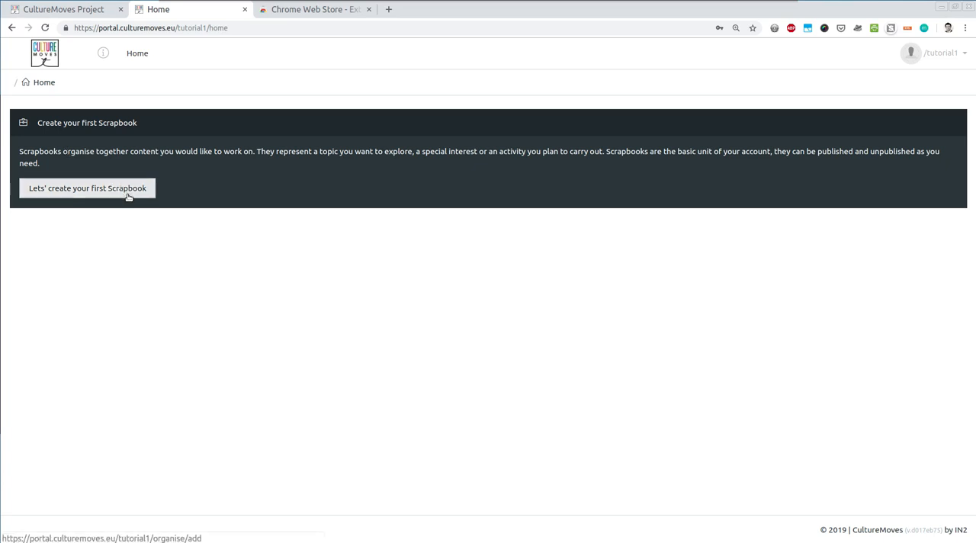
Start a scrapbook titled 'My first scrapbook' with the description 'Description'
{"action": "left_click", "coordinate": [87, 187]}
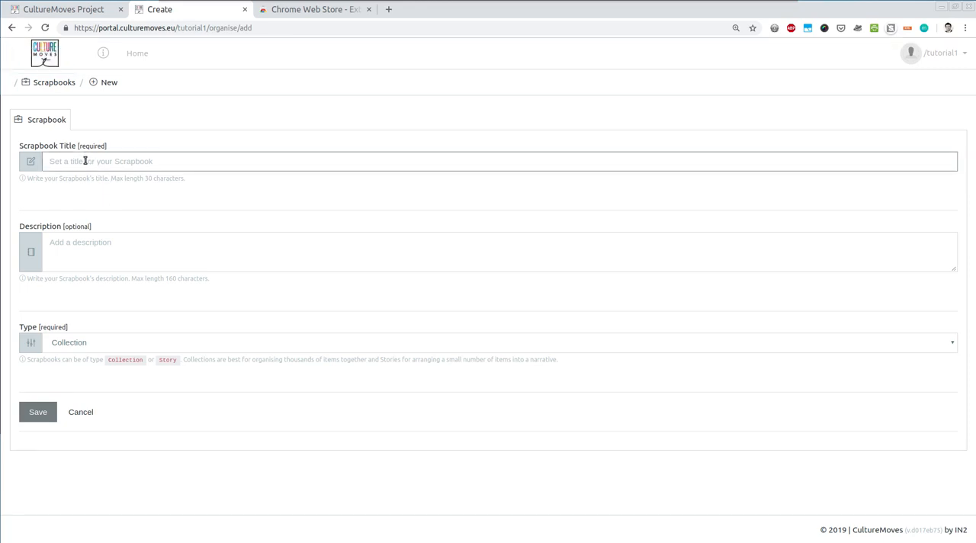
{"action": "type", "text": "M"}
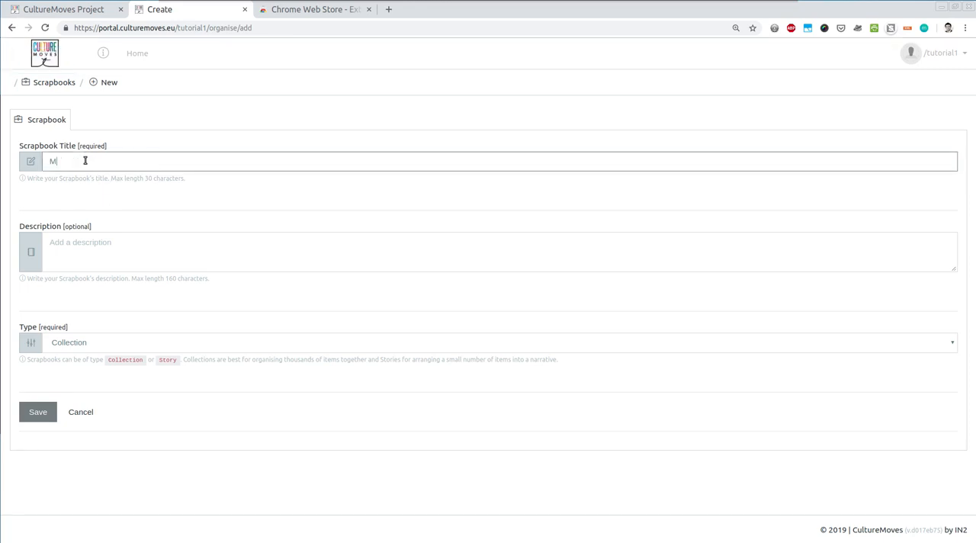
{"action": "type", "text": "y first scrapbook"}
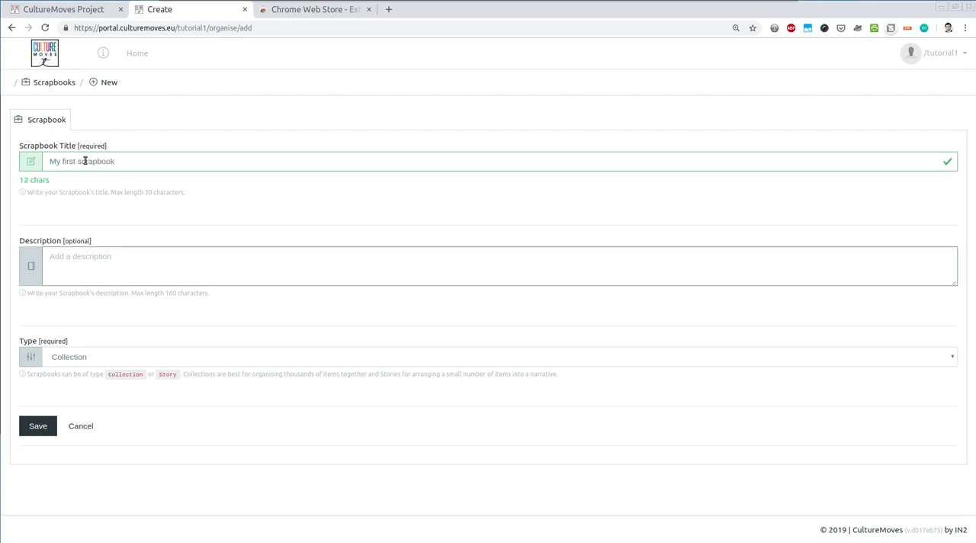
{"action": "type", "text": "Descrip"}
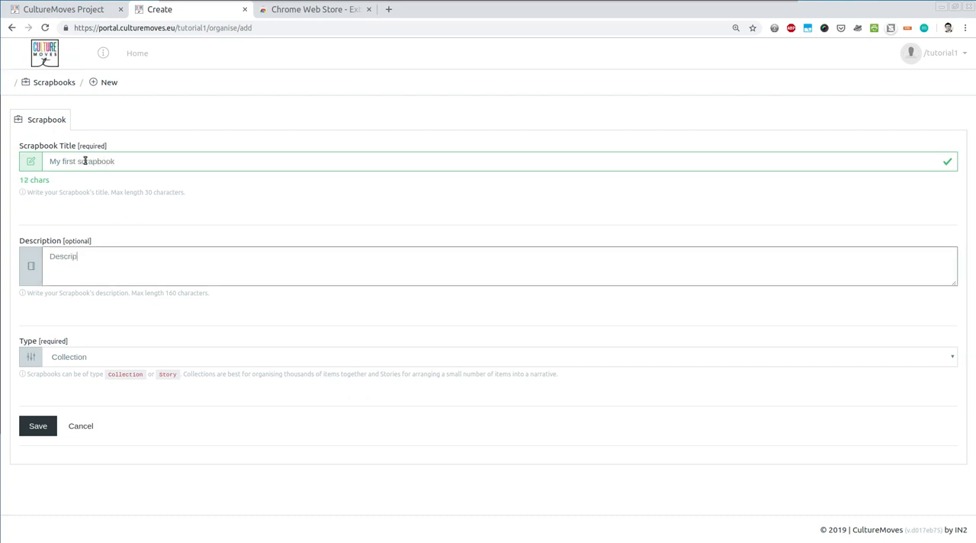
{"action": "type", "text": "Description"}
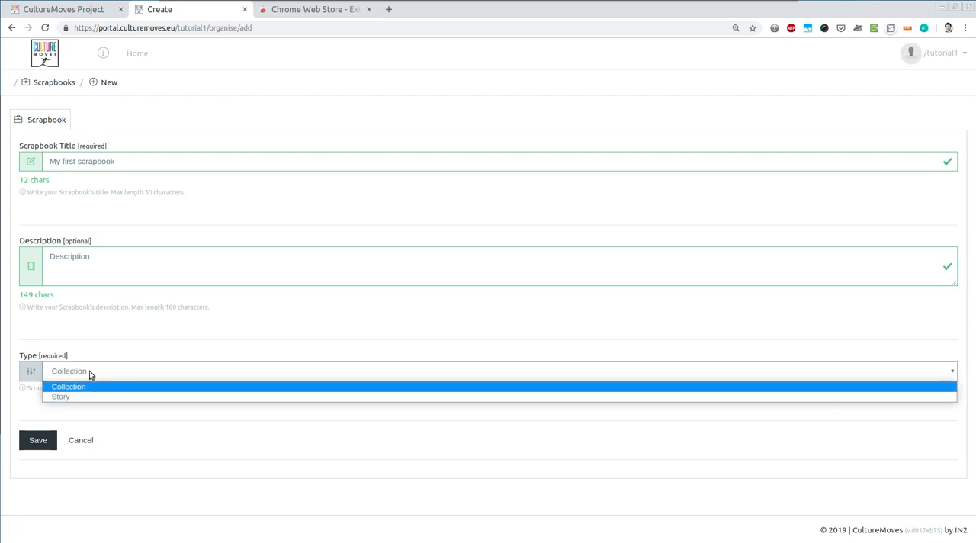
{"action": "mouse_move", "coordinate": [94, 376]}
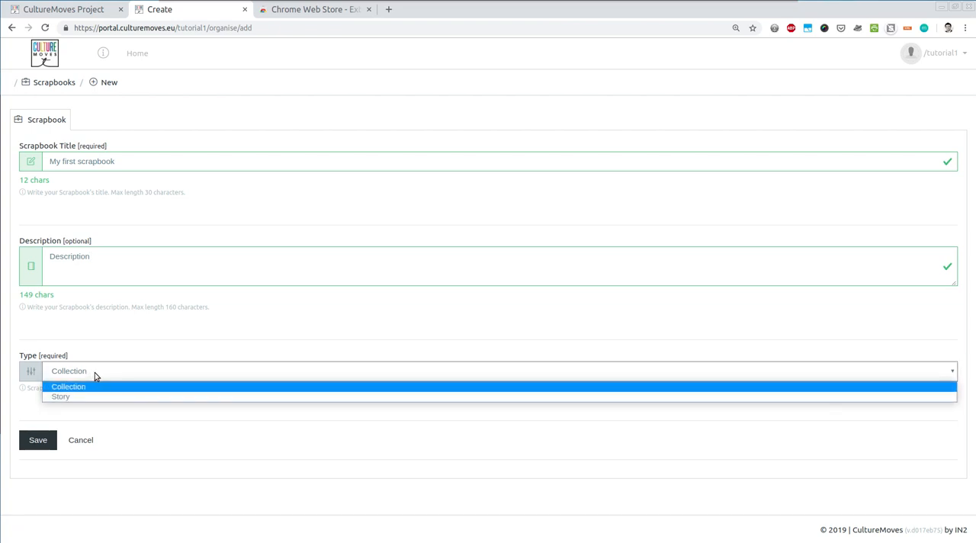
{"action": "mouse_move", "coordinate": [159, 352]}
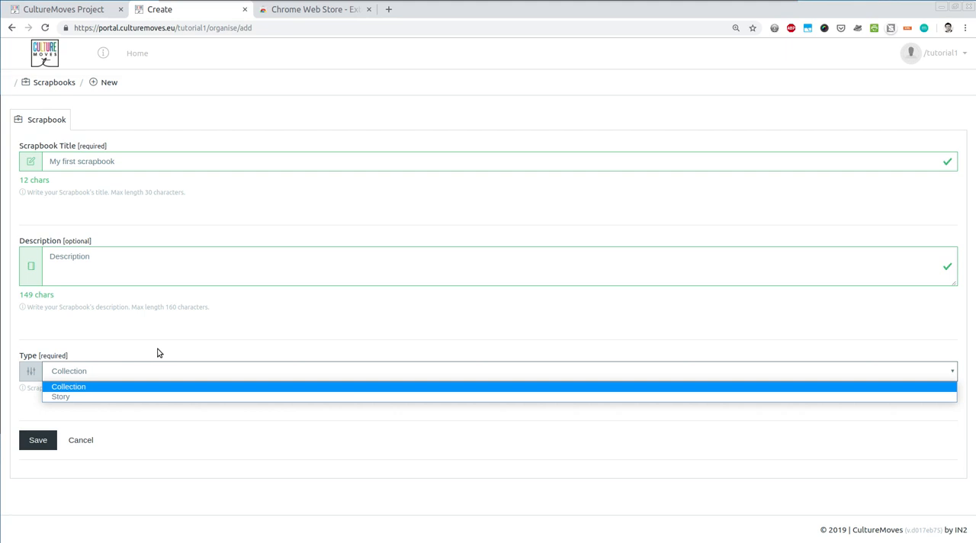
{"action": "mouse_move", "coordinate": [147, 357]}
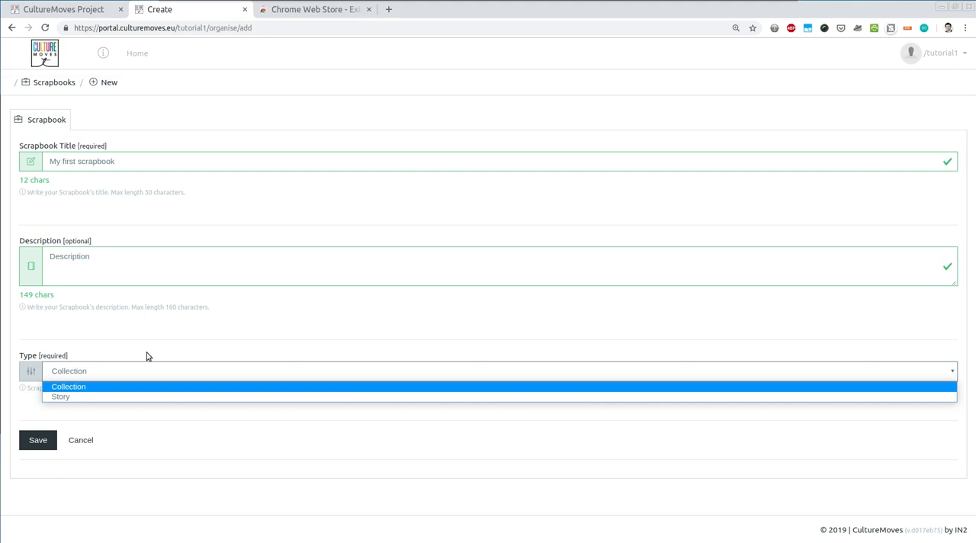
Keep Collection as the scrapbook type and save the scrapbook
{"action": "left_click", "coordinate": [69, 386]}
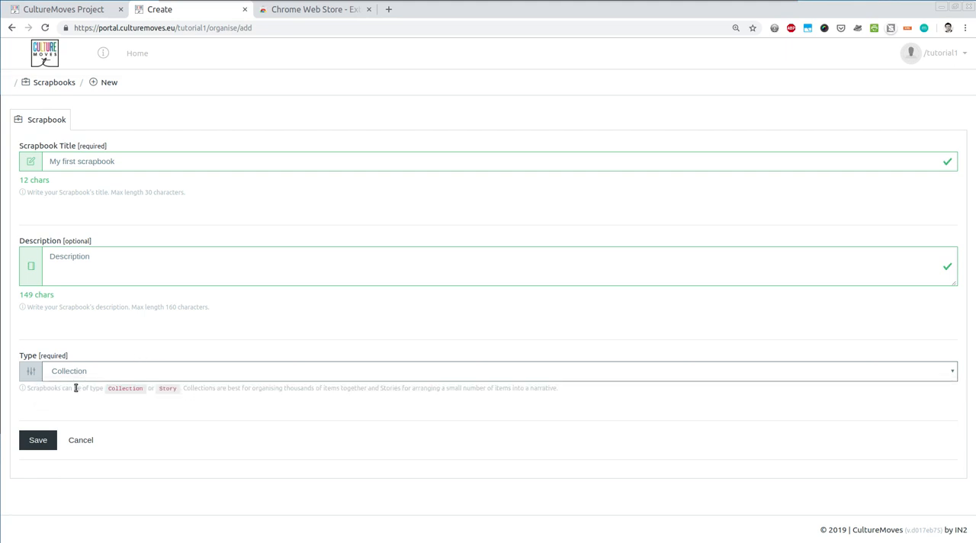
{"action": "left_click", "coordinate": [37, 440]}
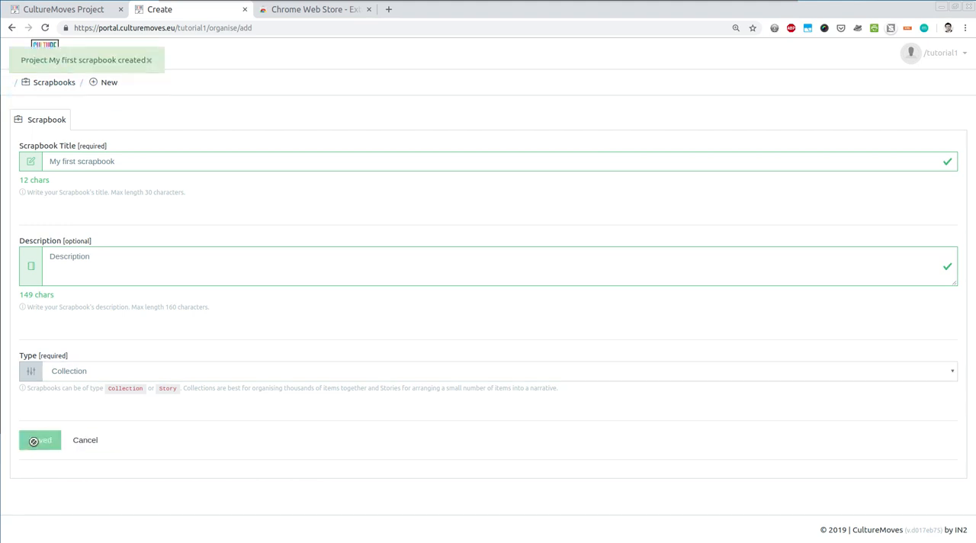
Choose Upload or write on the empty scrapbook's Set Media panel
{"action": "left_click", "coordinate": [40, 440]}
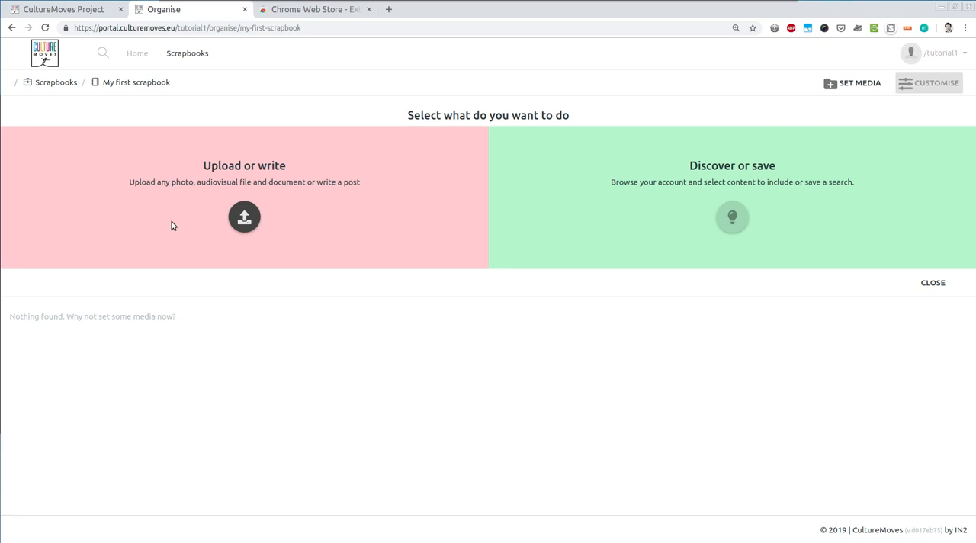
{"action": "mouse_move", "coordinate": [290, 180]}
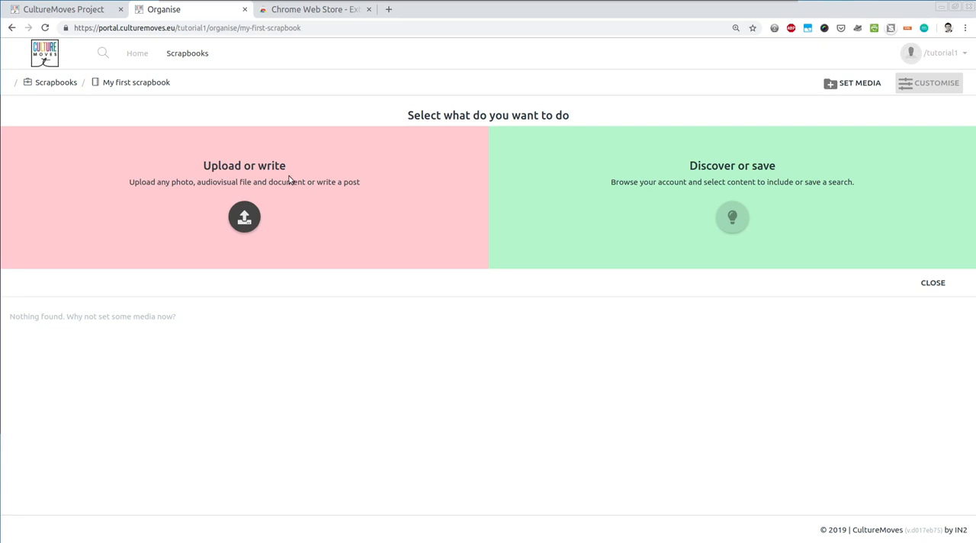
{"action": "mouse_move", "coordinate": [194, 230]}
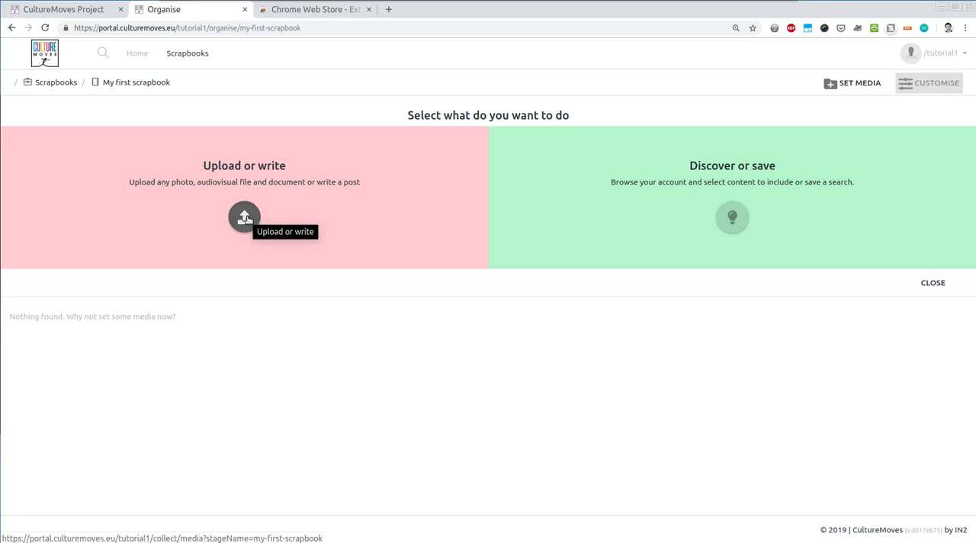
{"action": "left_click", "coordinate": [244, 217]}
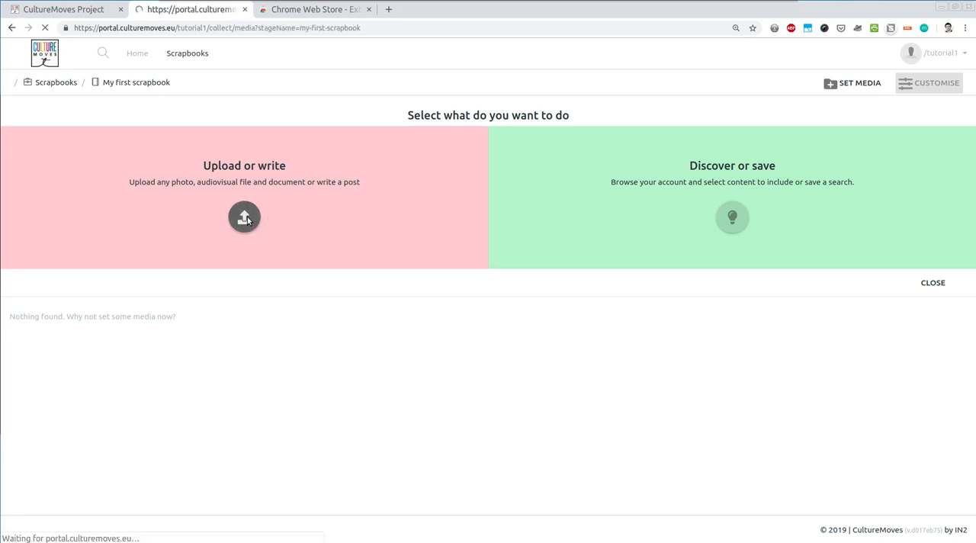
Select the photos IMG_2895.JPG through IMG_2899.JPG for upload
{"action": "left_click", "coordinate": [244, 218]}
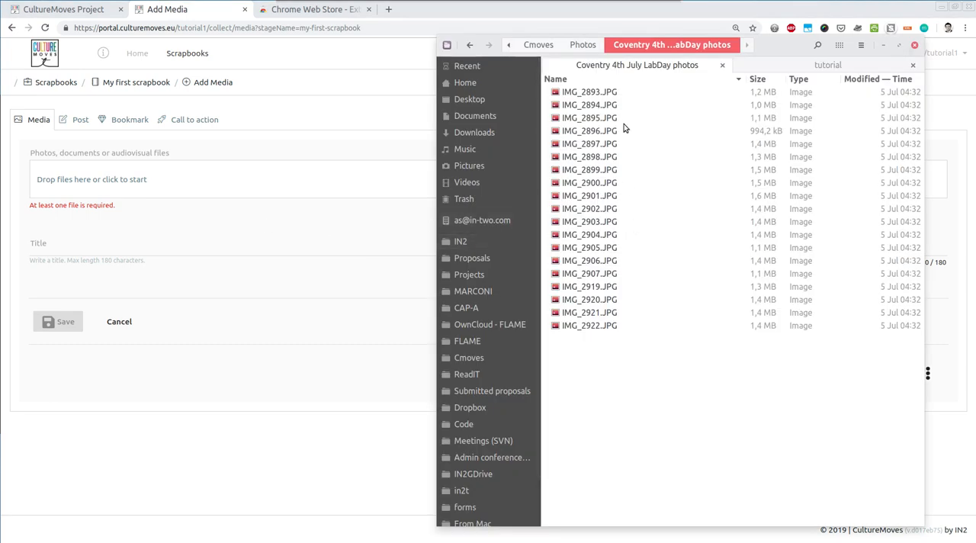
{"action": "left_click", "coordinate": [589, 117]}
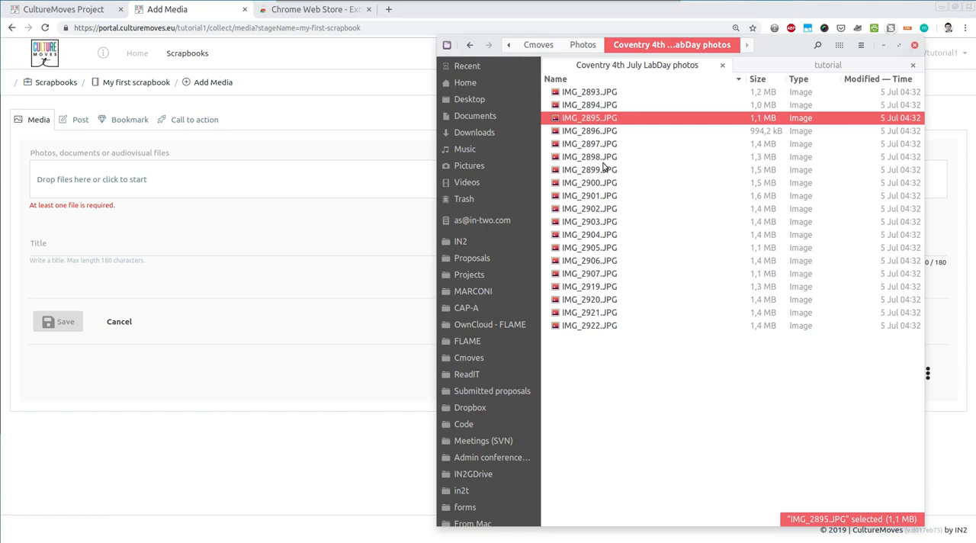
{"action": "mouse_move", "coordinate": [600, 181]}
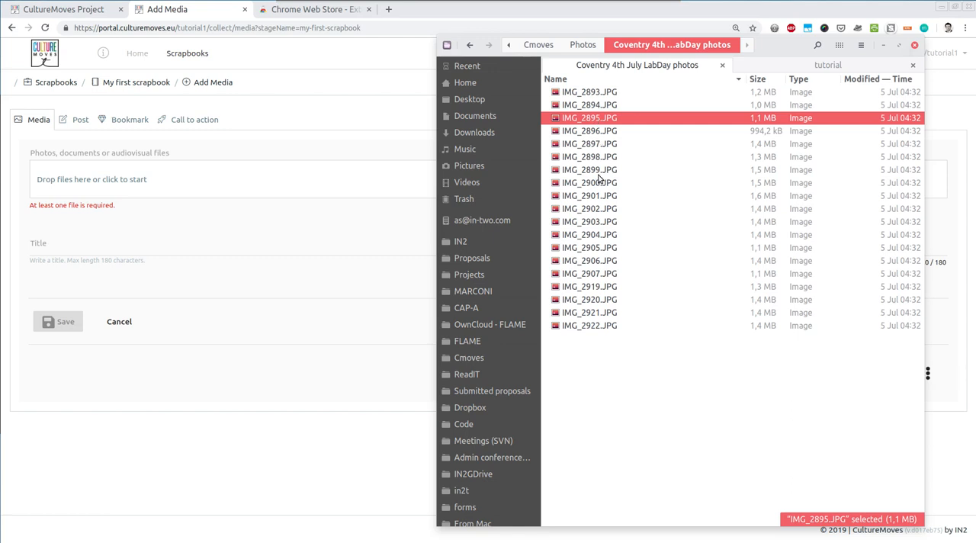
{"action": "left_click", "coordinate": [589, 169]}
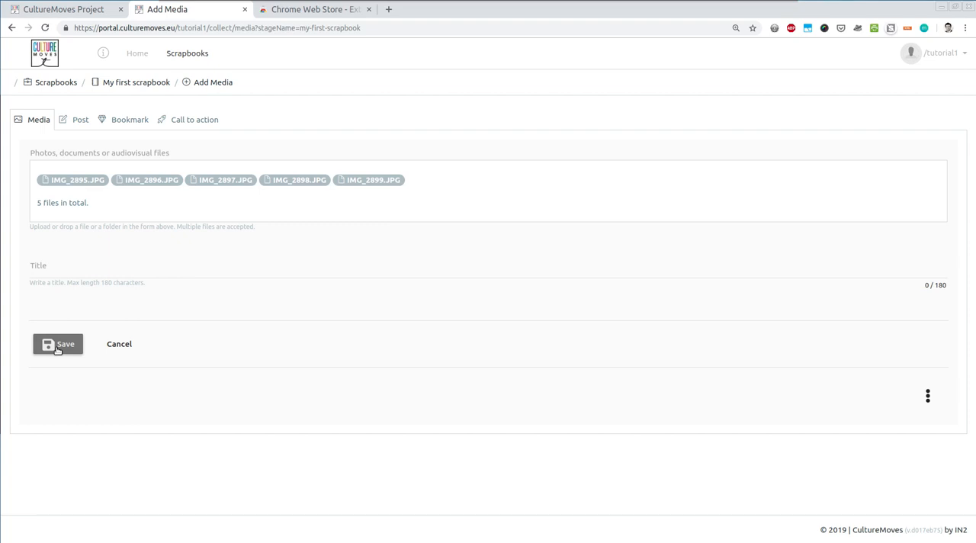
Save the five photos into the scrapbook and go to its Customise settings
{"action": "left_click", "coordinate": [57, 344]}
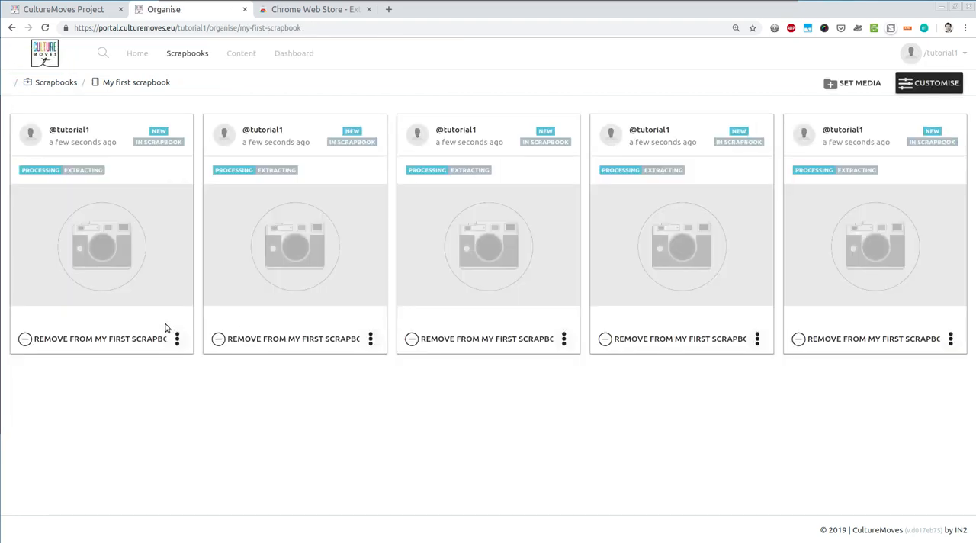
{"action": "mouse_move", "coordinate": [148, 371]}
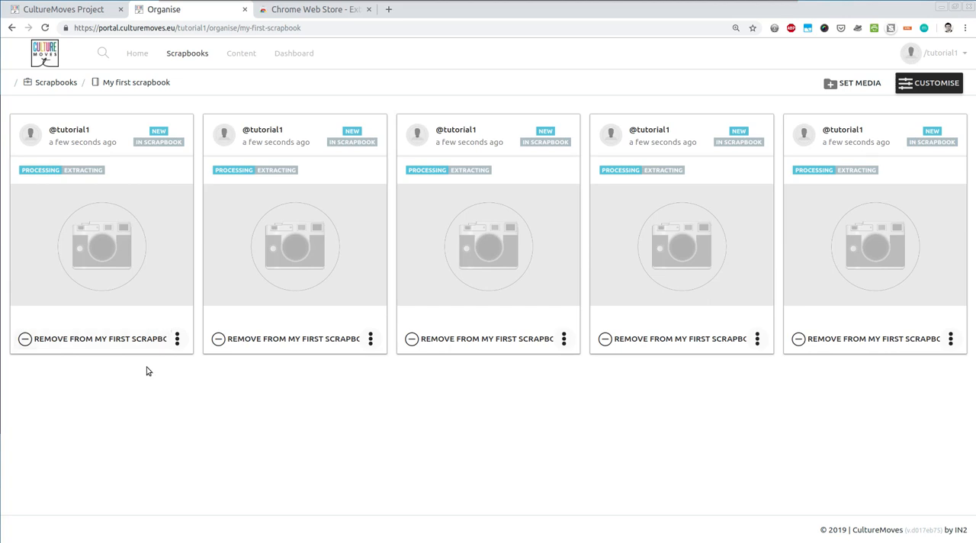
{"action": "mouse_move", "coordinate": [153, 409]}
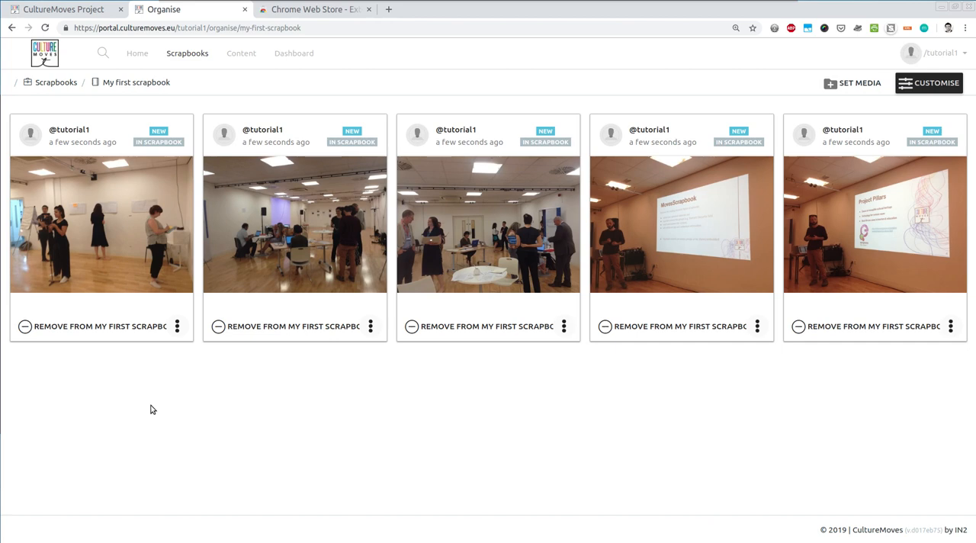
{"action": "mouse_move", "coordinate": [428, 382]}
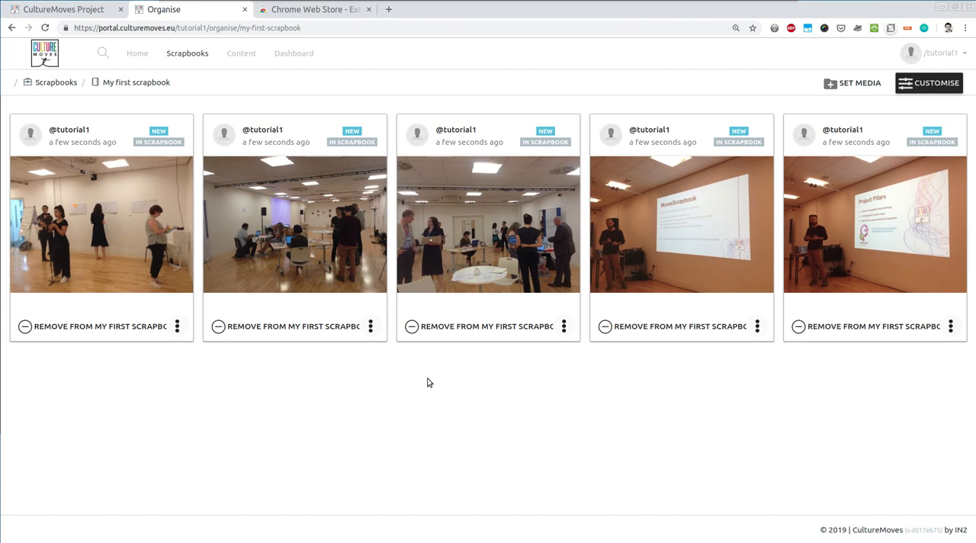
{"action": "mouse_move", "coordinate": [786, 243]}
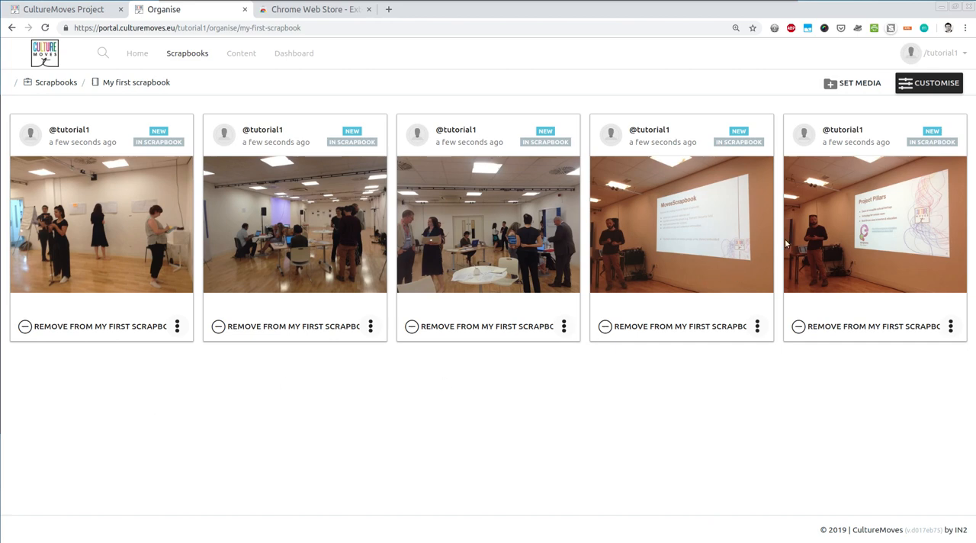
{"action": "left_click", "coordinate": [928, 82]}
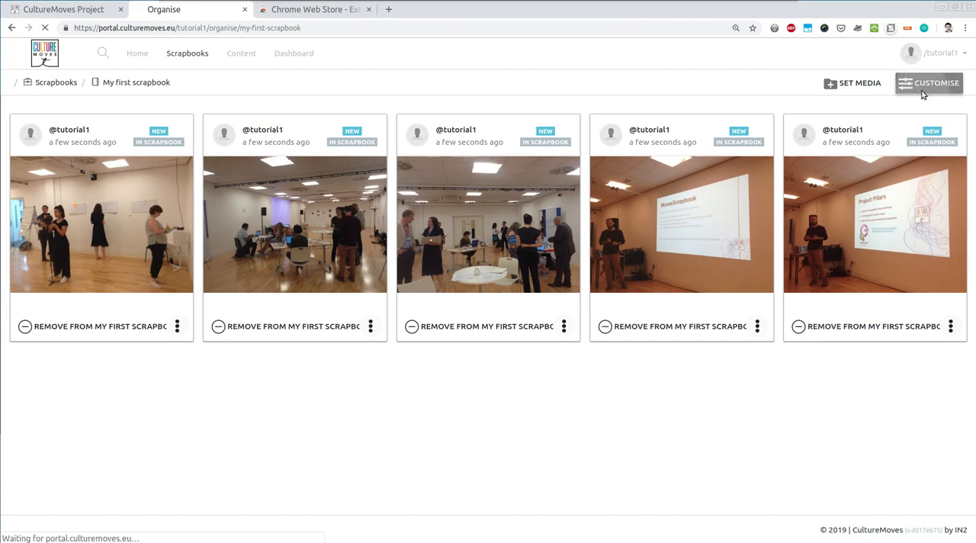
Set the scrapbook's presentation style to Photo Gallery and save it
{"action": "left_click", "coordinate": [929, 82]}
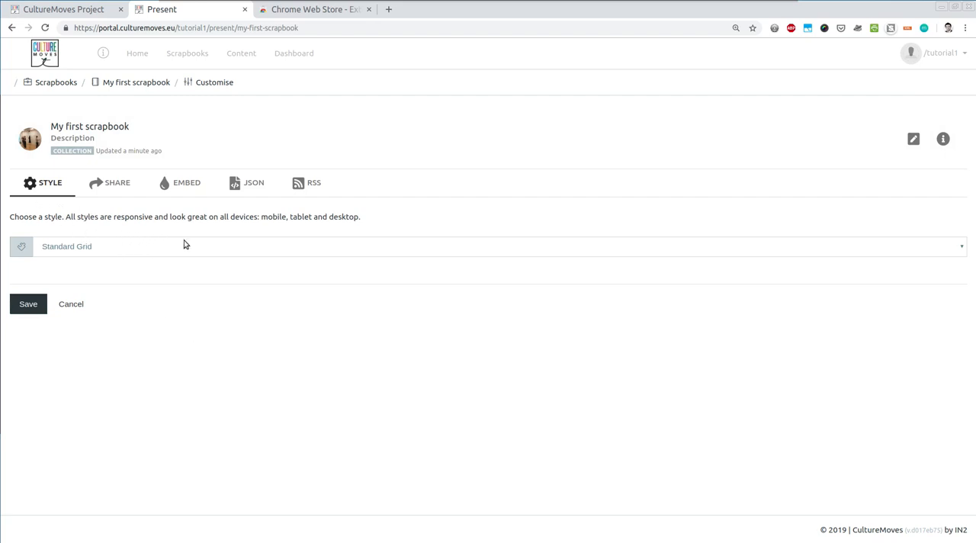
{"action": "mouse_move", "coordinate": [414, 252]}
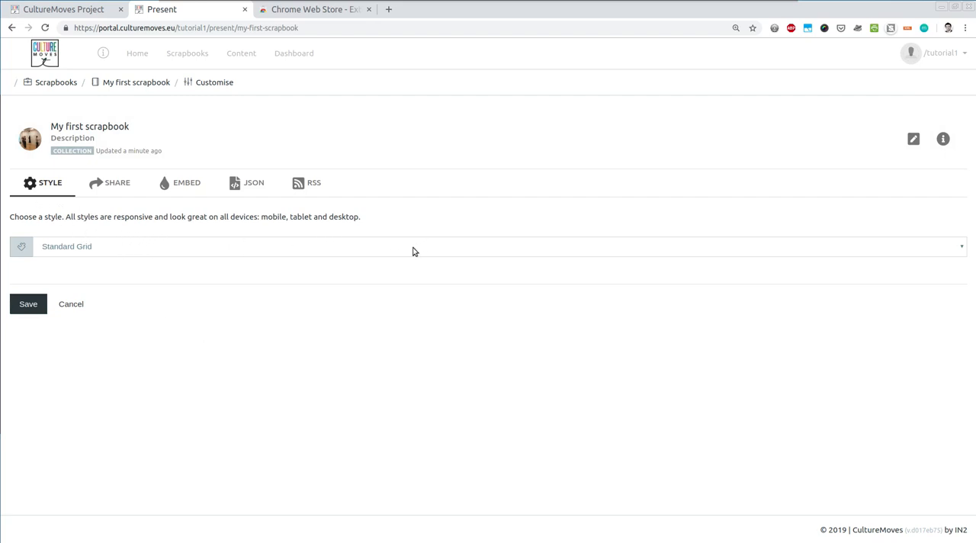
{"action": "mouse_move", "coordinate": [347, 256]}
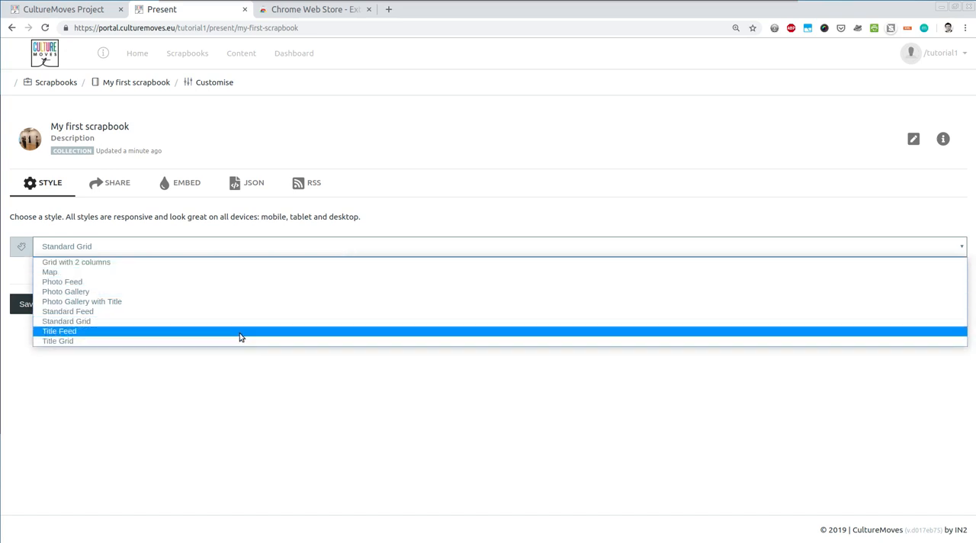
{"action": "left_click", "coordinate": [65, 291]}
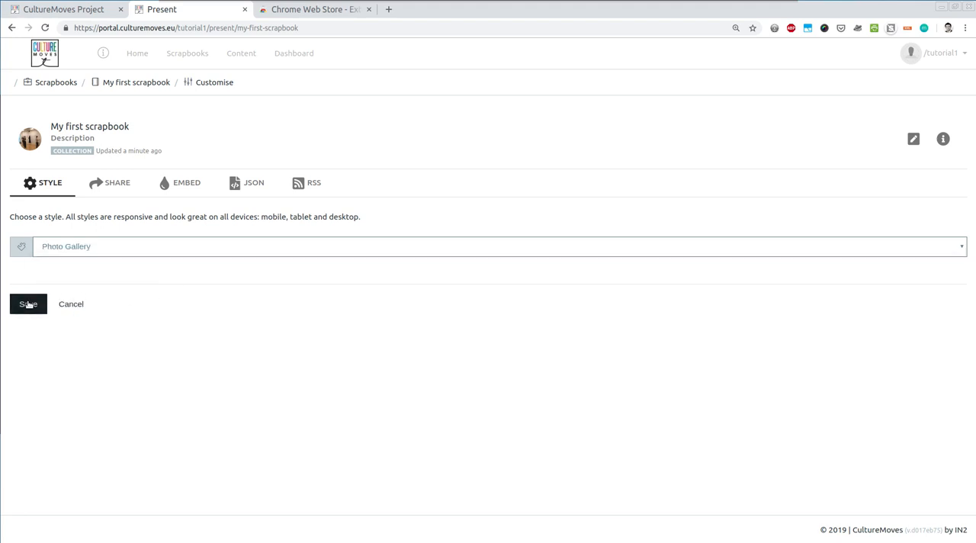
{"action": "left_click", "coordinate": [28, 304]}
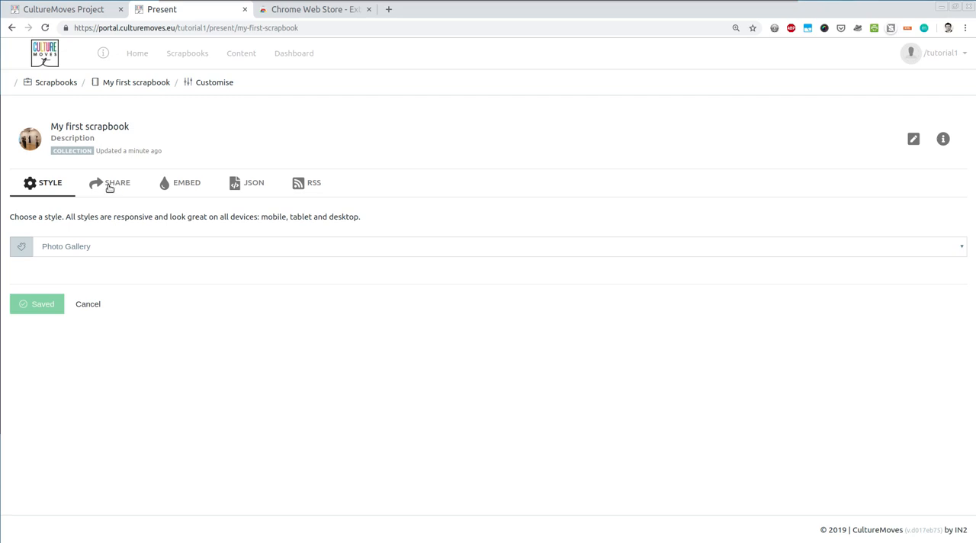
Publish My first scrapbook on the account and select its public share link
{"action": "left_click", "coordinate": [109, 183]}
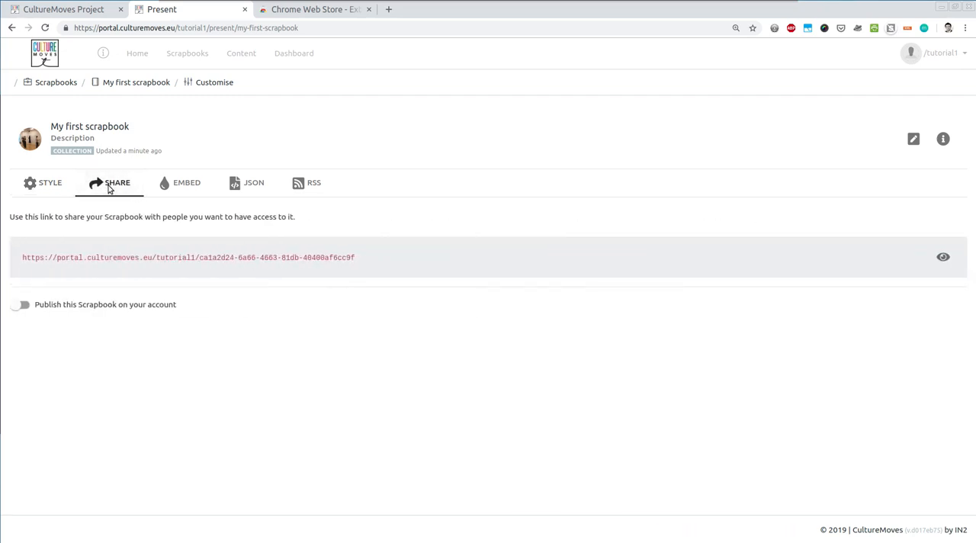
{"action": "mouse_move", "coordinate": [112, 202]}
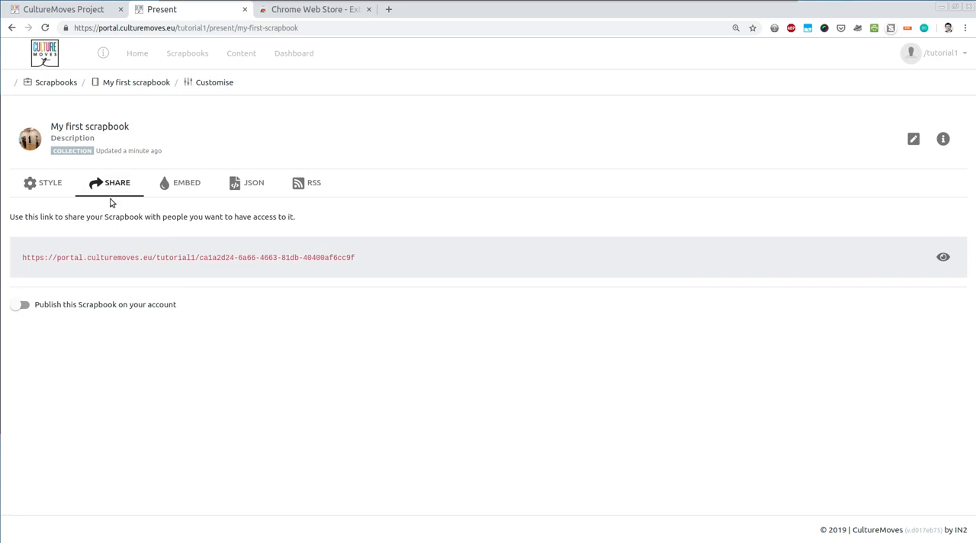
{"action": "mouse_move", "coordinate": [82, 268]}
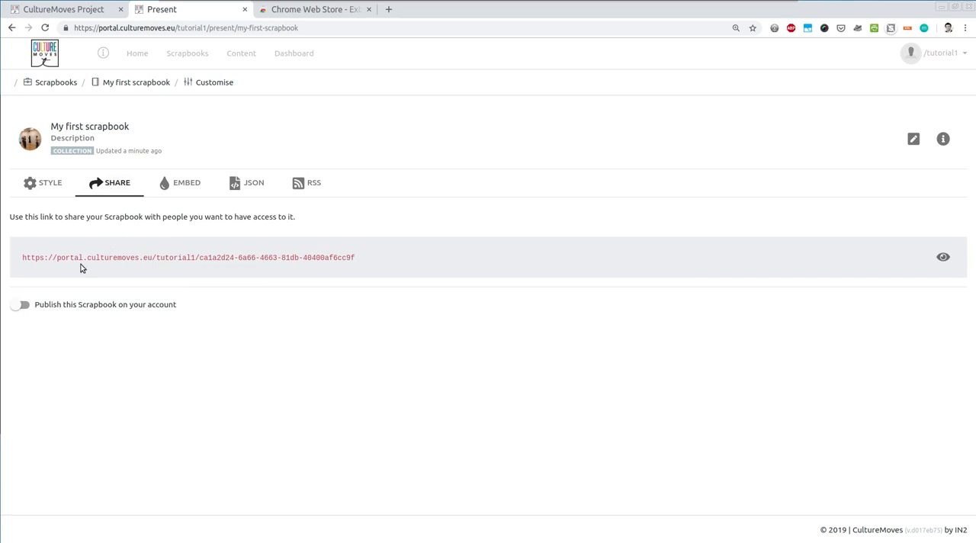
{"action": "mouse_move", "coordinate": [206, 271]}
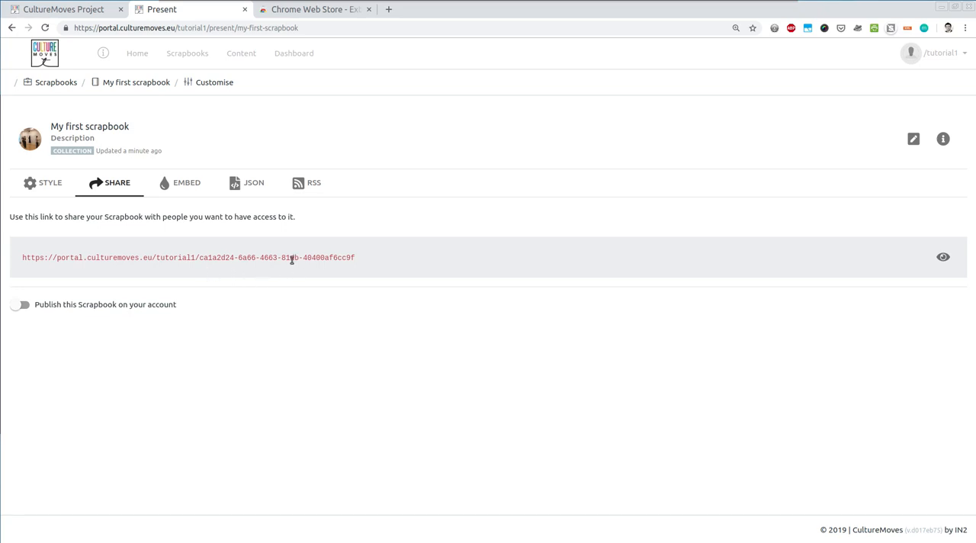
{"action": "triple_click", "coordinate": [186, 257]}
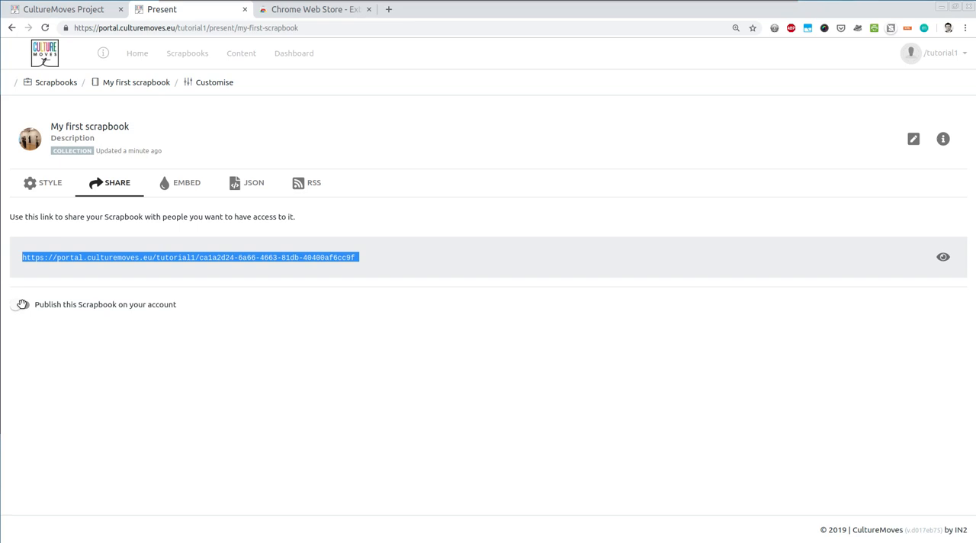
{"action": "left_click", "coordinate": [20, 305]}
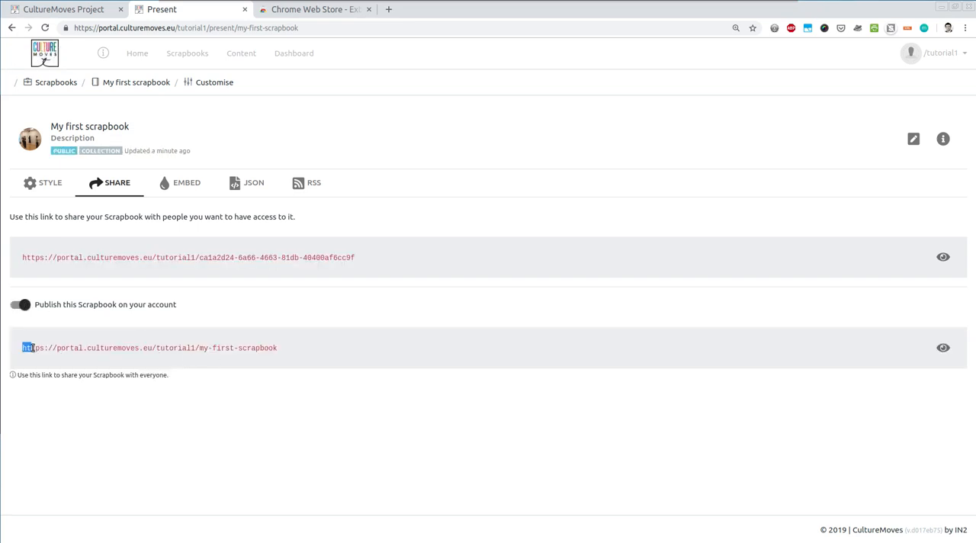
{"action": "triple_click", "coordinate": [150, 347]}
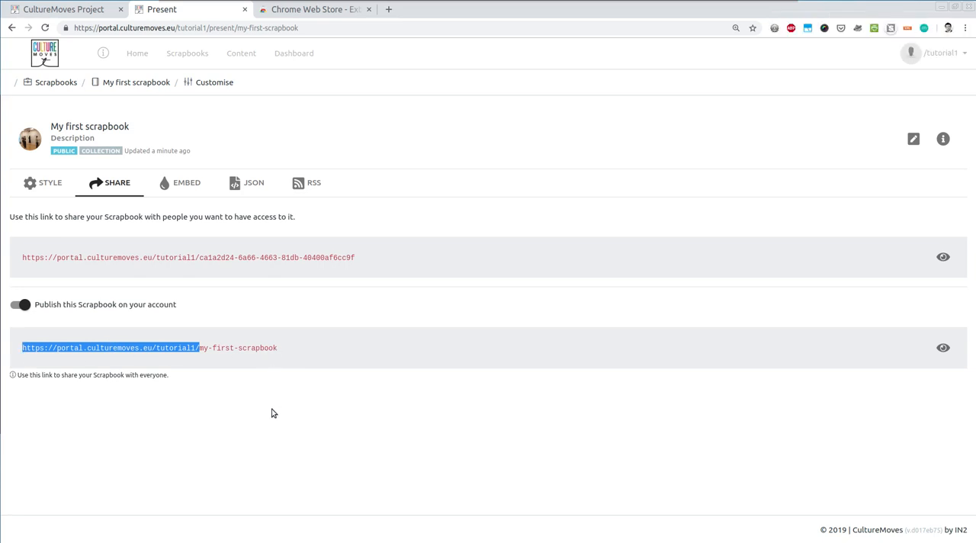
{"action": "mouse_move", "coordinate": [268, 431]}
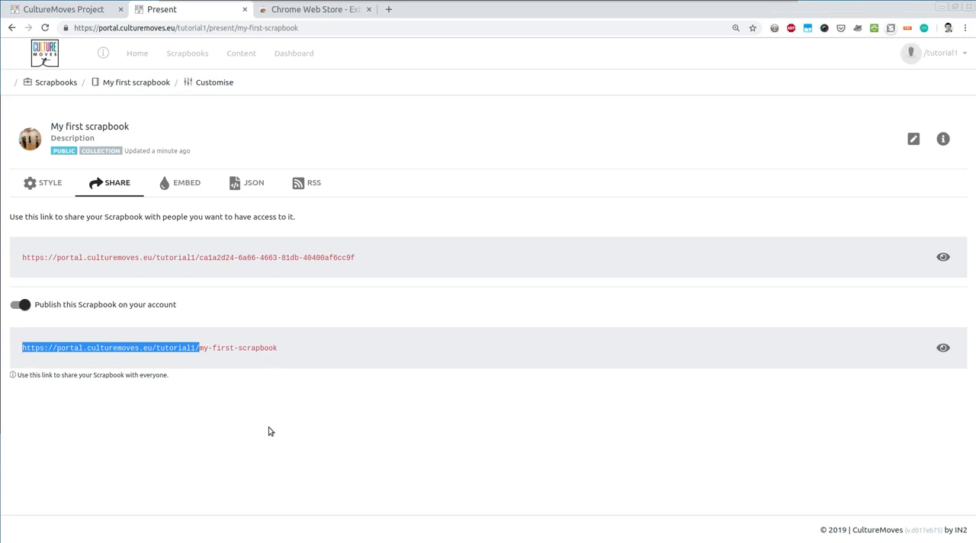
Preview the tutorial1 public hub listing My first scrapbook as a Collection
{"action": "left_click", "coordinate": [512, 9]}
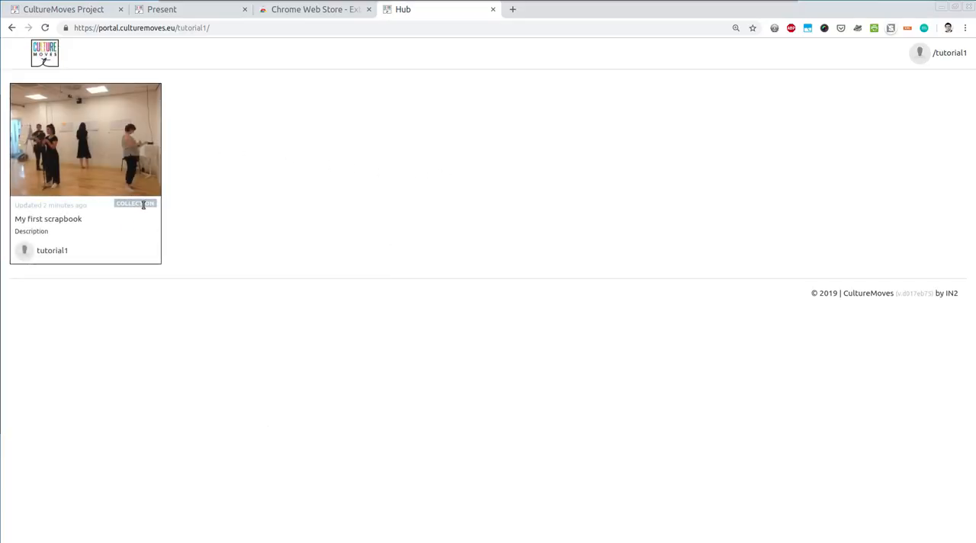
{"action": "mouse_move", "coordinate": [101, 168]}
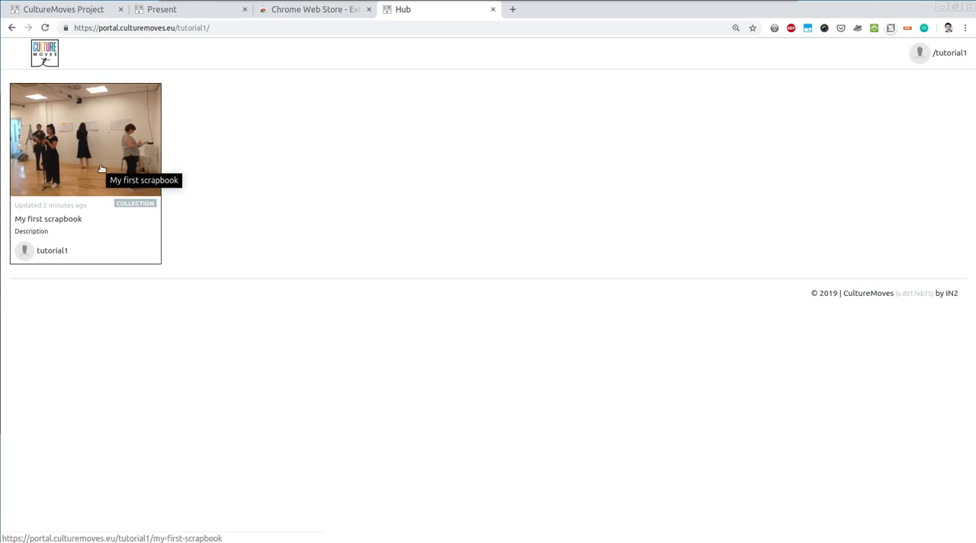
{"action": "left_click", "coordinate": [85, 138]}
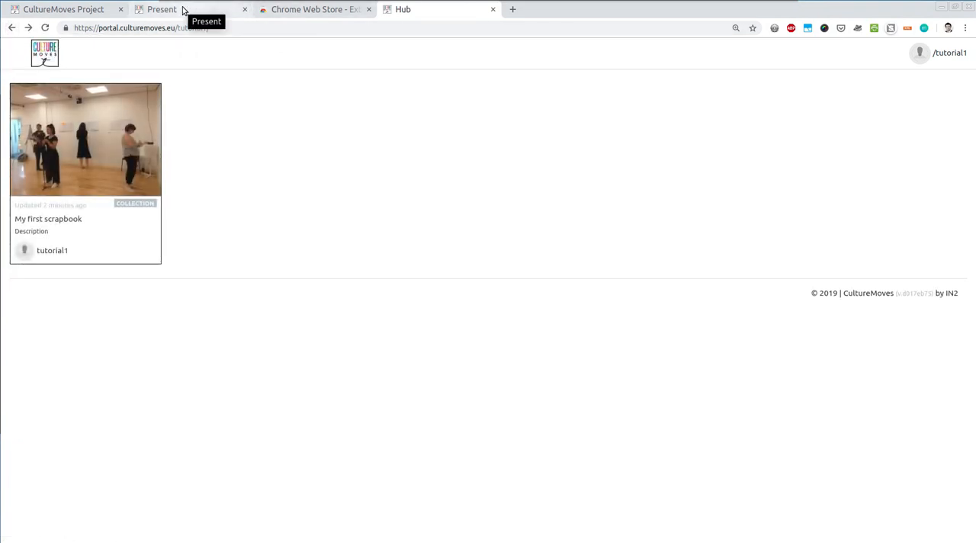
Turn off publishing for My first scrapbook and reload the public hub to confirm it's gone
{"action": "left_click", "coordinate": [85, 140]}
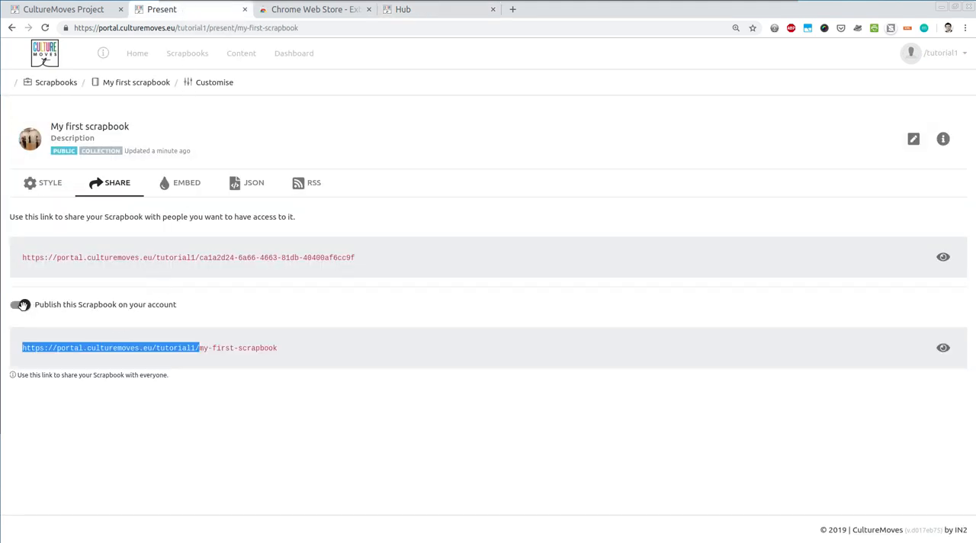
{"action": "left_click", "coordinate": [18, 304]}
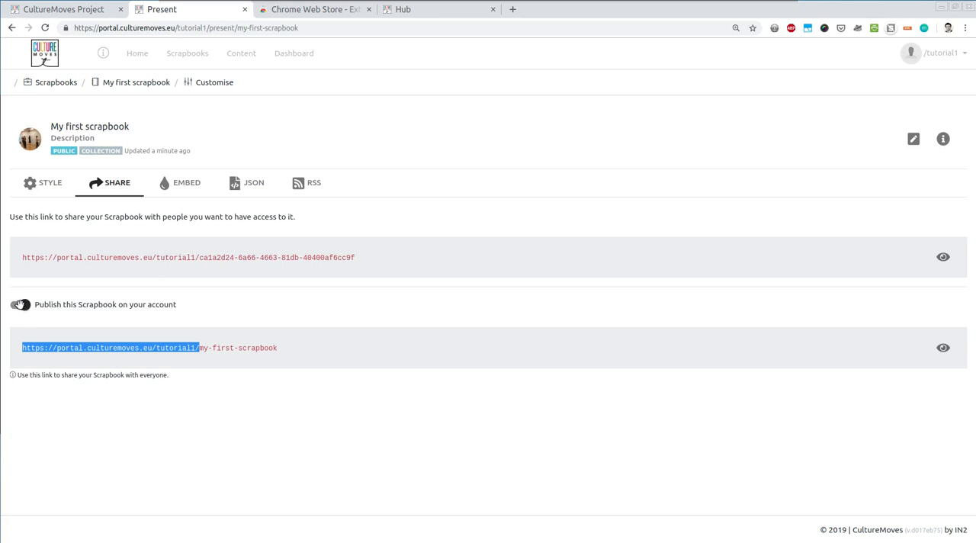
{"action": "left_click", "coordinate": [20, 304]}
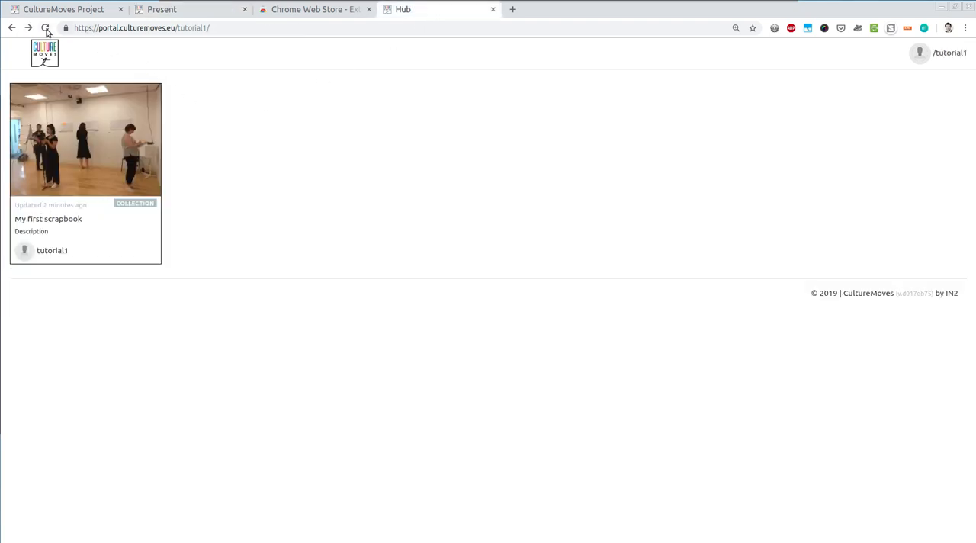
{"action": "left_click", "coordinate": [45, 28]}
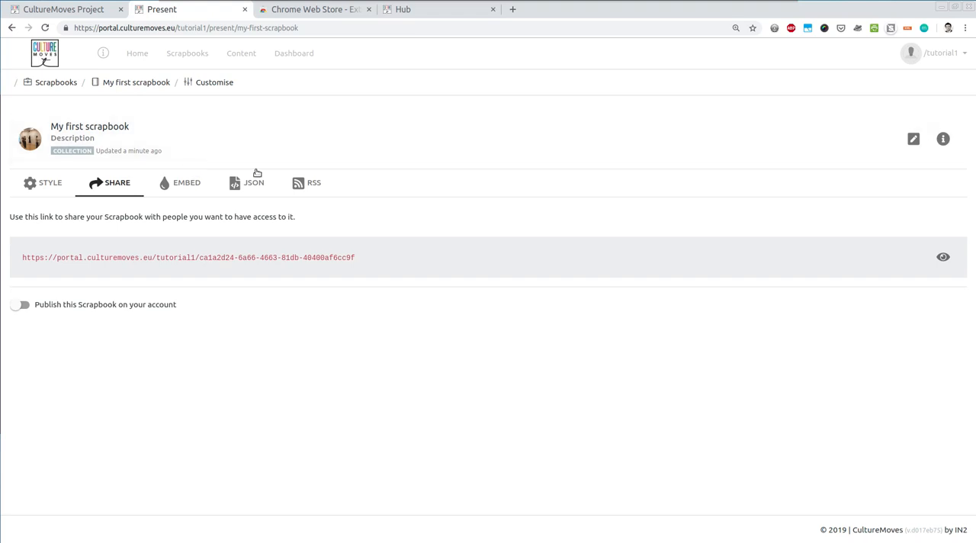
{"action": "mouse_move", "coordinate": [352, 173]}
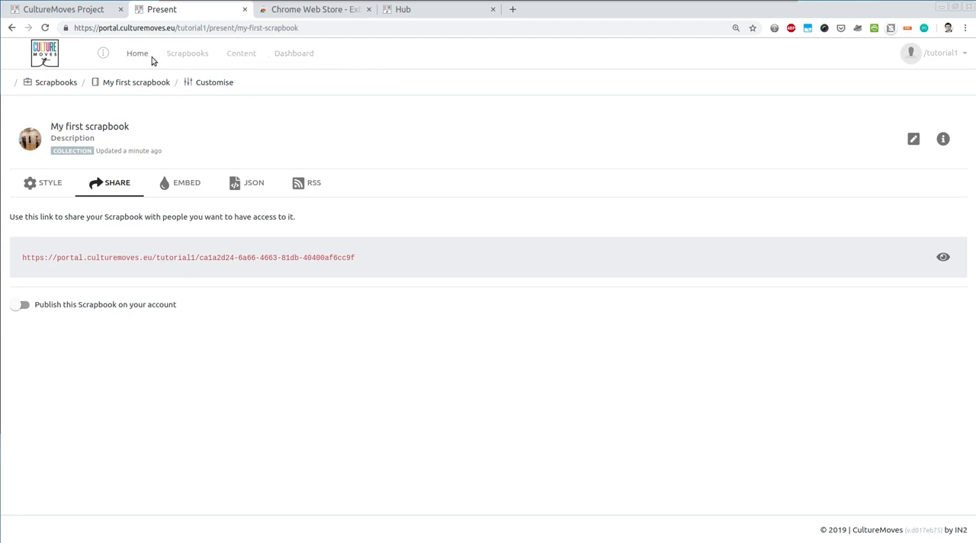
{"action": "mouse_move", "coordinate": [294, 52]}
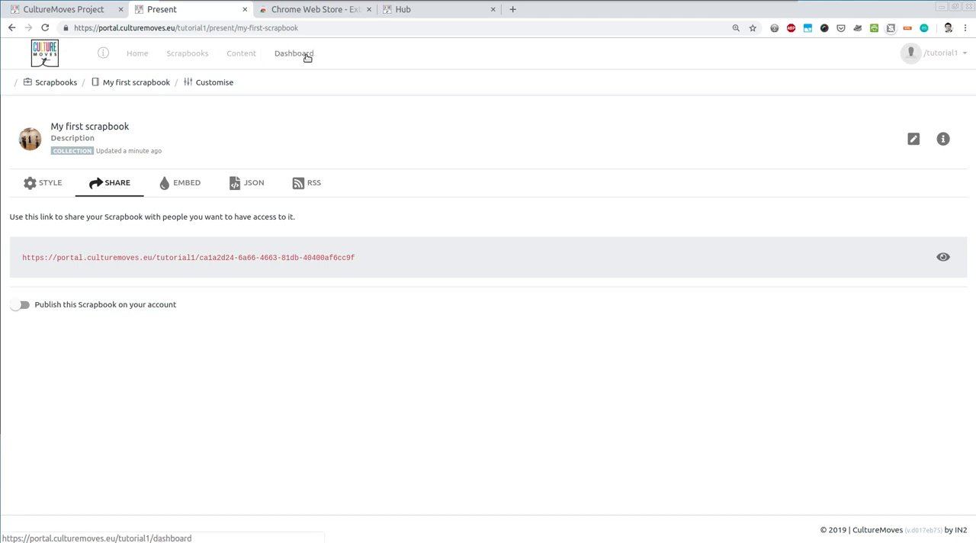
{"action": "mouse_move", "coordinate": [187, 53]}
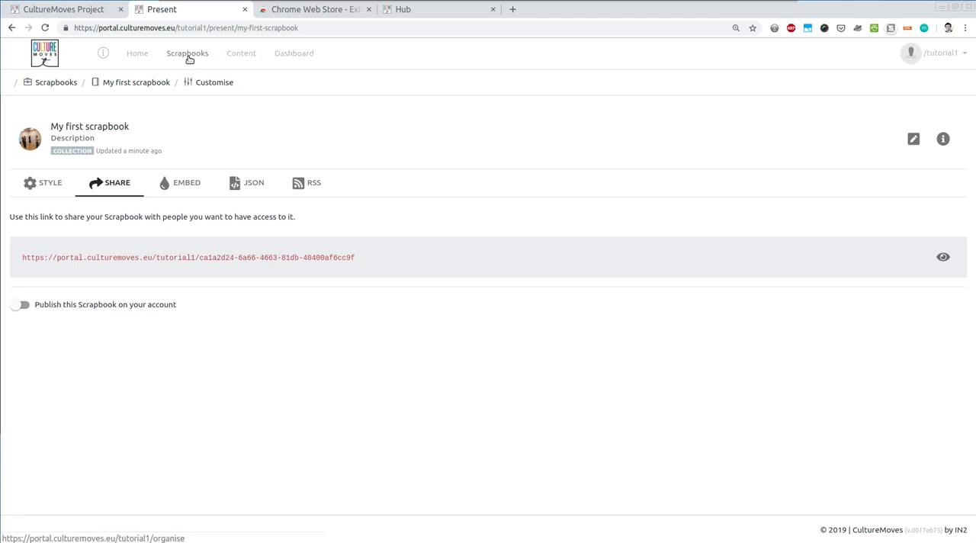
View All Scrapbooks, then start and cancel a new scrapbook, keeping only My first scrapbook
{"action": "left_click", "coordinate": [187, 52]}
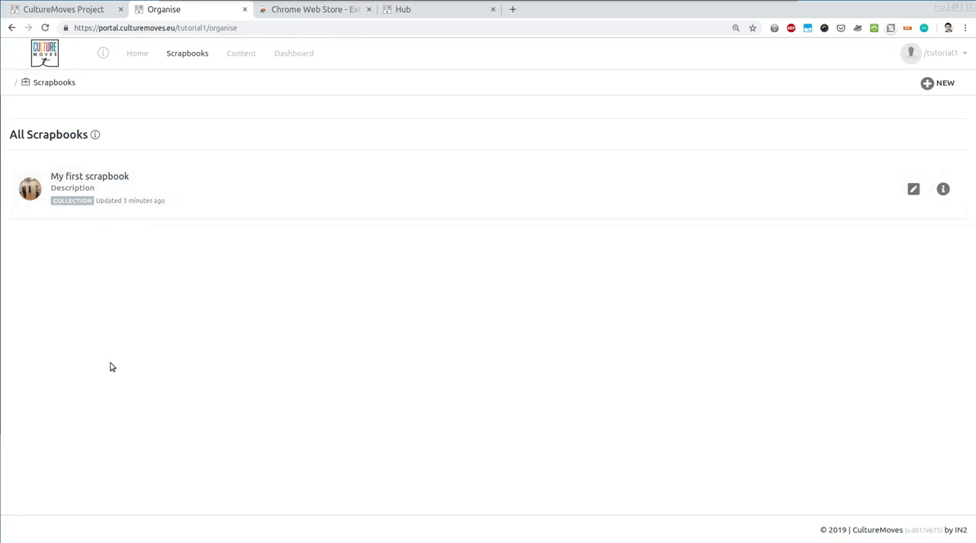
{"action": "mouse_move", "coordinate": [96, 418]}
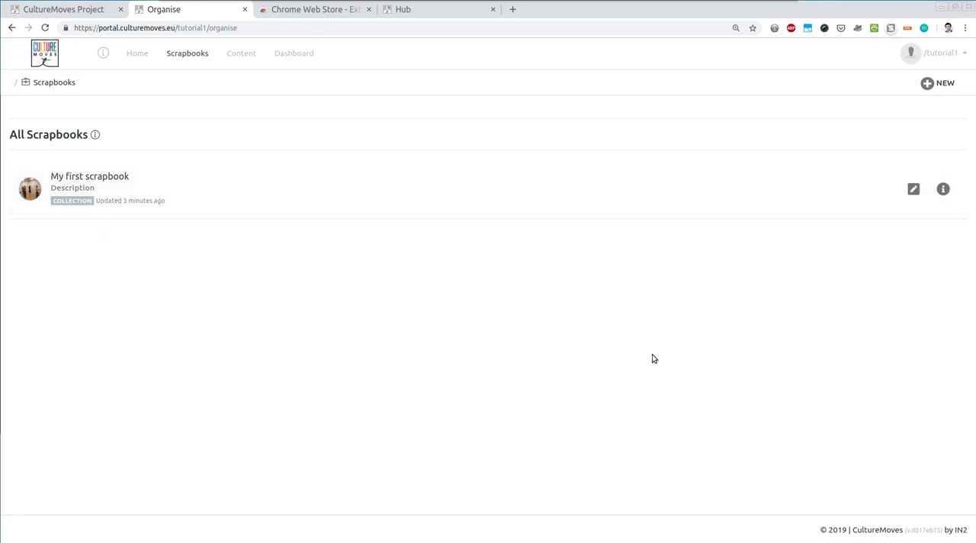
{"action": "left_click", "coordinate": [944, 82]}
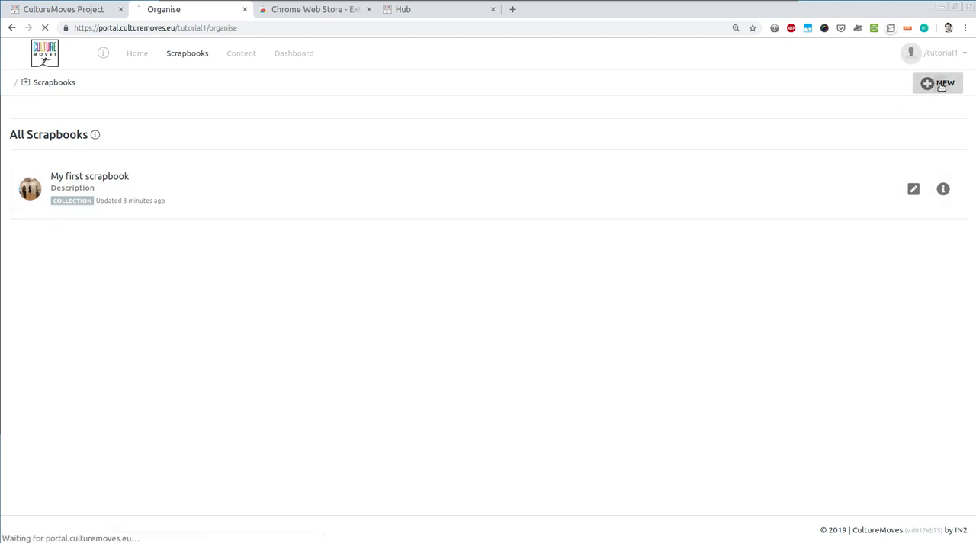
{"action": "left_click", "coordinate": [937, 83]}
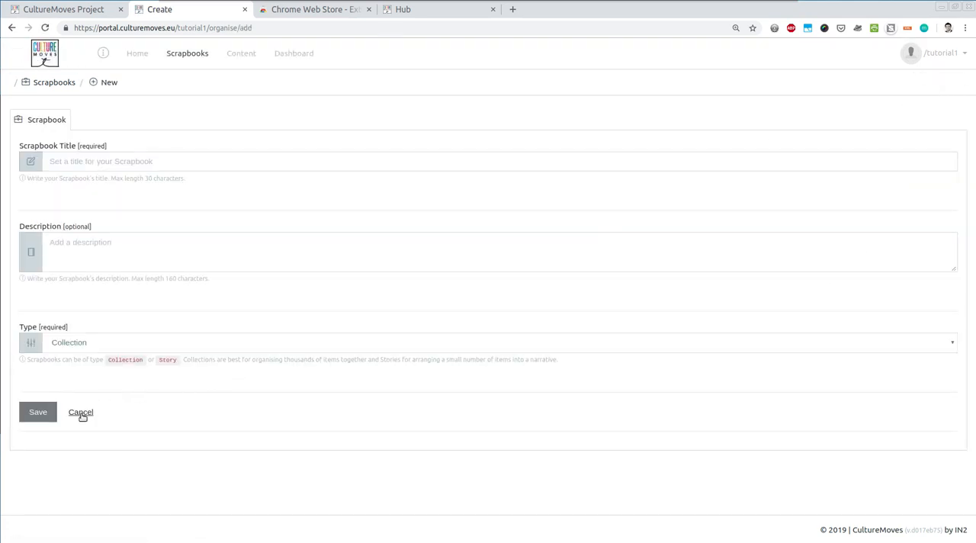
{"action": "left_click", "coordinate": [80, 412]}
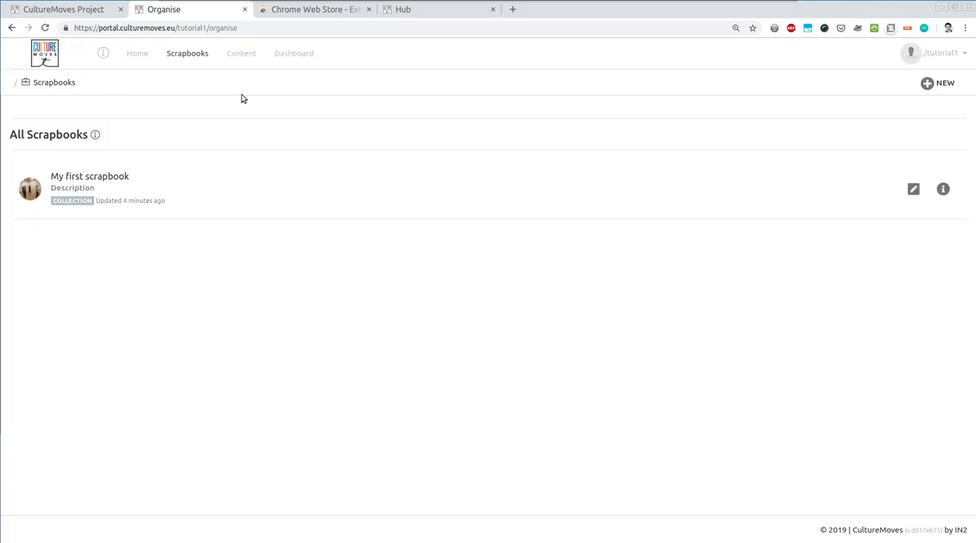
{"action": "left_click", "coordinate": [241, 52]}
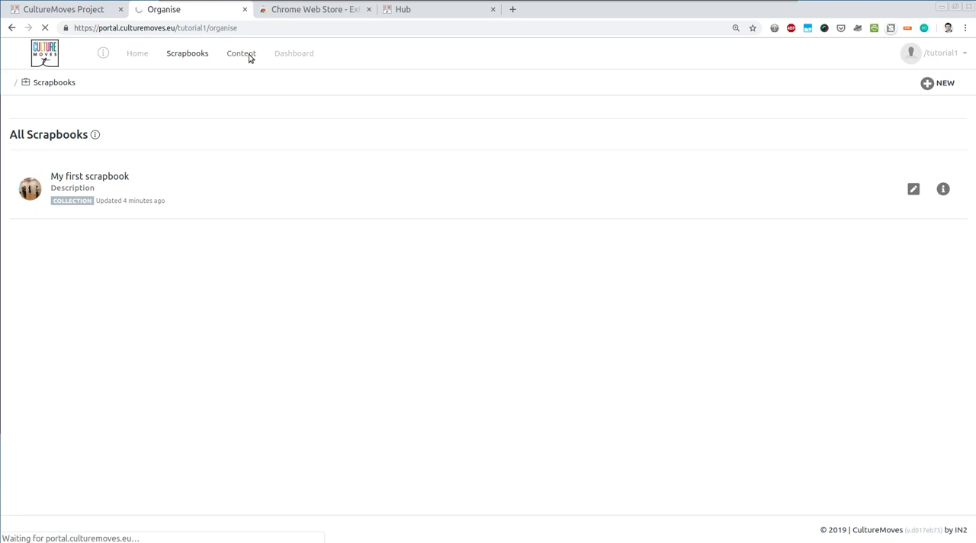
View the five tutorial1 photos marked In Scrapbook, then return to the CultureMoves project site
{"action": "left_click", "coordinate": [241, 53]}
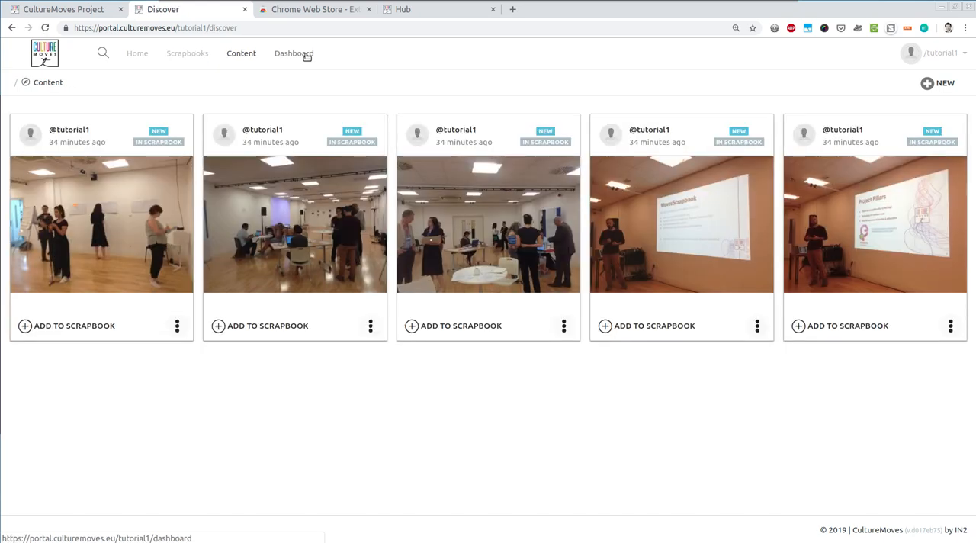
{"action": "mouse_move", "coordinate": [322, 141]}
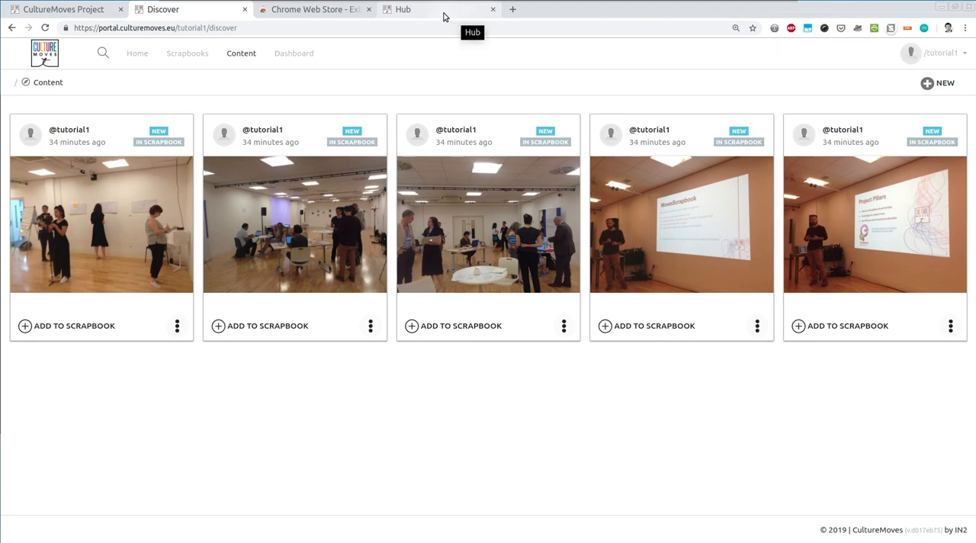
{"action": "left_click", "coordinate": [61, 9]}
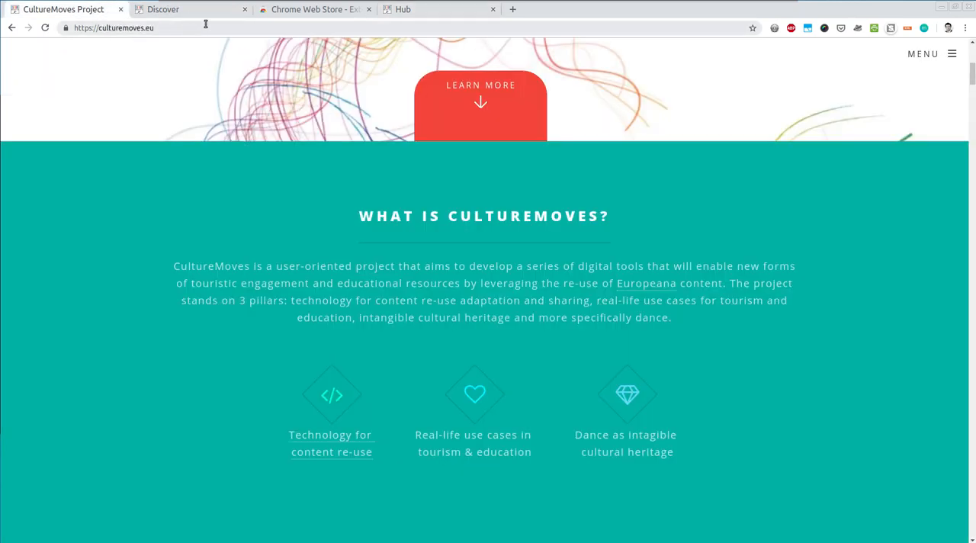
{"action": "mouse_move", "coordinate": [191, 19]}
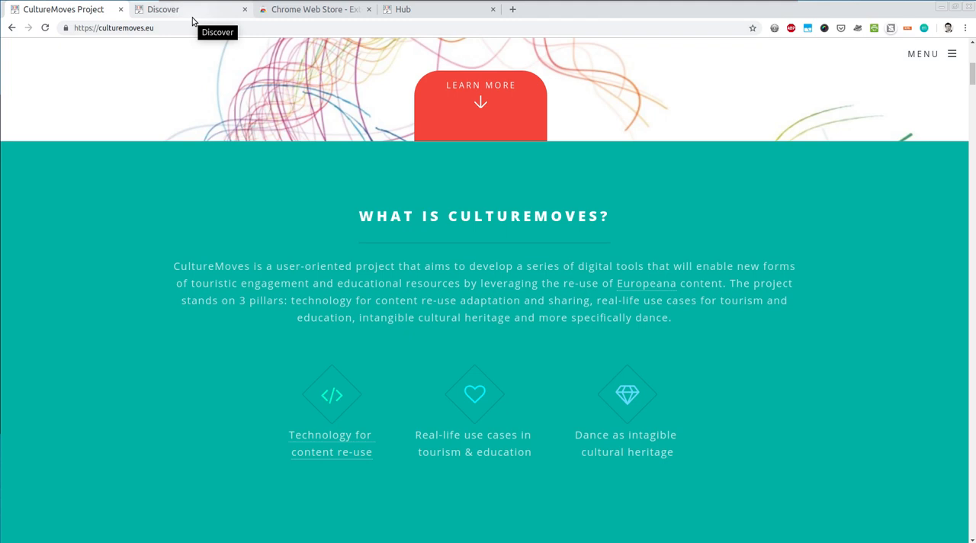
{"action": "mouse_move", "coordinate": [316, 23]}
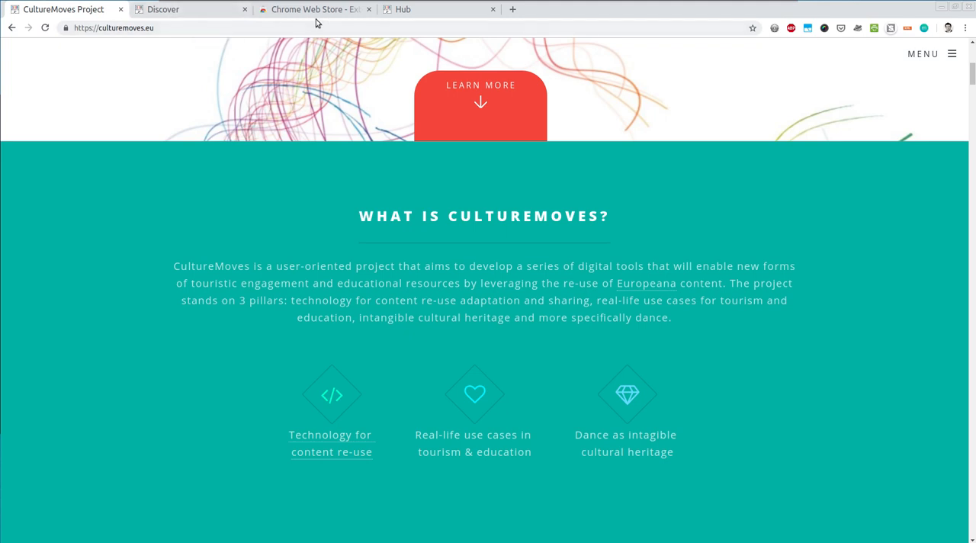
Search the Chrome Web Store for 'CultureMoves' and add the MovesCollect Plugin extension
{"action": "left_click", "coordinate": [313, 9]}
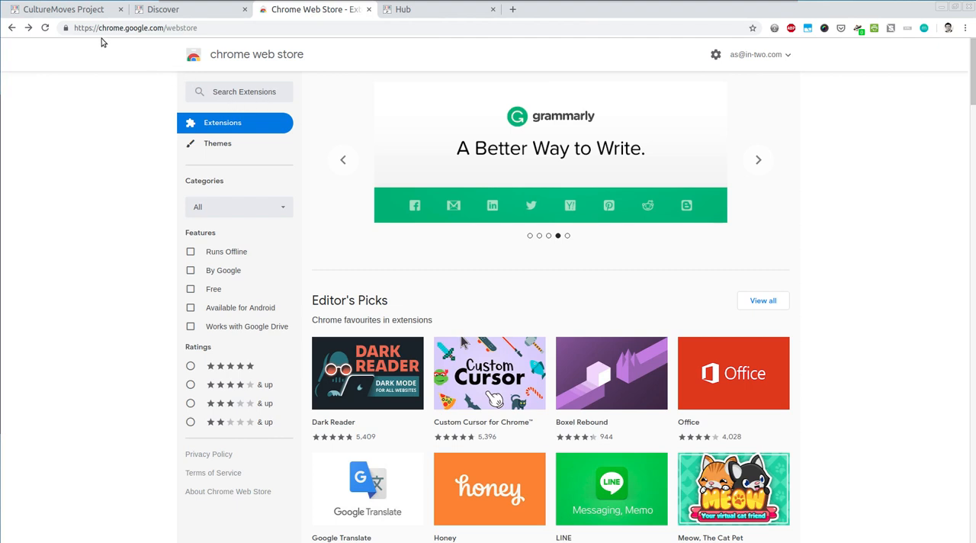
{"action": "mouse_move", "coordinate": [166, 38]}
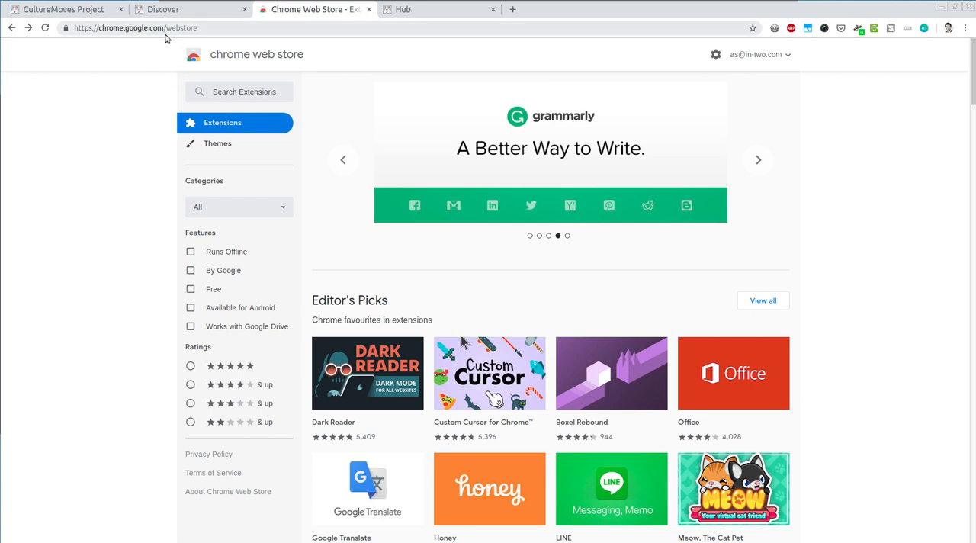
{"action": "mouse_move", "coordinate": [219, 84]}
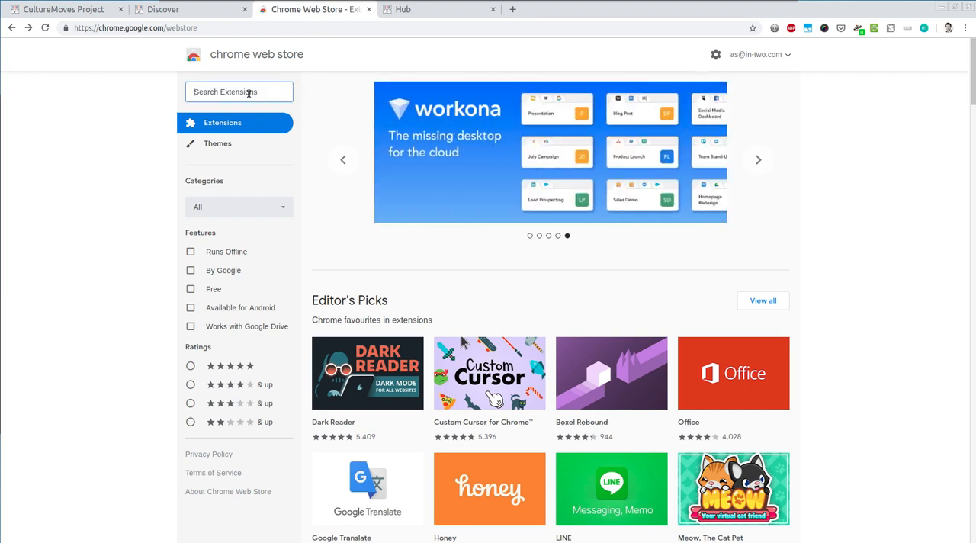
{"action": "type", "text": "CultureMoves"}
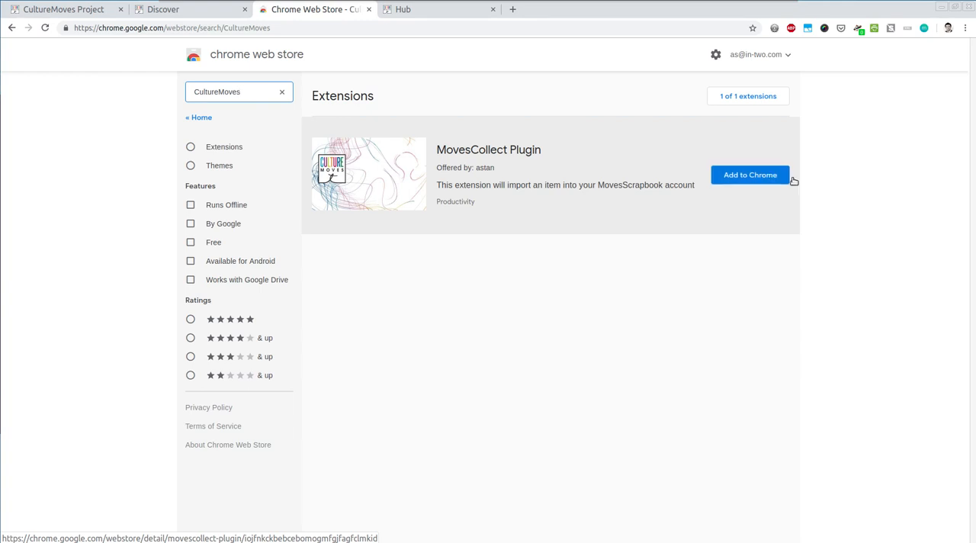
{"action": "left_click", "coordinate": [750, 175]}
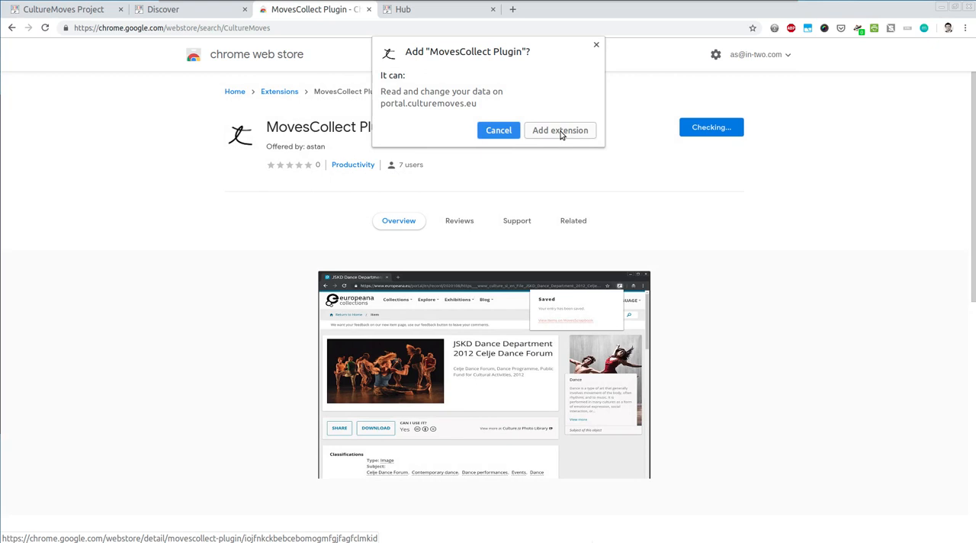
{"action": "mouse_move", "coordinate": [399, 92]}
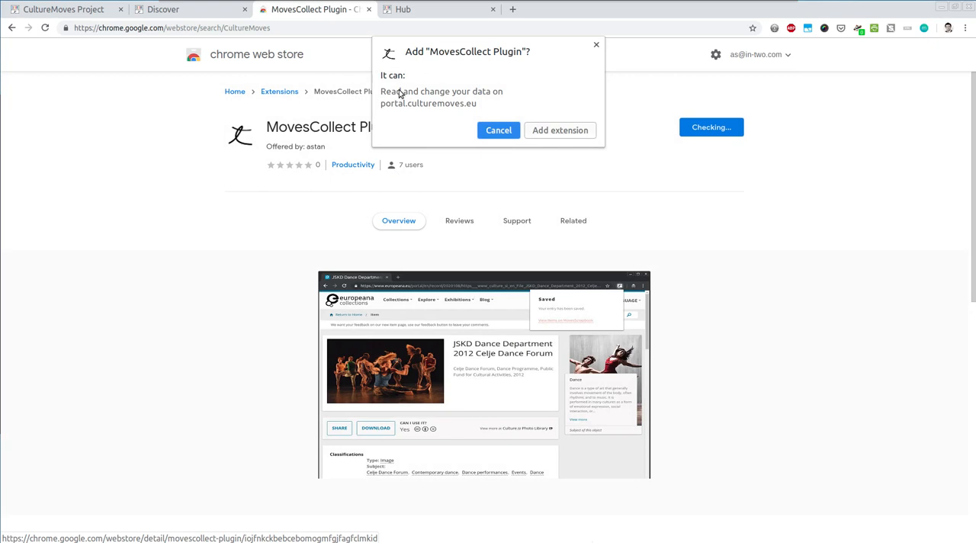
{"action": "mouse_move", "coordinate": [486, 104]}
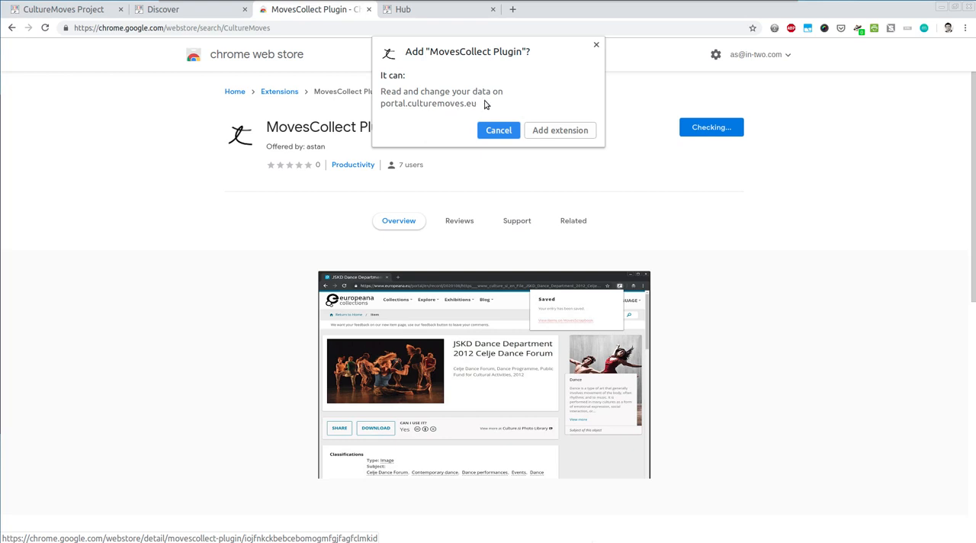
{"action": "mouse_move", "coordinate": [451, 116]}
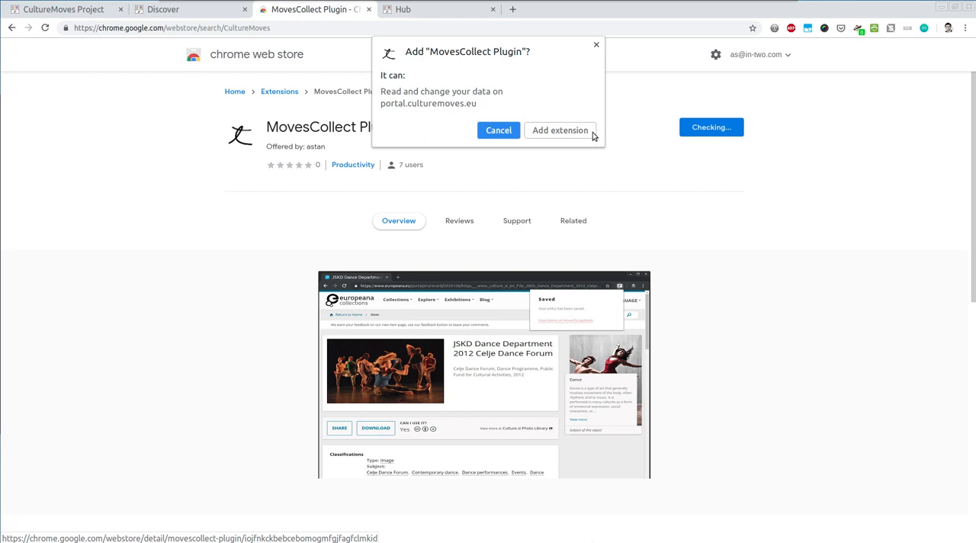
{"action": "left_click", "coordinate": [560, 131]}
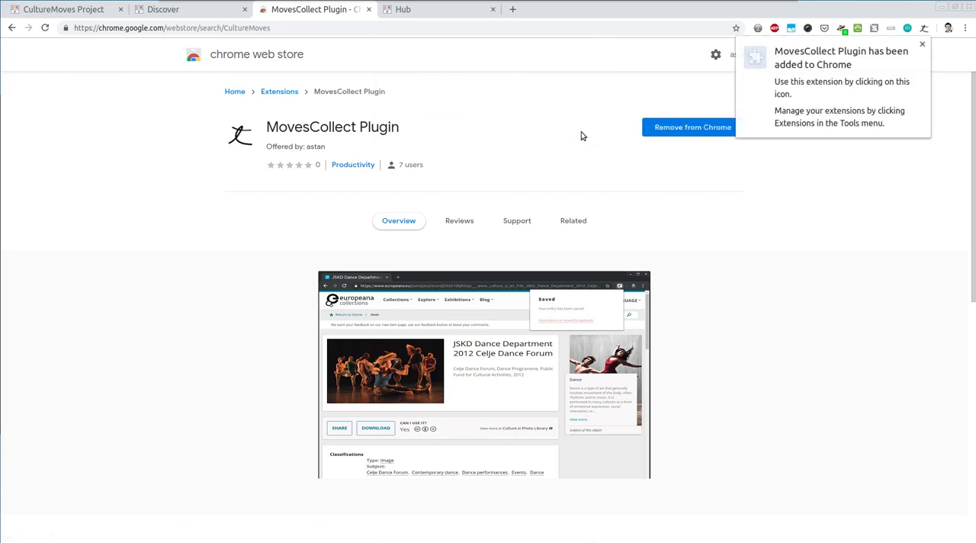
{"action": "mouse_move", "coordinate": [925, 26]}
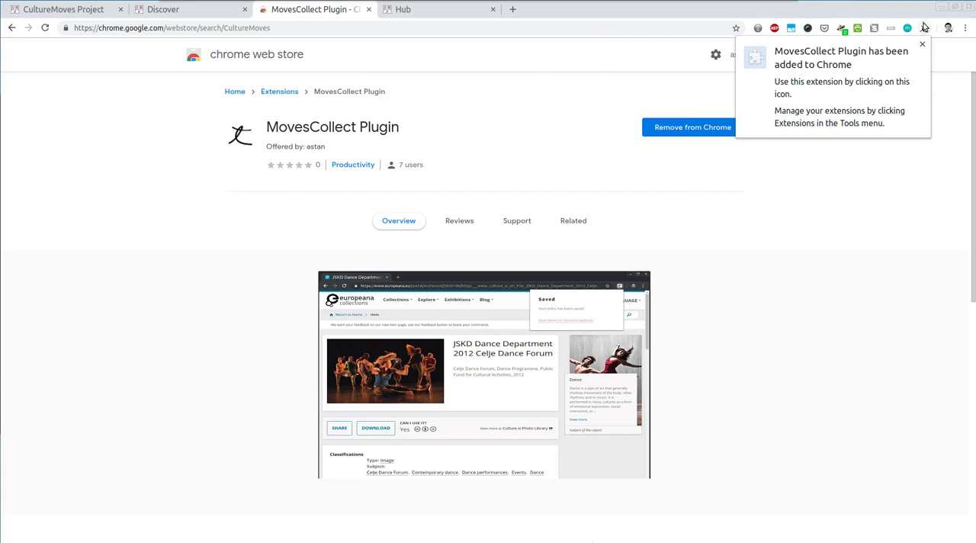
{"action": "mouse_move", "coordinate": [793, 63]}
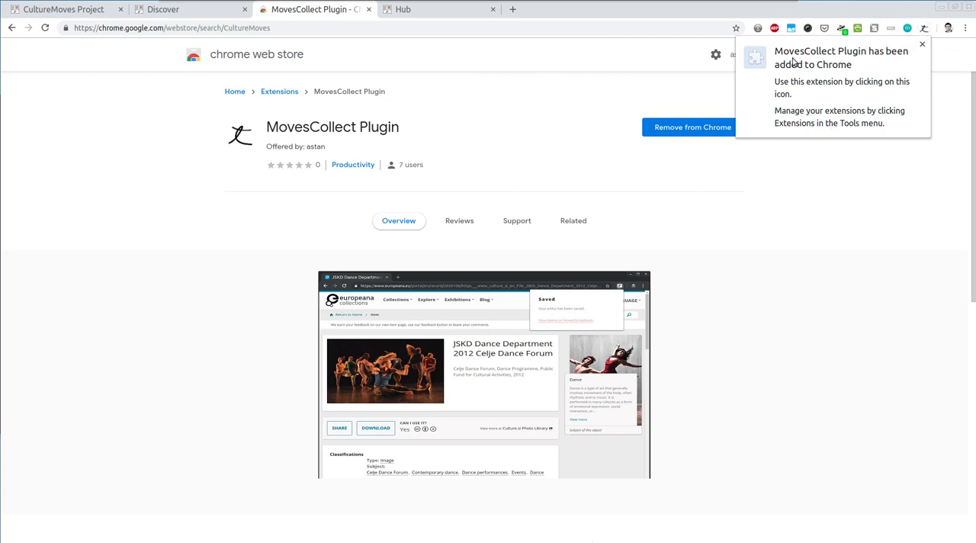
{"action": "mouse_move", "coordinate": [876, 84]}
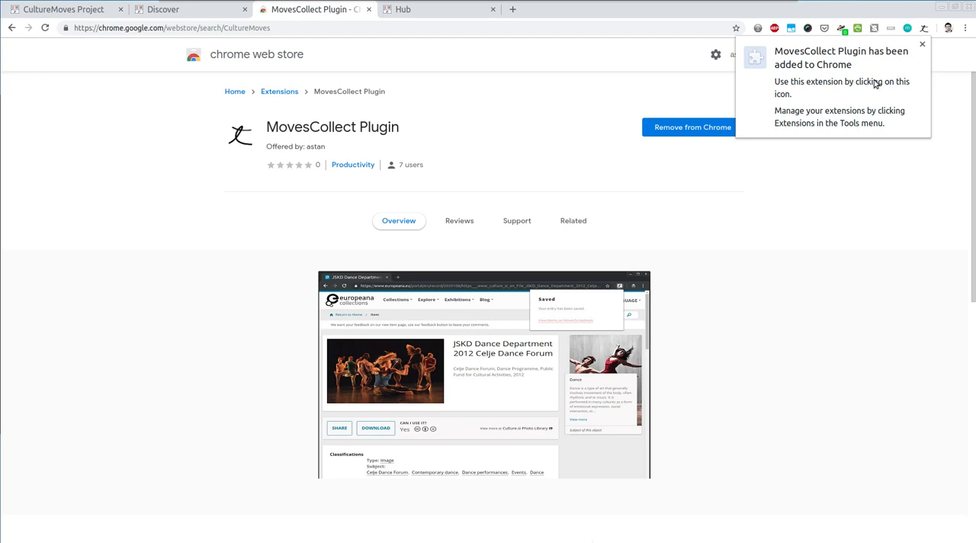
{"action": "mouse_move", "coordinate": [800, 79]}
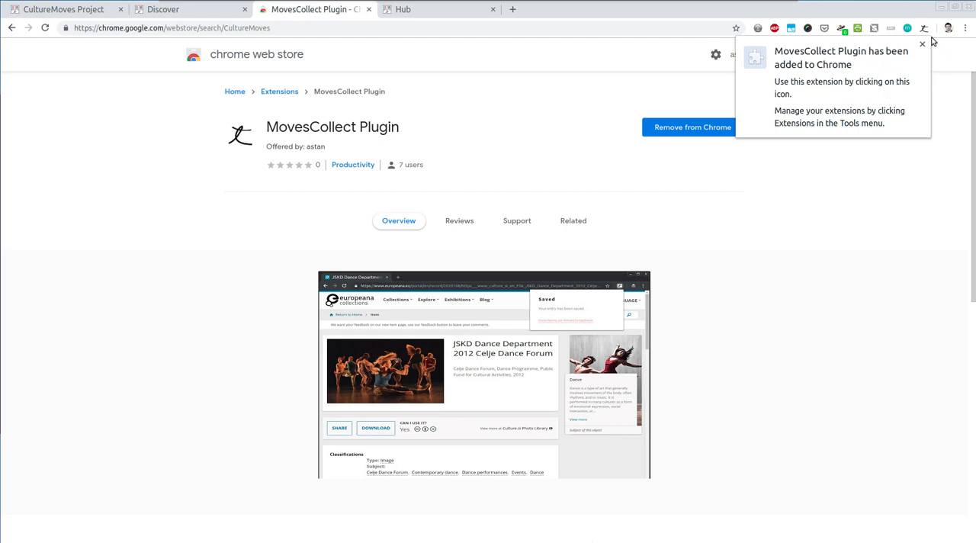
Dismiss the extension-added notice and reach MovesCollect options asking for username and API key
{"action": "left_click", "coordinate": [923, 43]}
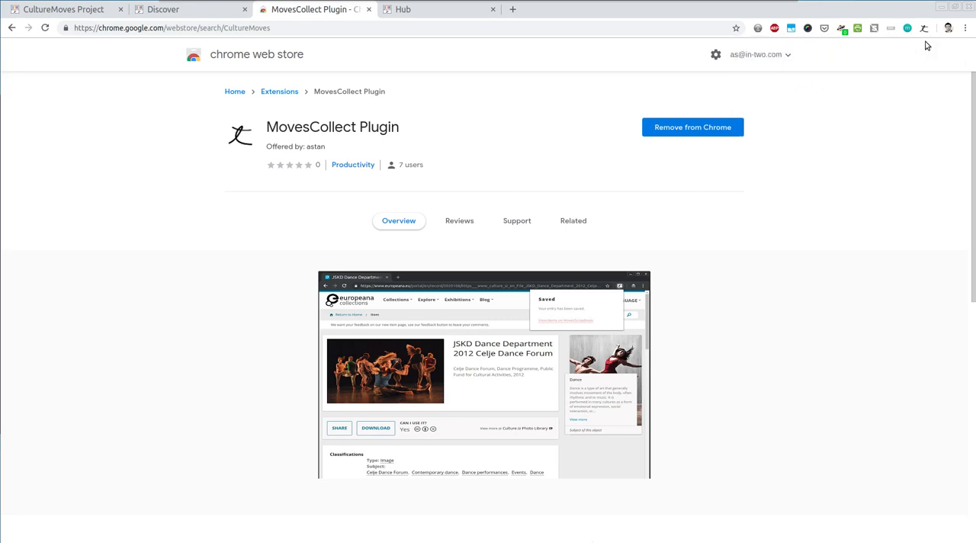
{"action": "mouse_move", "coordinate": [924, 28]}
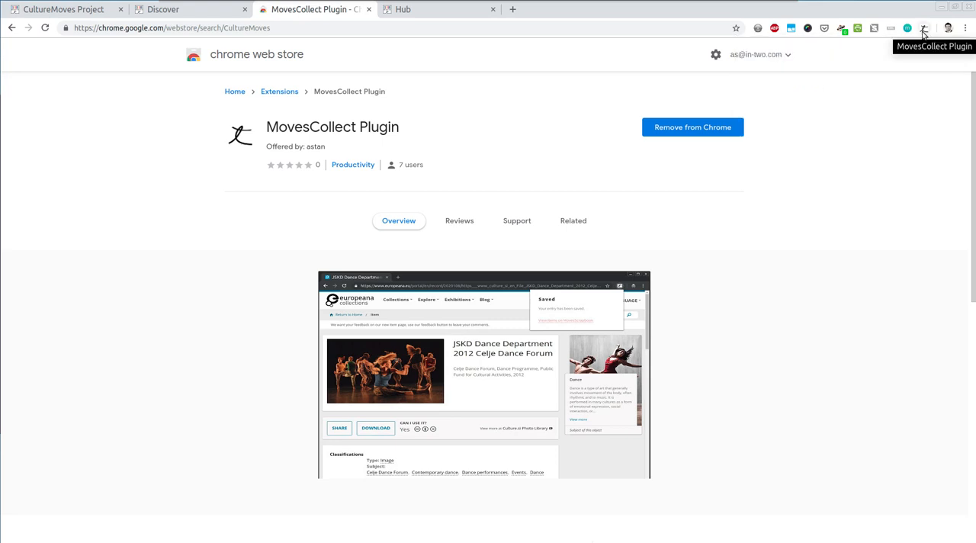
{"action": "left_click", "coordinate": [923, 28]}
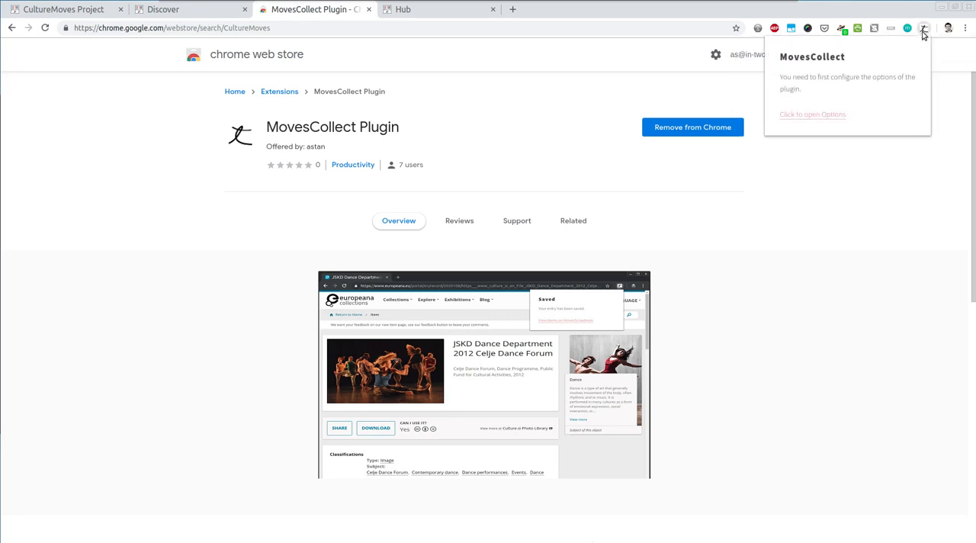
{"action": "mouse_move", "coordinate": [815, 93]}
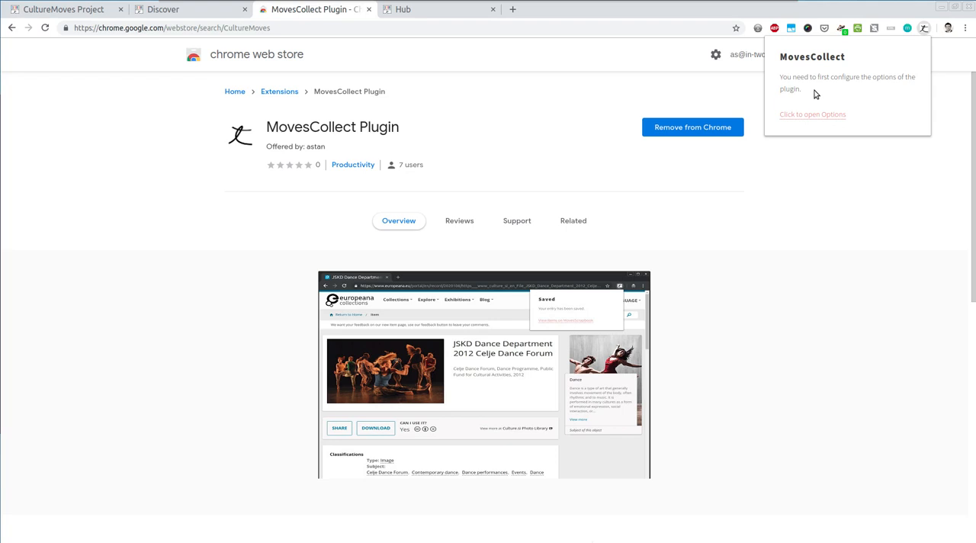
{"action": "mouse_move", "coordinate": [829, 90]}
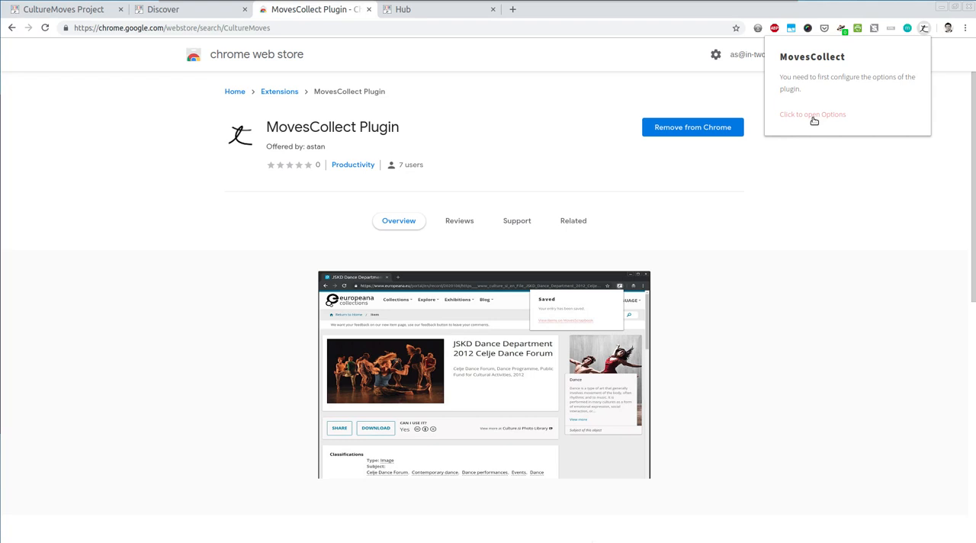
{"action": "left_click", "coordinate": [813, 114]}
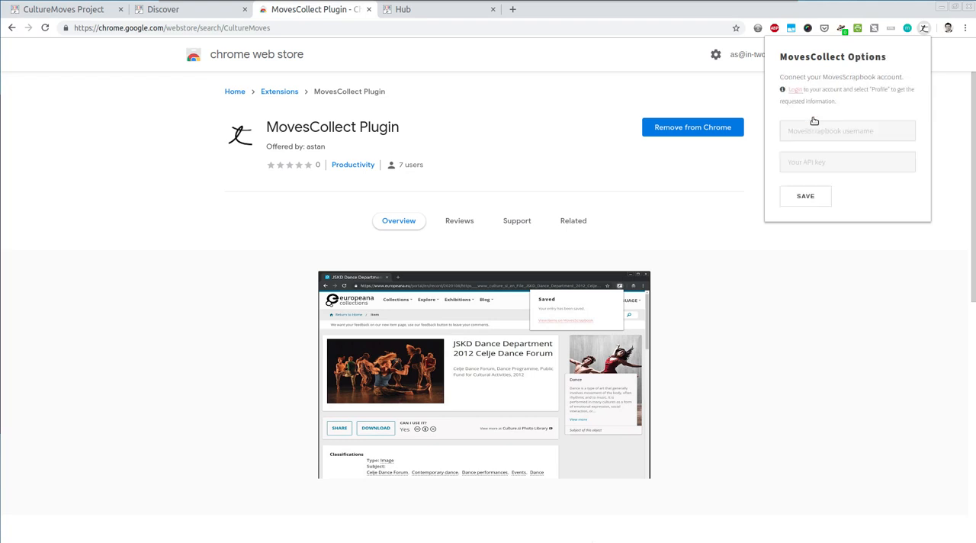
{"action": "mouse_move", "coordinate": [887, 94]}
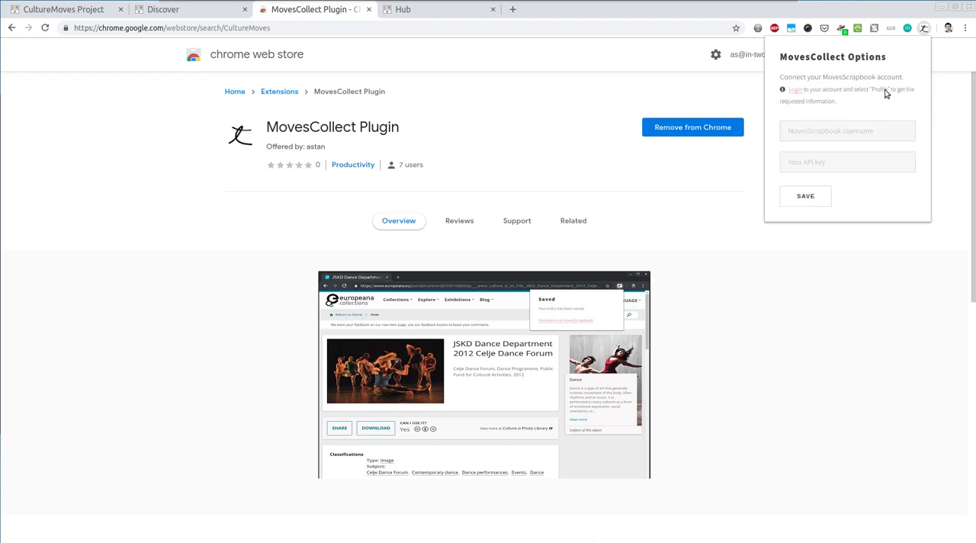
{"action": "mouse_move", "coordinate": [893, 87]}
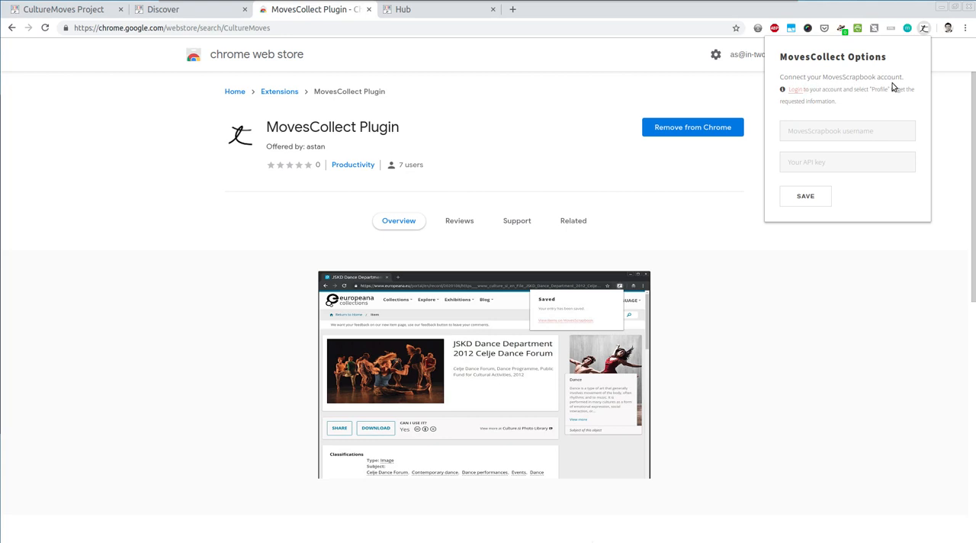
{"action": "left_click", "coordinate": [804, 196]}
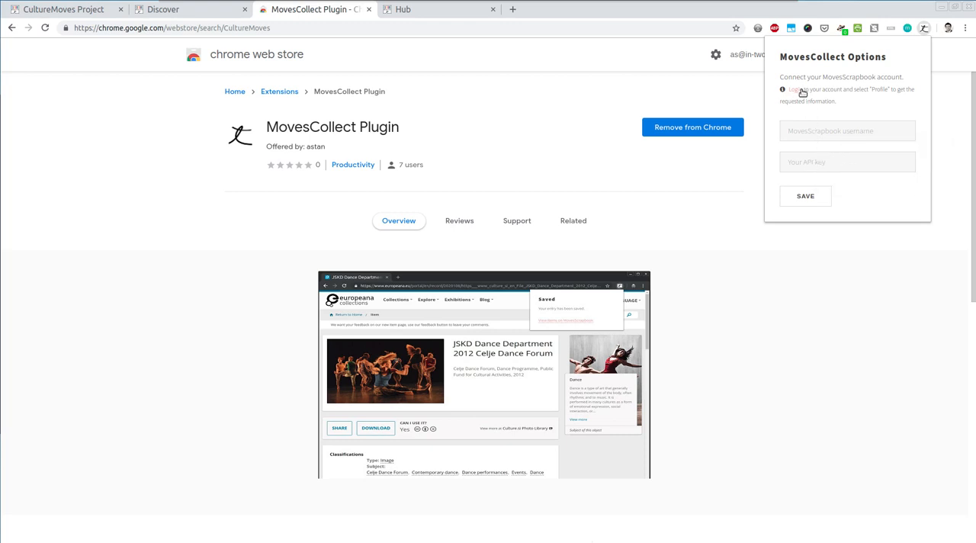
{"action": "mouse_move", "coordinate": [885, 95]}
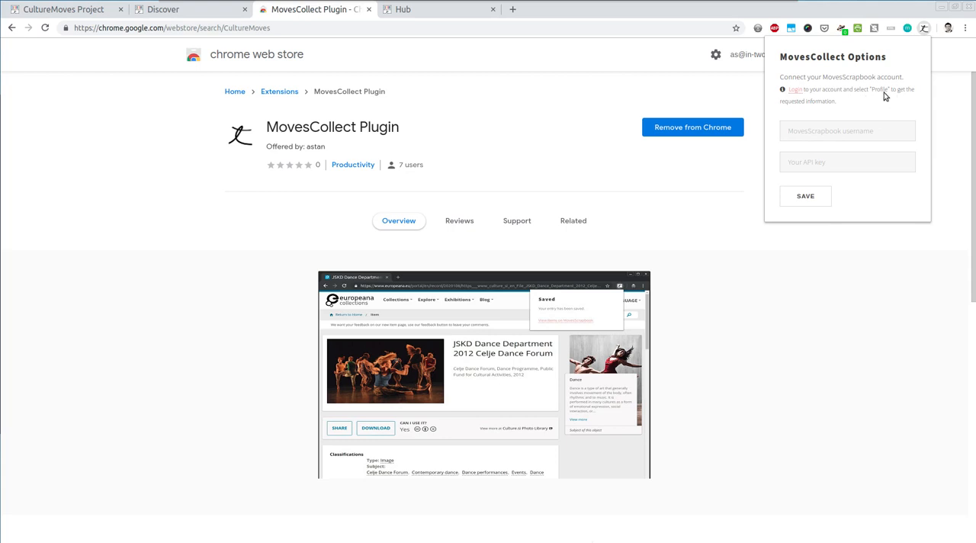
{"action": "mouse_move", "coordinate": [791, 116]}
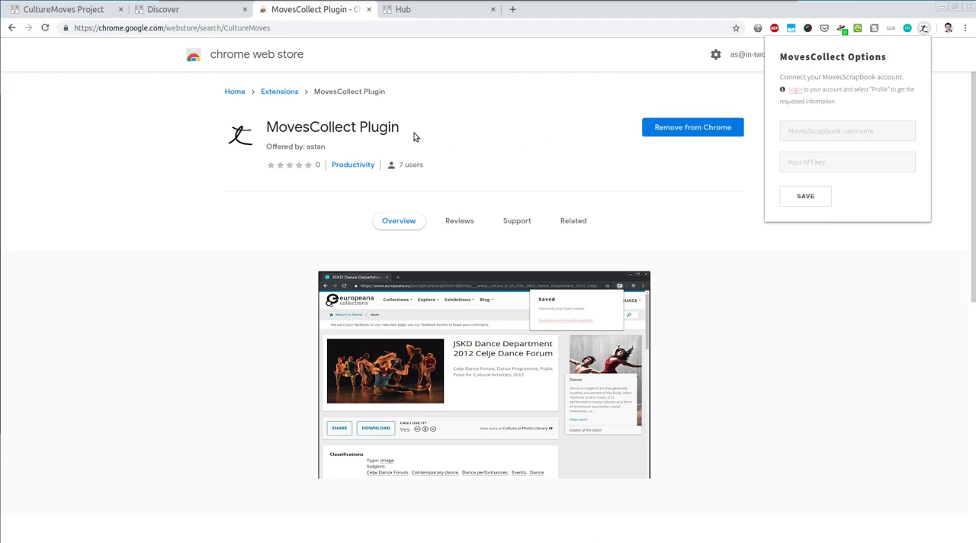
Go to the tutorial1 Profile page from the account menu to see the API key
{"action": "left_click", "coordinate": [162, 9]}
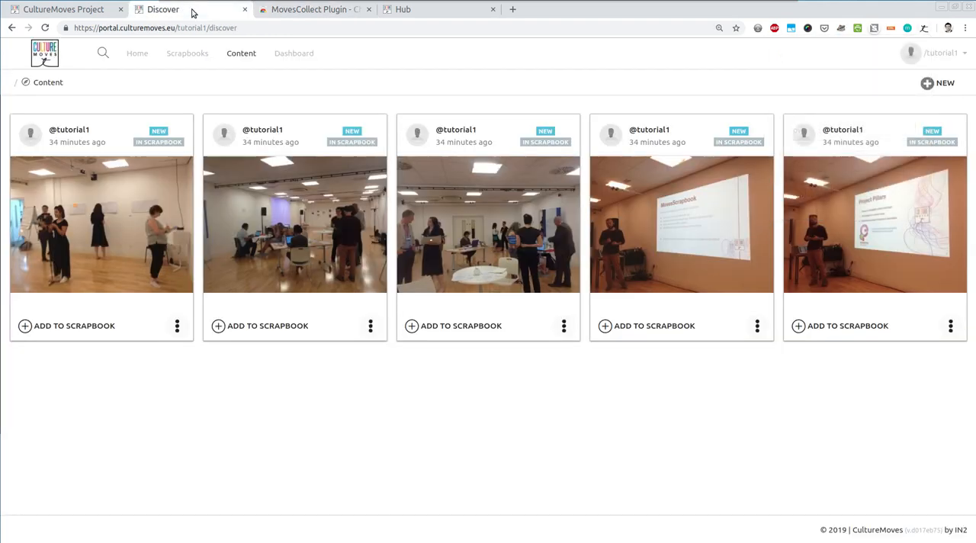
{"action": "mouse_move", "coordinate": [183, 107]}
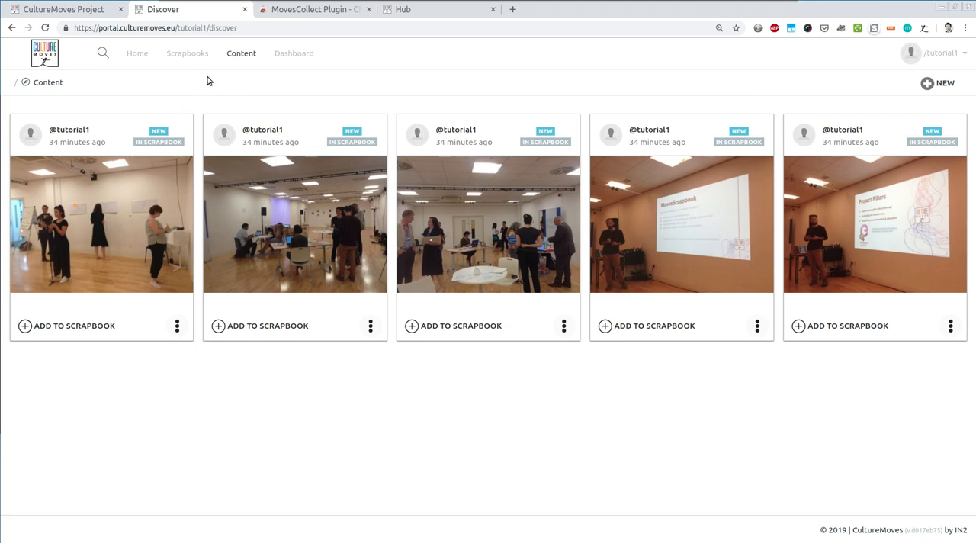
{"action": "mouse_move", "coordinate": [970, 58]}
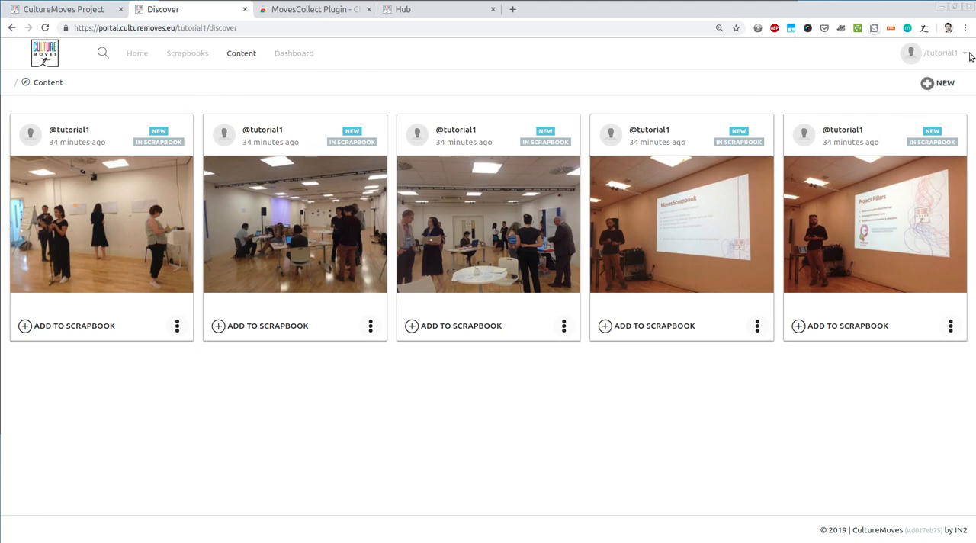
{"action": "left_click", "coordinate": [941, 53]}
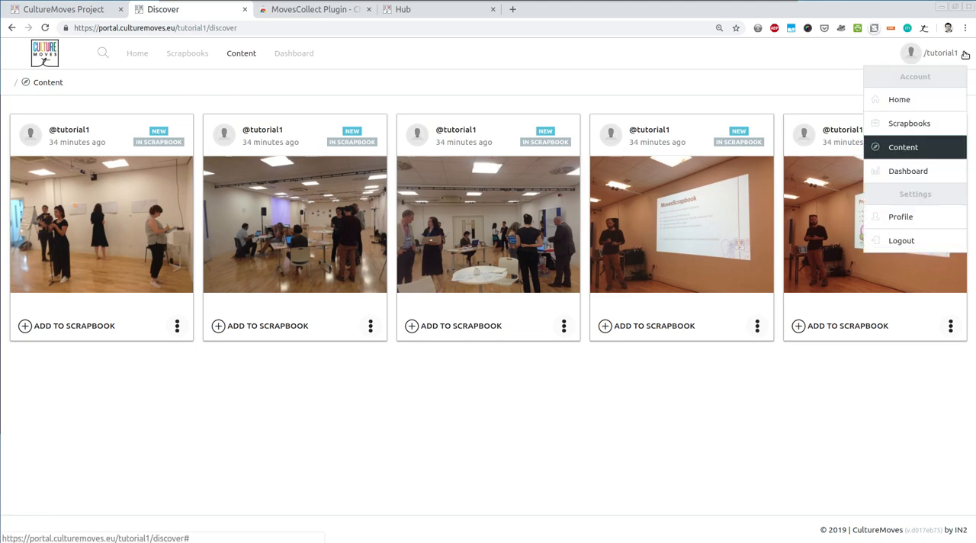
{"action": "mouse_move", "coordinate": [958, 72]}
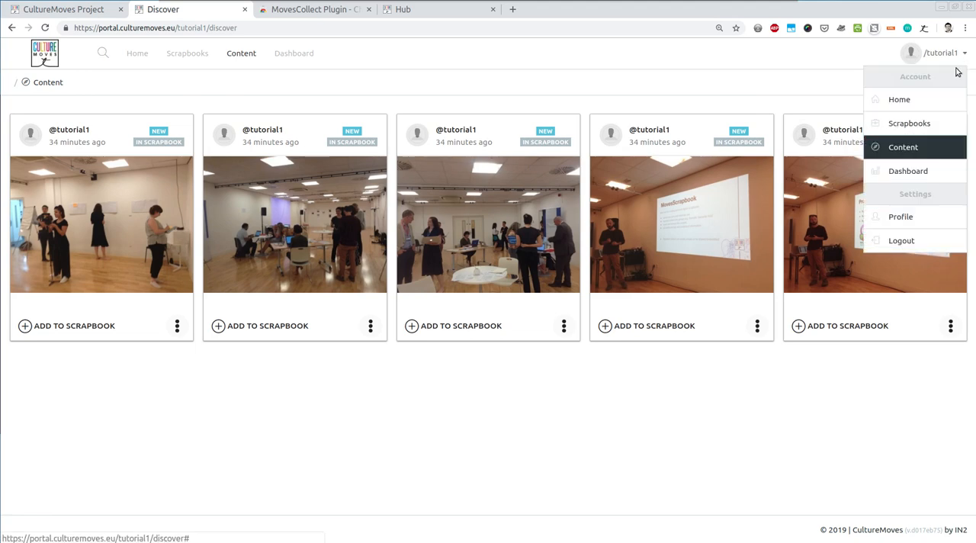
{"action": "mouse_move", "coordinate": [901, 217]}
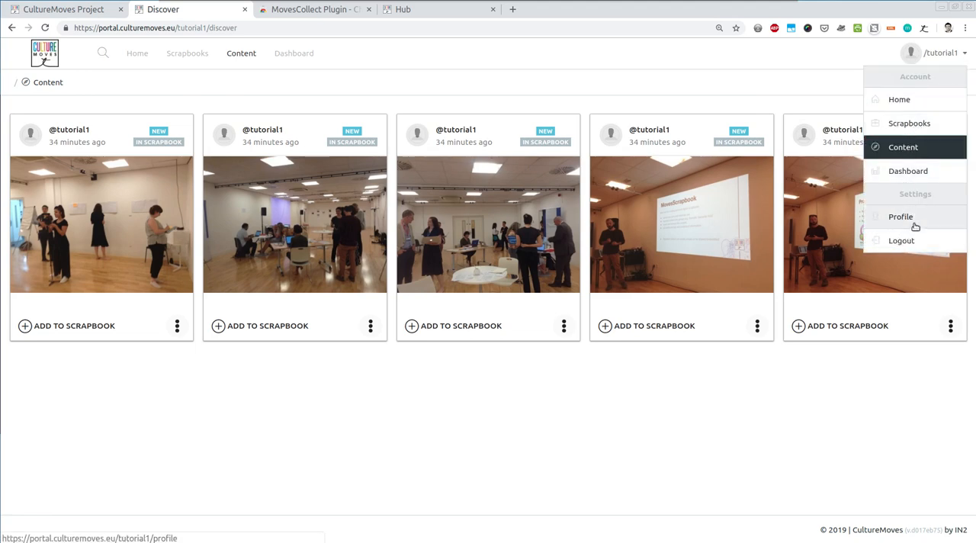
{"action": "left_click", "coordinate": [901, 217]}
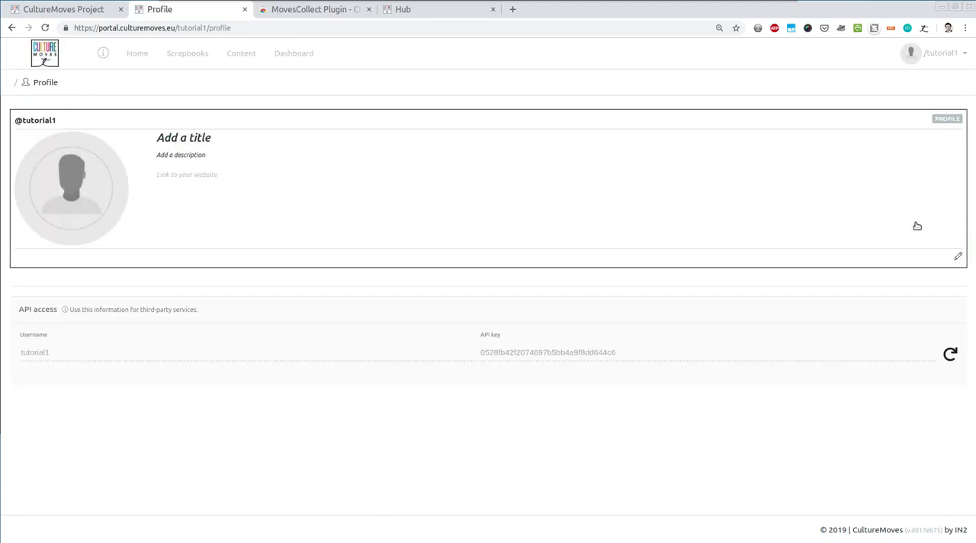
{"action": "mouse_move", "coordinate": [133, 227]}
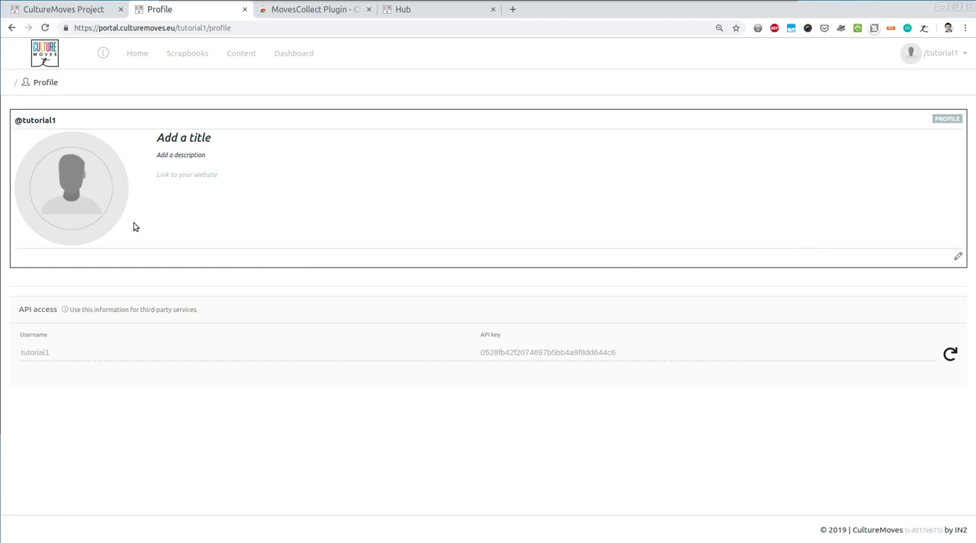
{"action": "mouse_move", "coordinate": [150, 199]}
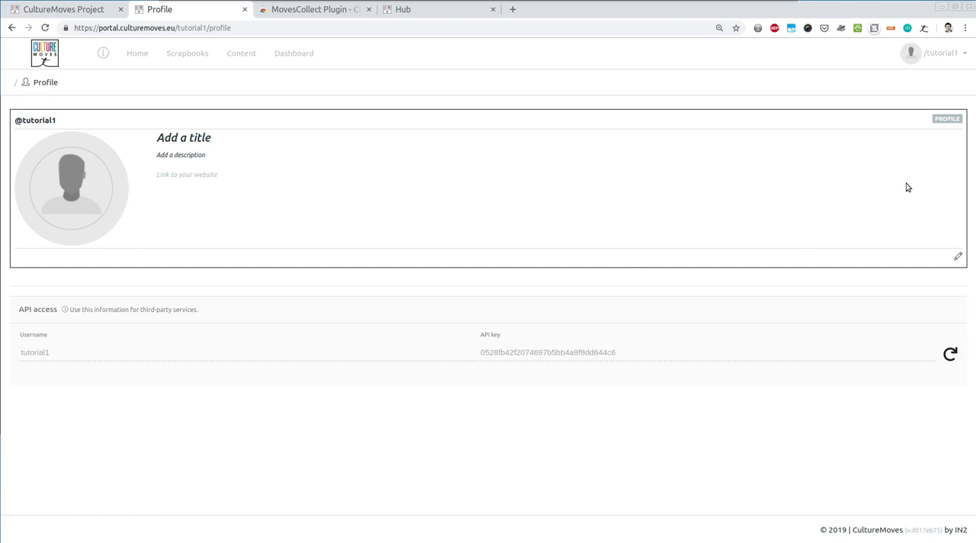
{"action": "mouse_move", "coordinate": [661, 315]}
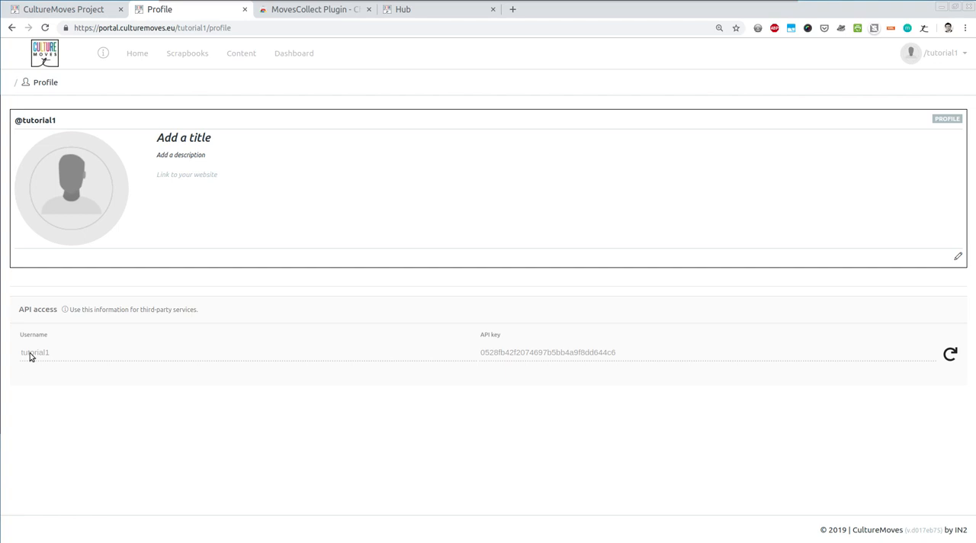
{"action": "mouse_move", "coordinate": [47, 359]}
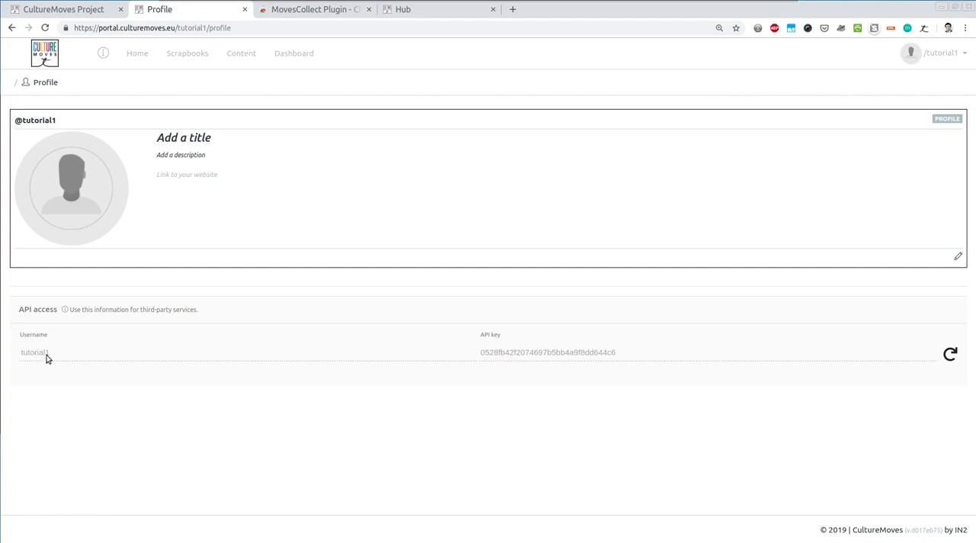
{"action": "mouse_move", "coordinate": [573, 358]}
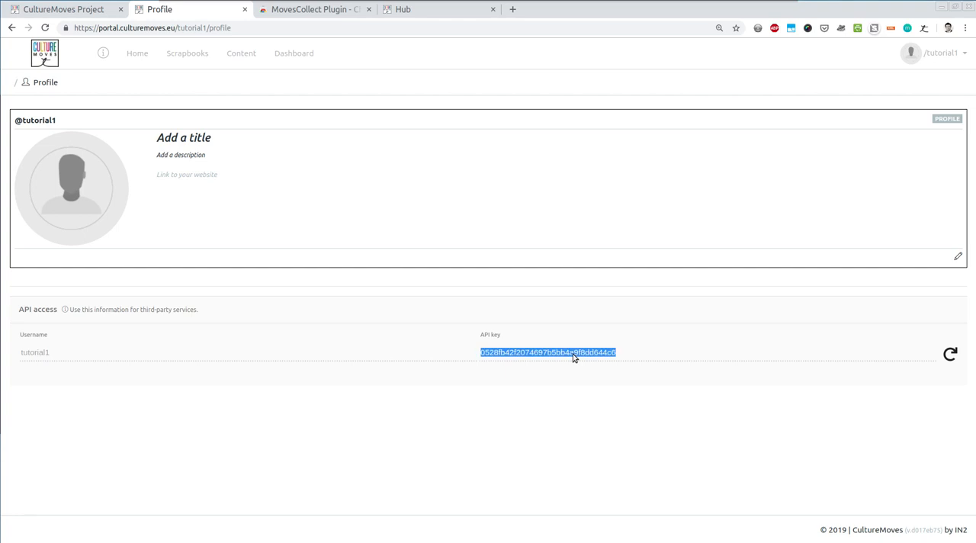
{"action": "mouse_move", "coordinate": [586, 359]}
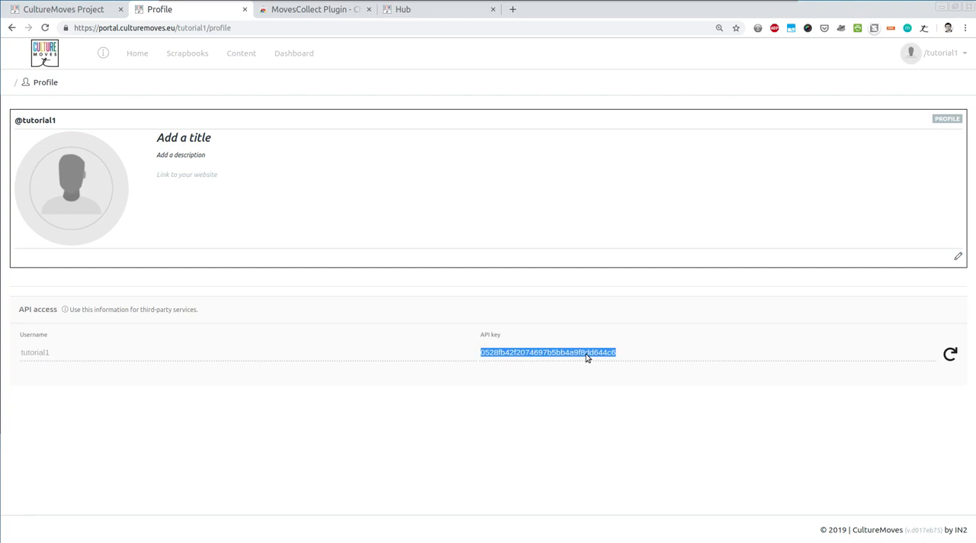
{"action": "mouse_move", "coordinate": [633, 368]}
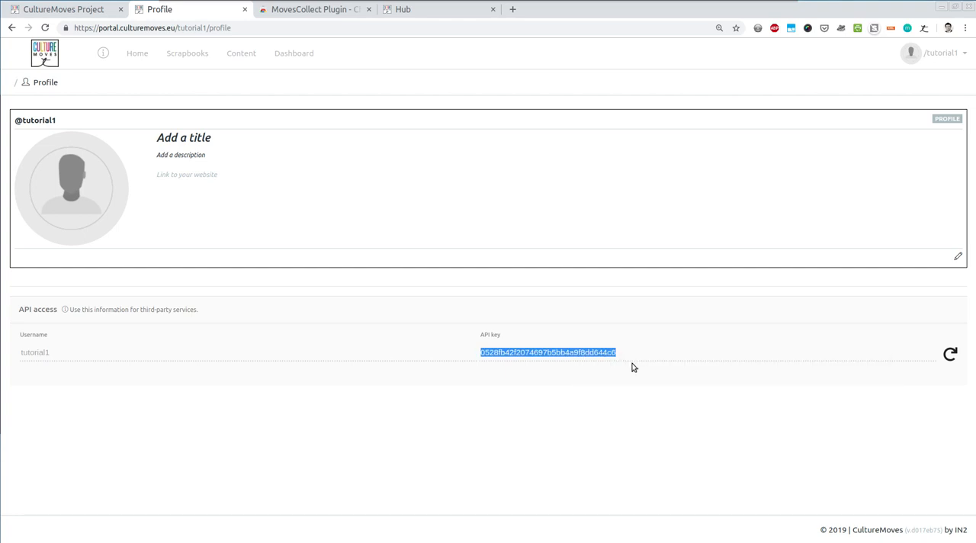
{"action": "mouse_move", "coordinate": [924, 28]}
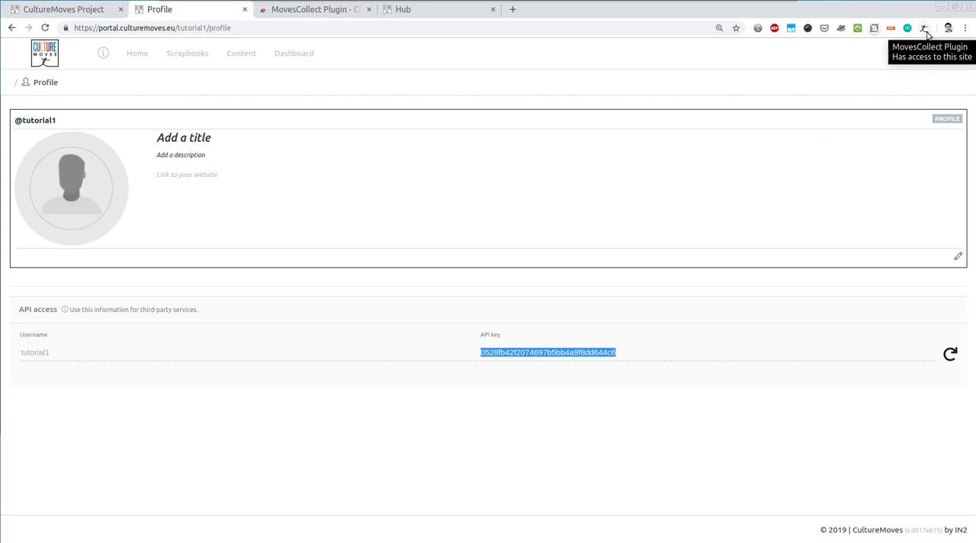
Reopen MovesCollect options and begin typing the username 'tu' into the first field
{"action": "left_click", "coordinate": [923, 28]}
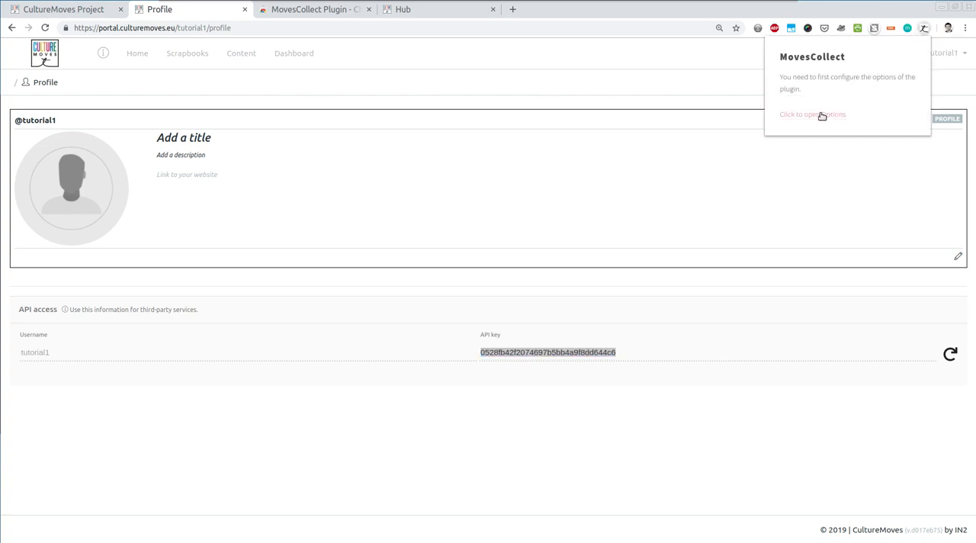
{"action": "left_click", "coordinate": [812, 113]}
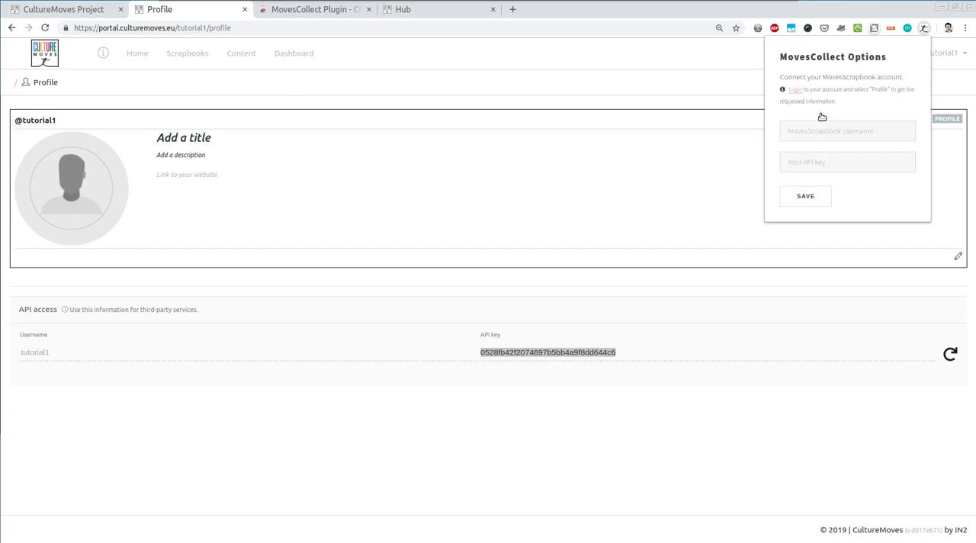
{"action": "left_click", "coordinate": [847, 130]}
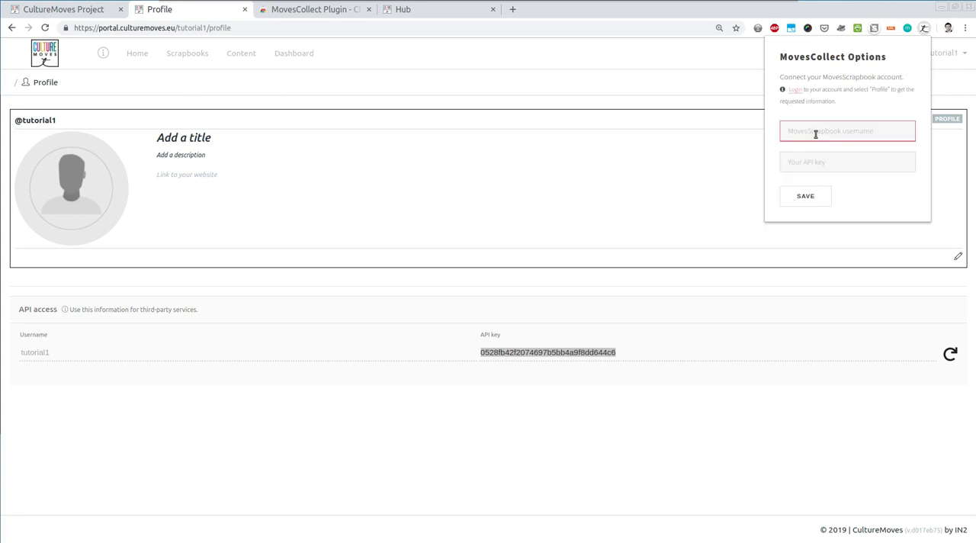
{"action": "left_click", "coordinate": [846, 130]}
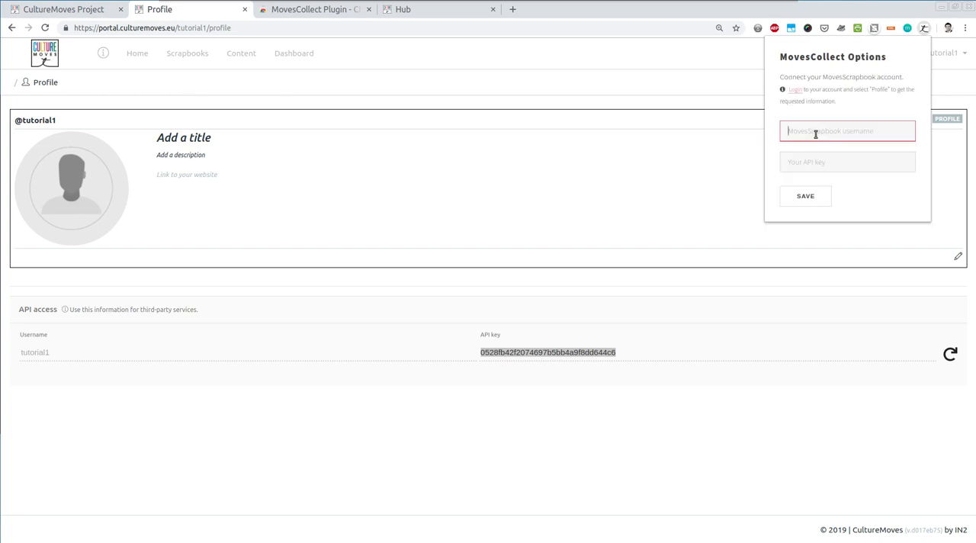
{"action": "type", "text": "tutorial1"}
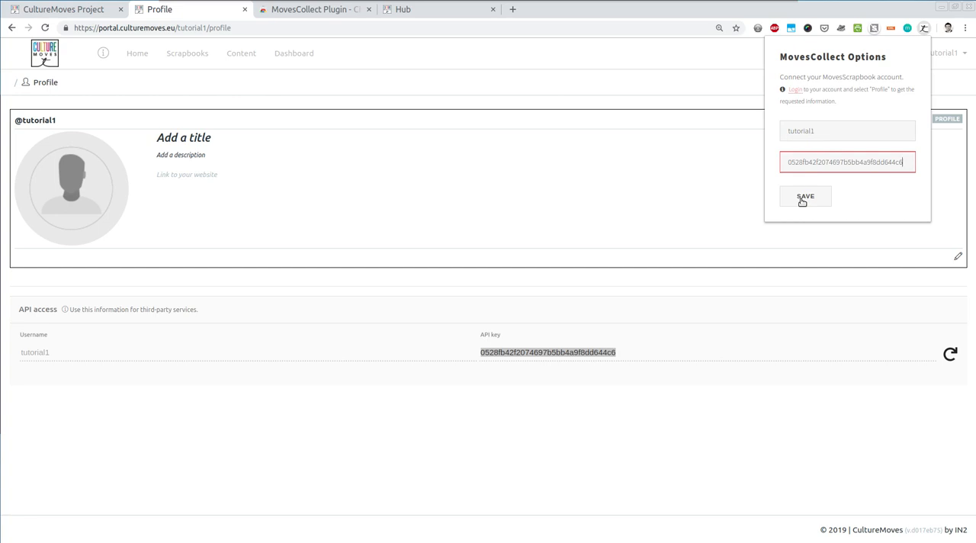
{"action": "left_click", "coordinate": [806, 196]}
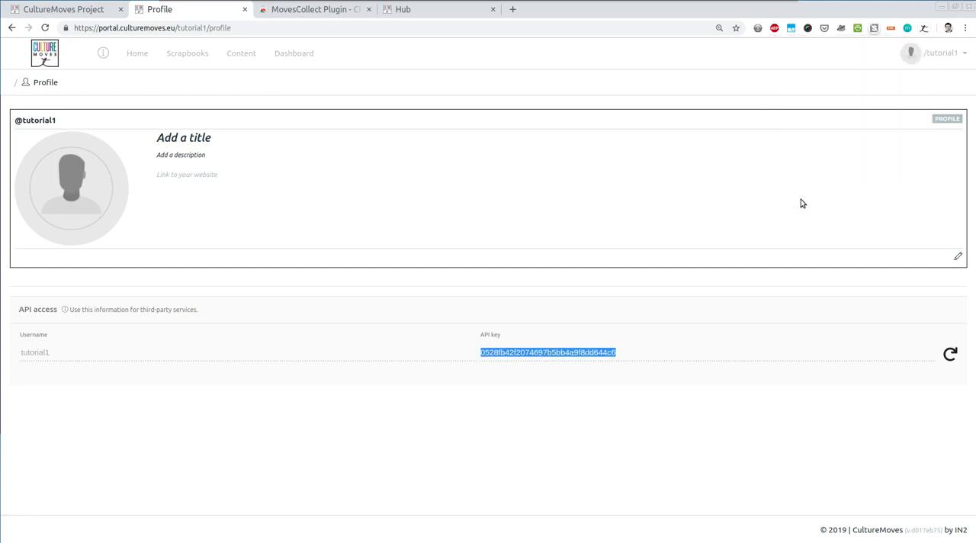
{"action": "mouse_move", "coordinate": [442, 364]}
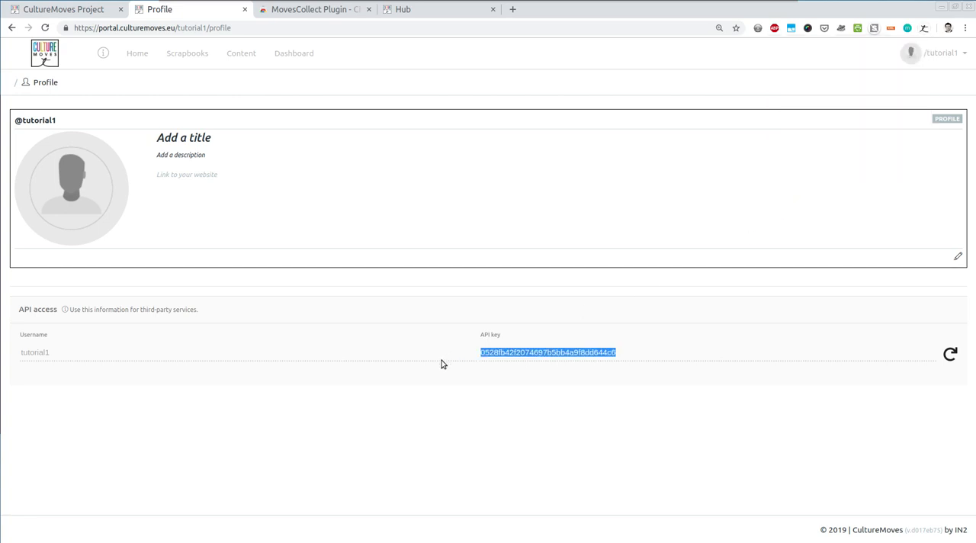
{"action": "mouse_move", "coordinate": [403, 412]}
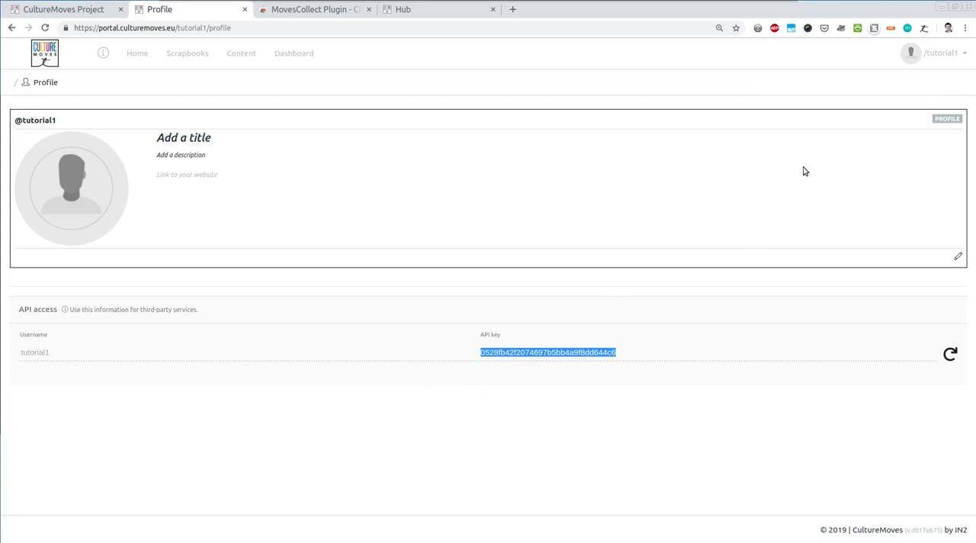
{"action": "mouse_move", "coordinate": [967, 28]}
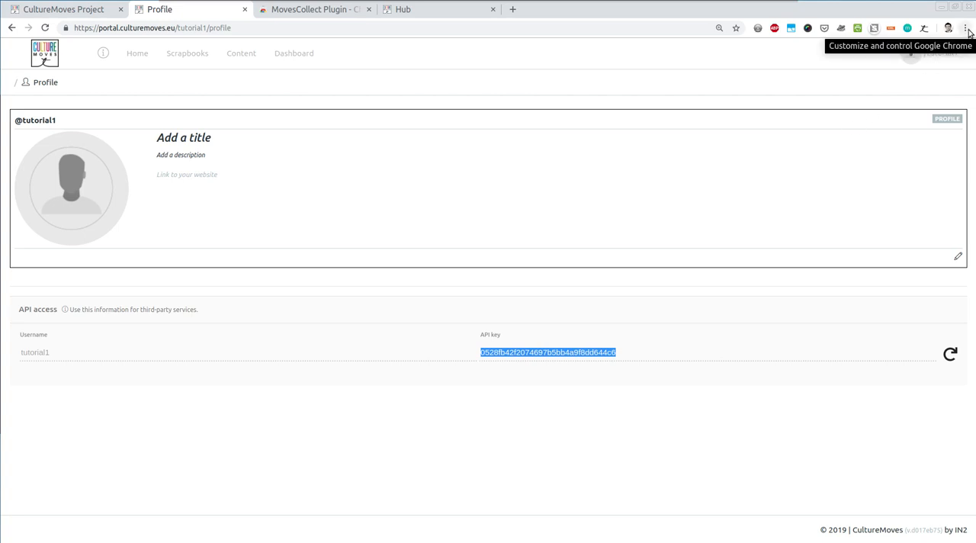
Find MovesCollect Plugin on Chrome's extensions page by searching 'Moves' and view its details
{"action": "left_click", "coordinate": [967, 28]}
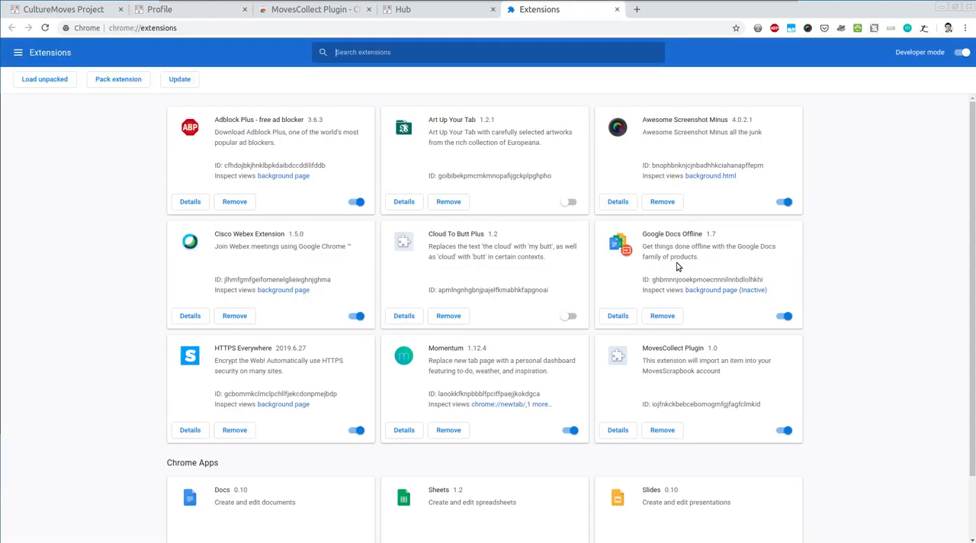
{"action": "scroll", "scroll_direction": "down", "scroll_amount": 3}
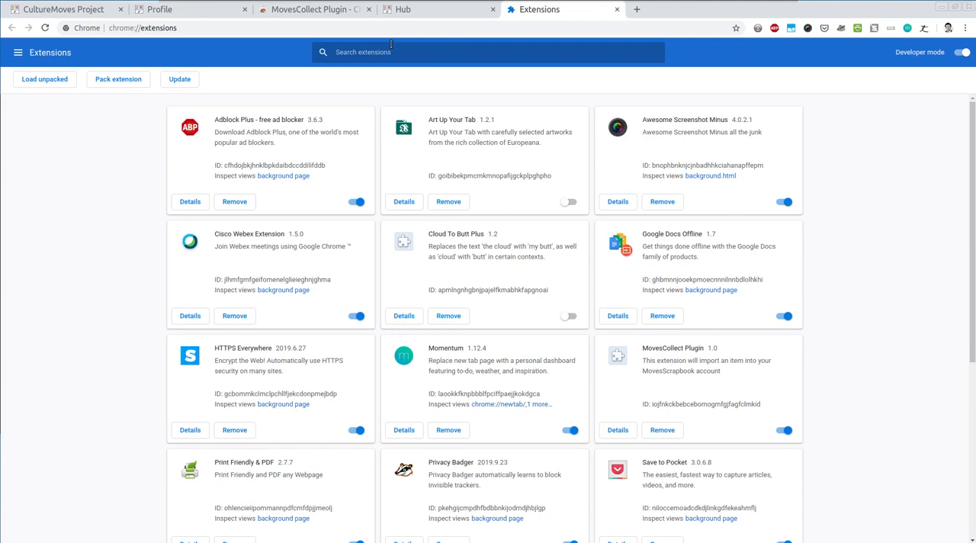
{"action": "type", "text": "Moves"}
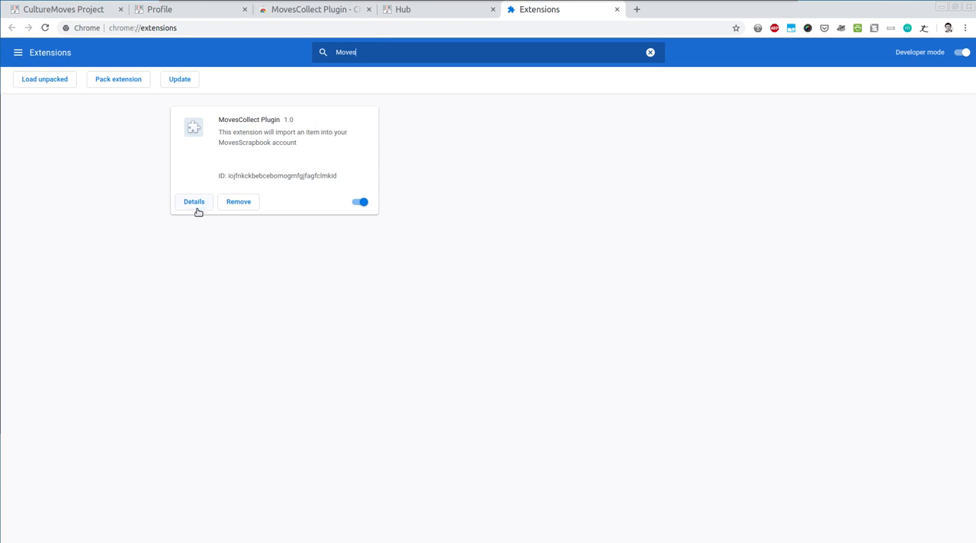
{"action": "left_click", "coordinate": [194, 202]}
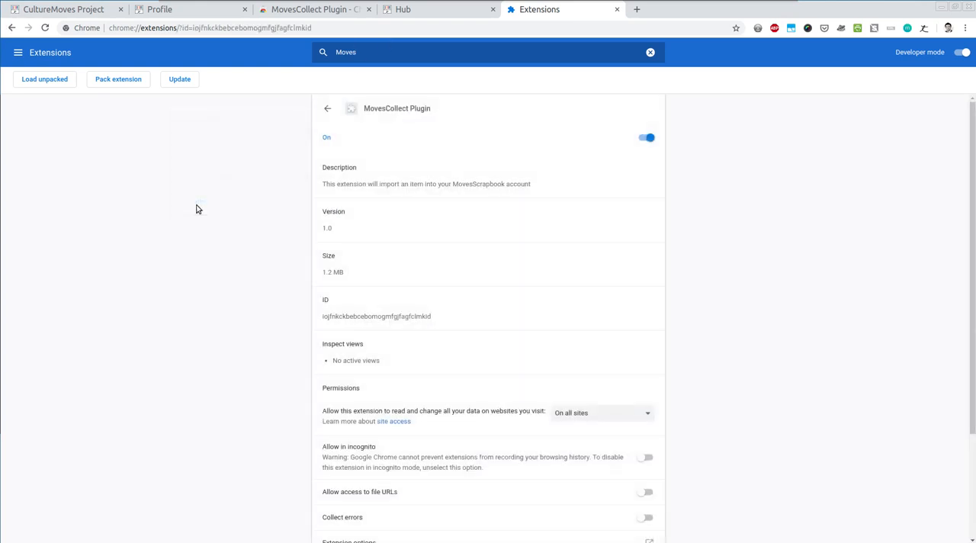
{"action": "mouse_move", "coordinate": [519, 265]}
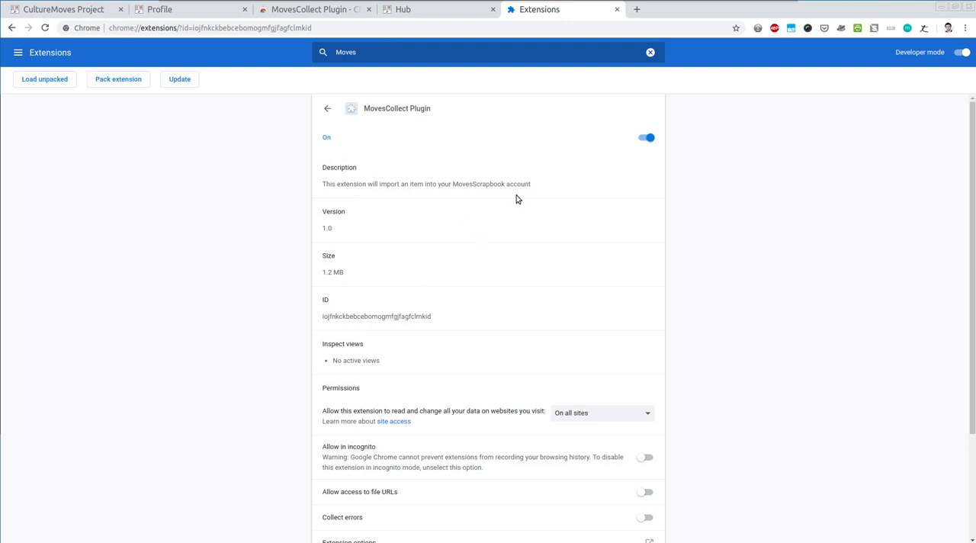
Open the plugin's extension options showing the saved tutorial1 credentials, then close them
{"action": "scroll", "scroll_direction": "down", "scroll_amount": 3}
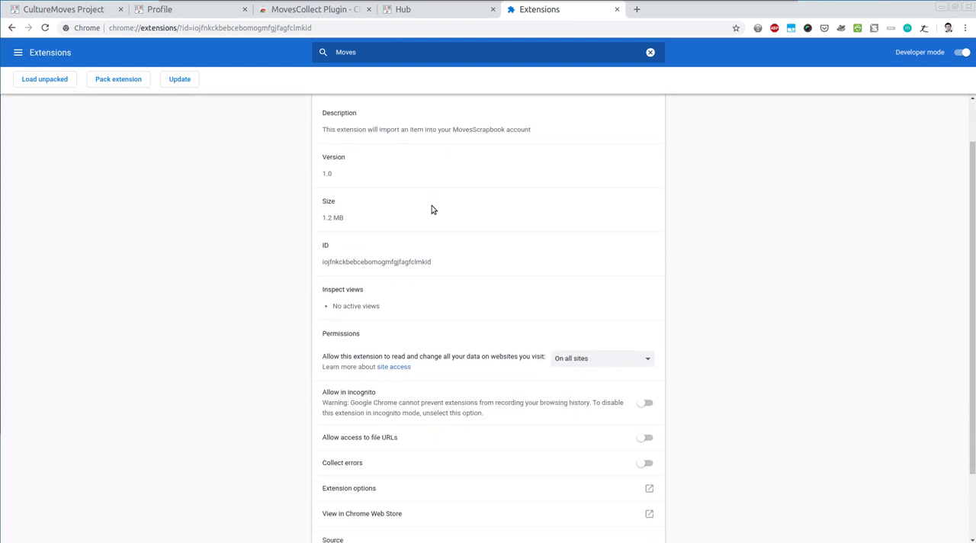
{"action": "scroll", "scroll_direction": "down", "scroll_amount": 3}
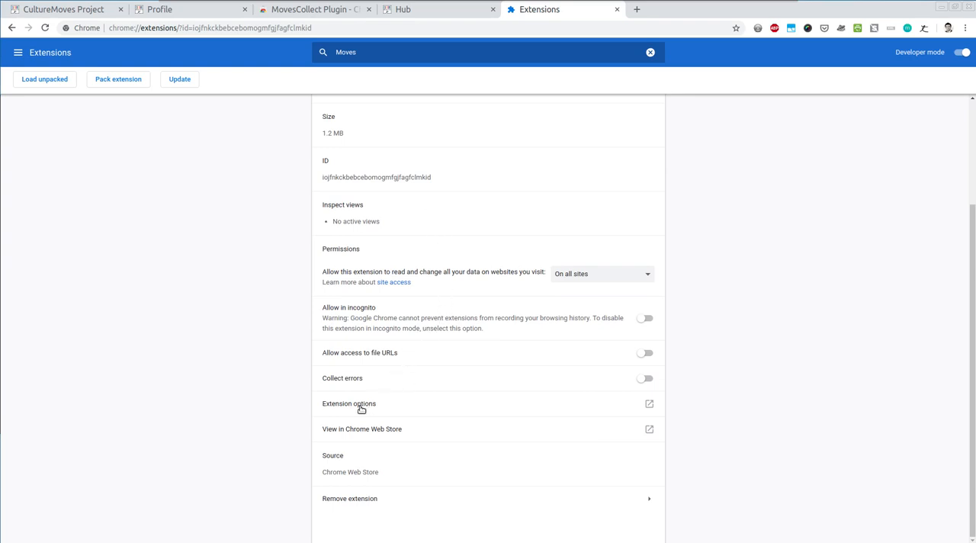
{"action": "left_click", "coordinate": [348, 403]}
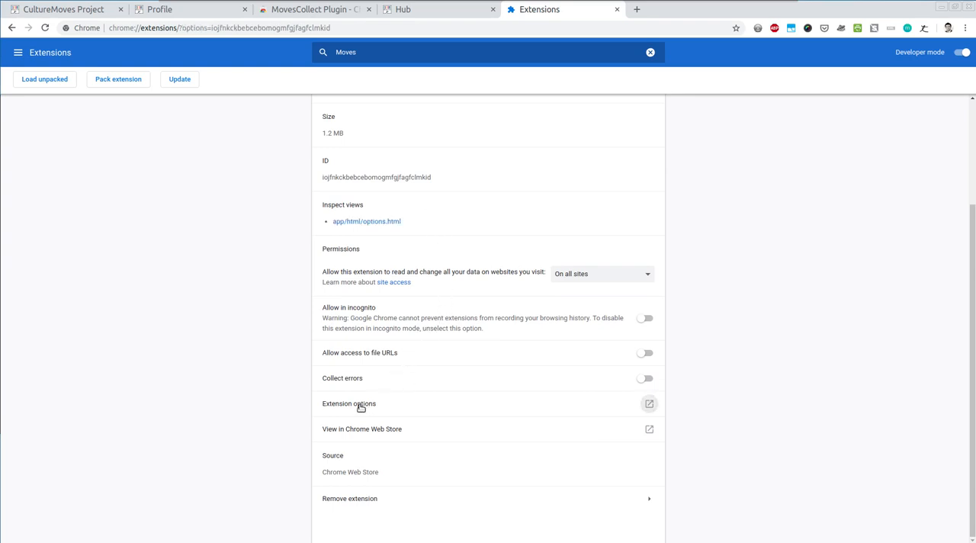
{"action": "left_click", "coordinate": [349, 403]}
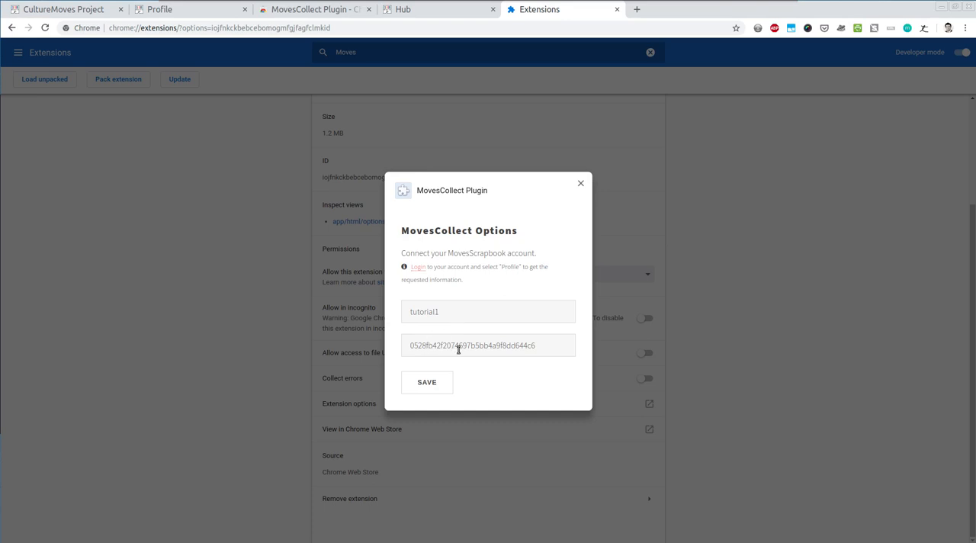
{"action": "mouse_move", "coordinate": [582, 187]}
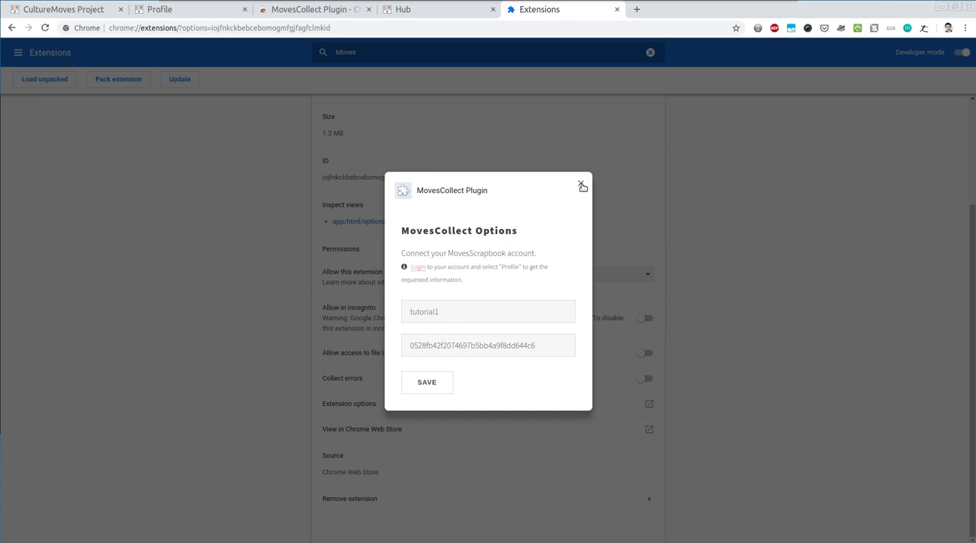
{"action": "left_click", "coordinate": [582, 187]}
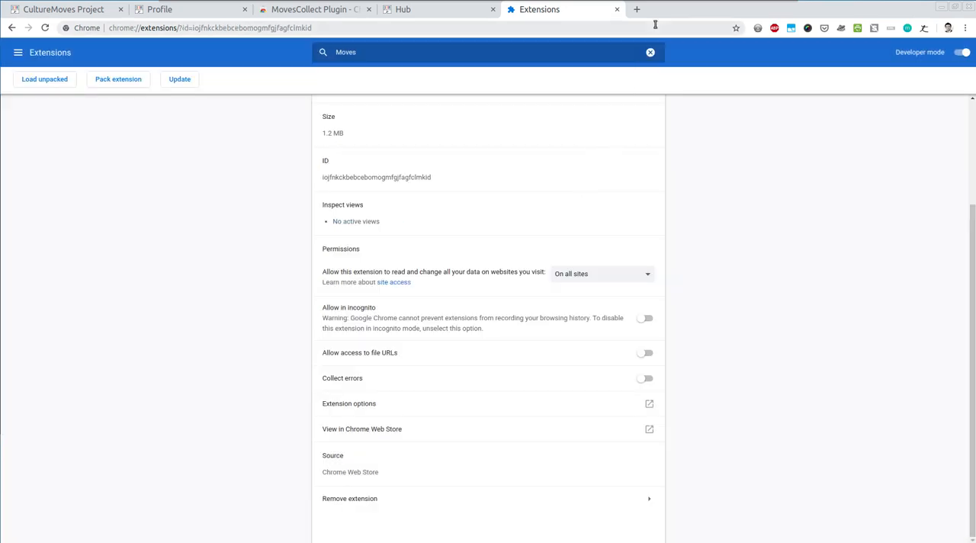
Search Europeana Collections for 'dance', review the 45,908 results, and return home
{"action": "left_click", "coordinate": [160, 9]}
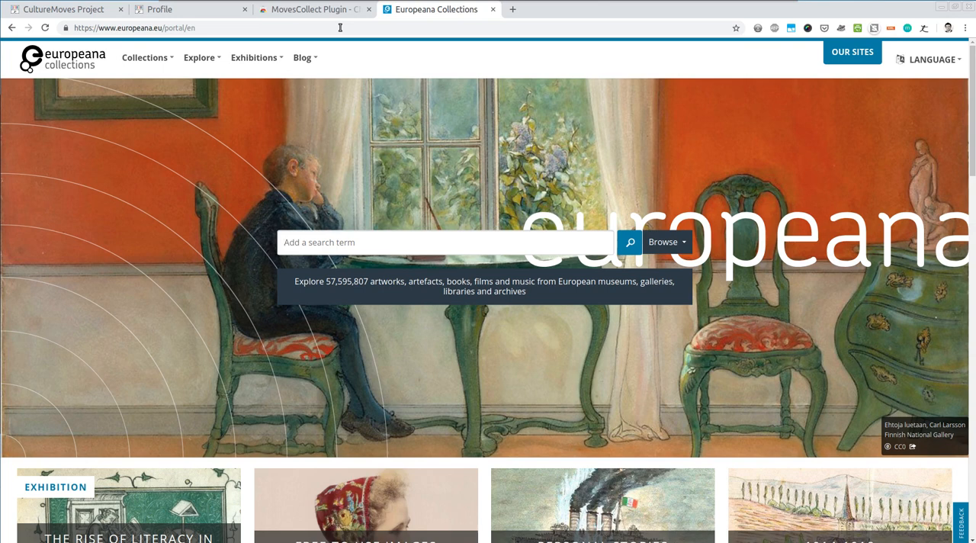
{"action": "left_click", "coordinate": [442, 242]}
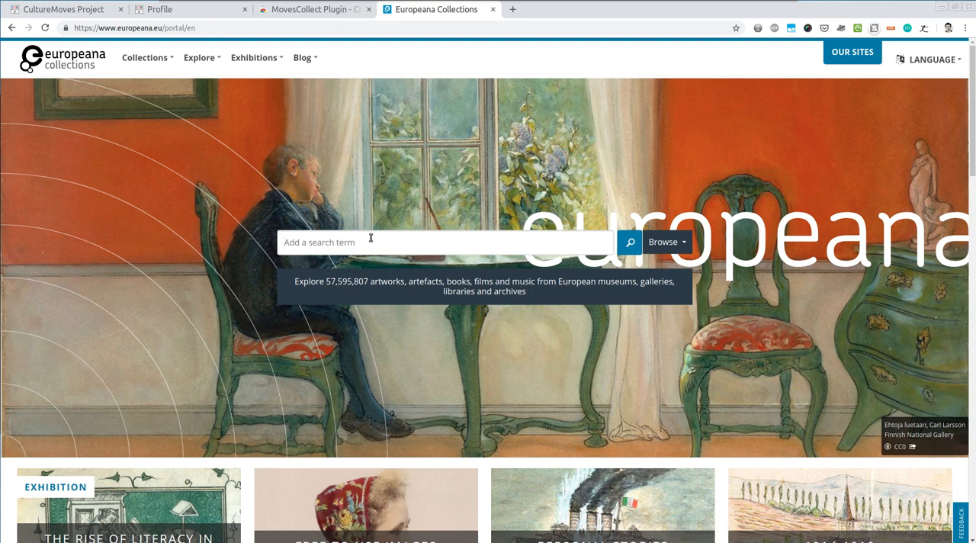
{"action": "type", "text": "dance"}
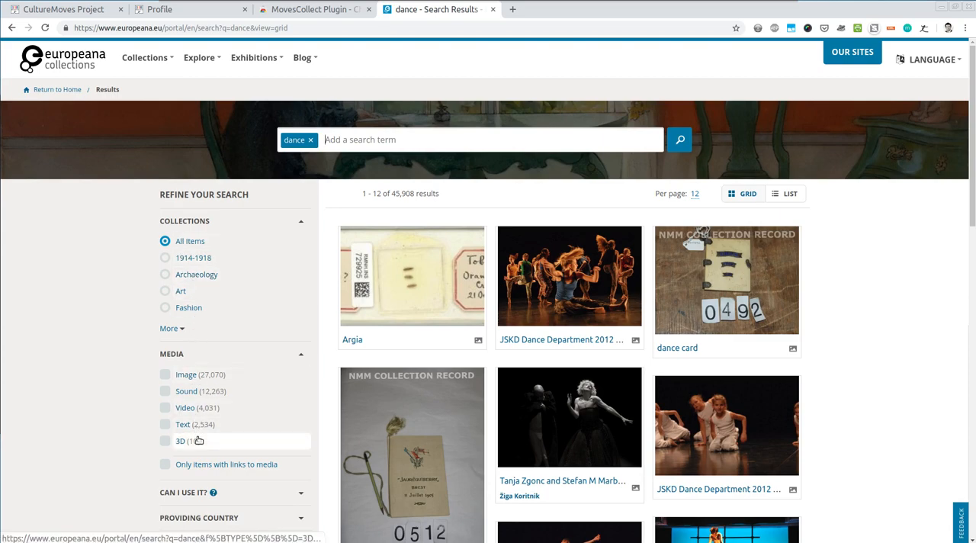
{"action": "scroll", "scroll_direction": "down", "scroll_amount": 3}
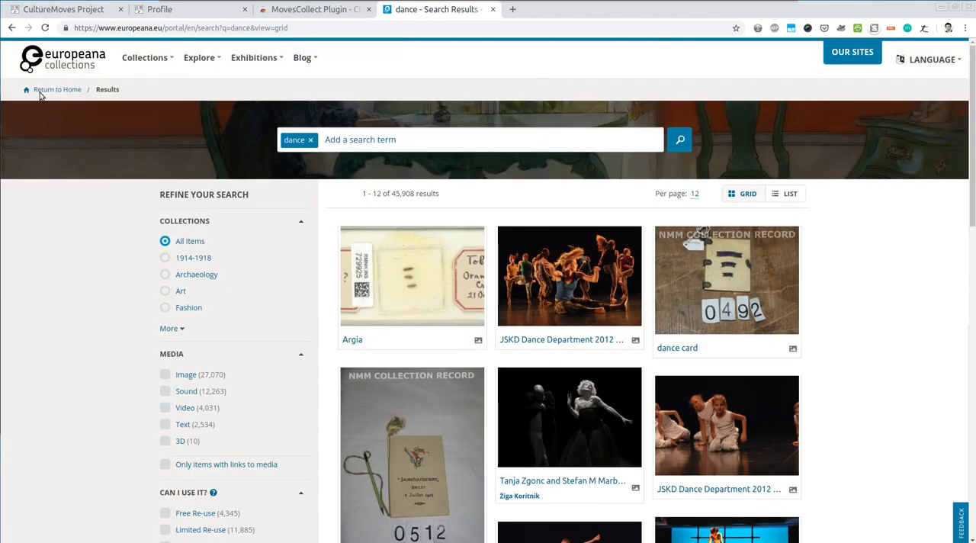
{"action": "left_click", "coordinate": [11, 28]}
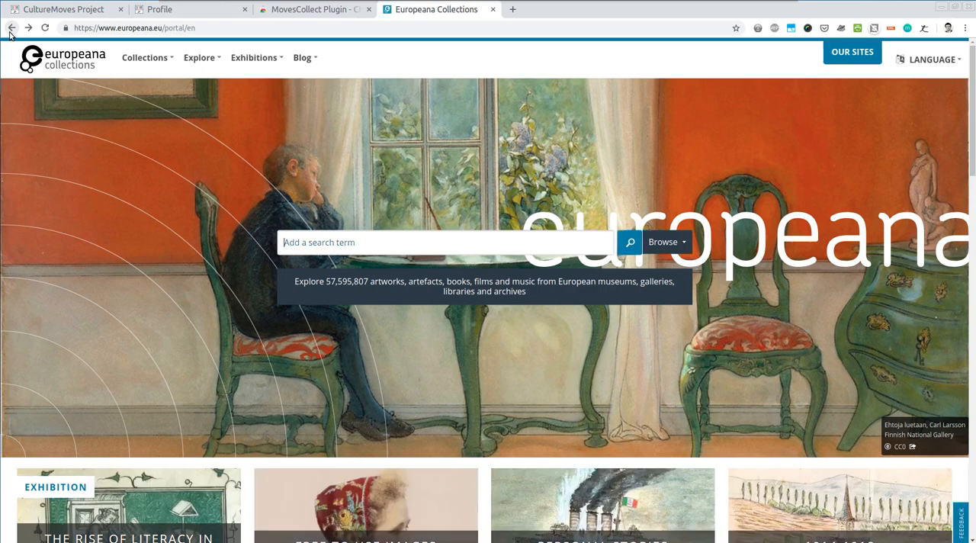
Browse Free To Use Images results and open the 'Great-great-great-grandmother' item
{"action": "scroll", "scroll_direction": "down", "scroll_amount": 3}
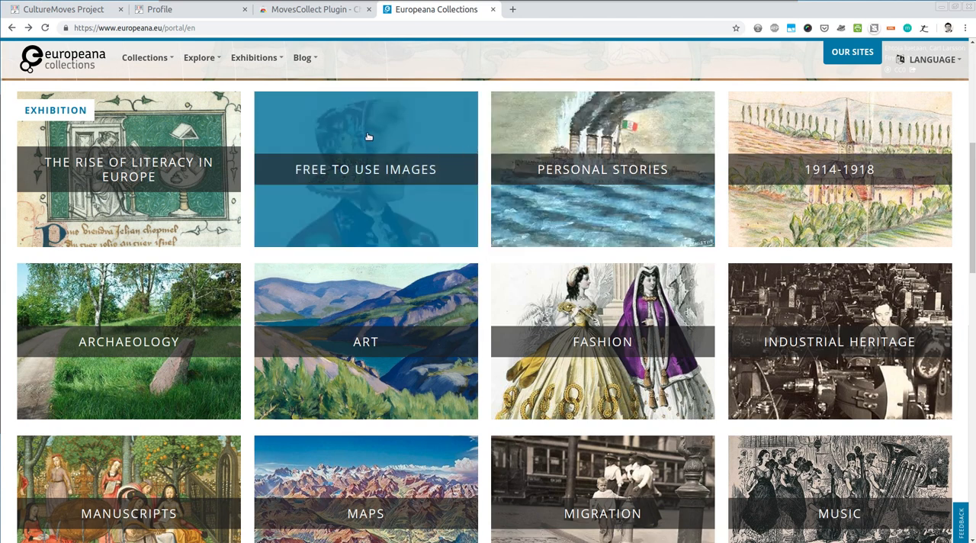
{"action": "mouse_move", "coordinate": [381, 162]}
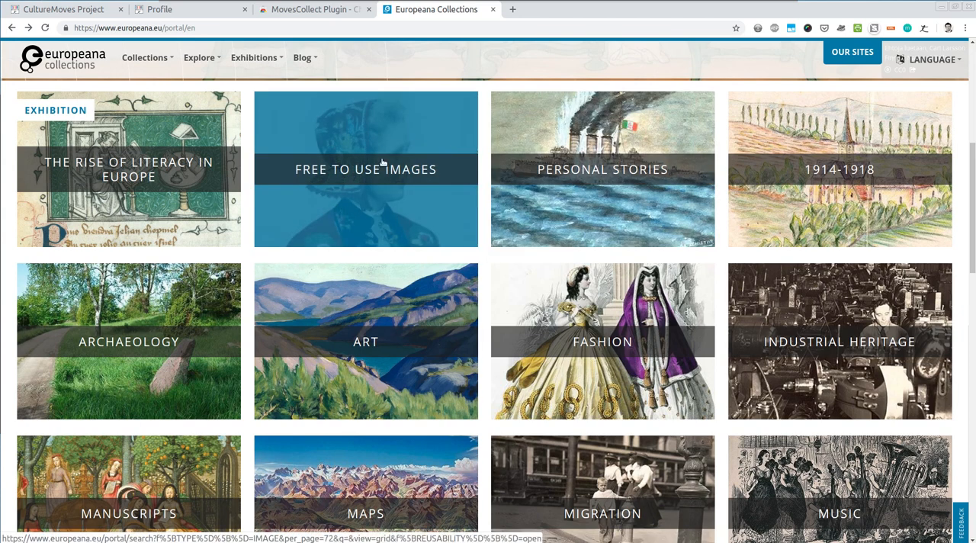
{"action": "mouse_move", "coordinate": [333, 158]}
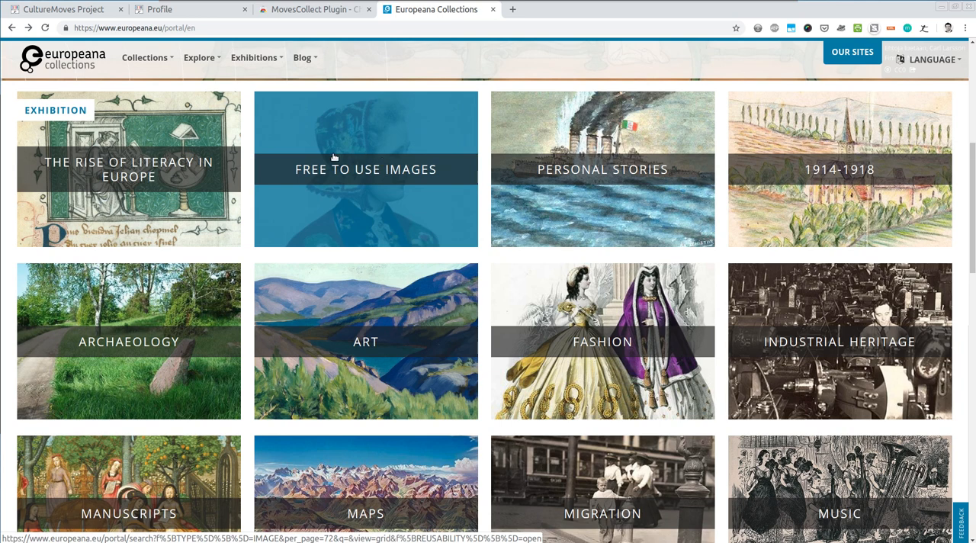
{"action": "left_click", "coordinate": [365, 169]}
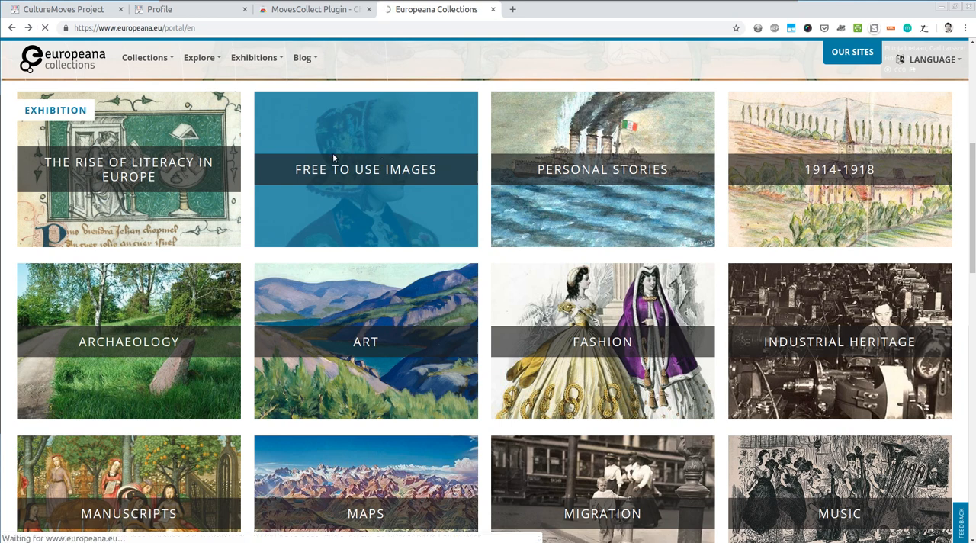
{"action": "left_click", "coordinate": [365, 169]}
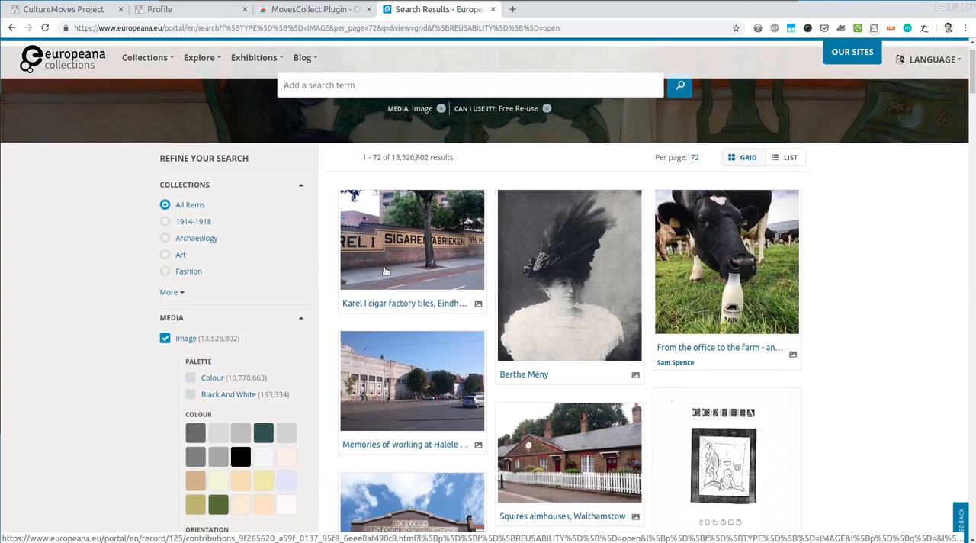
{"action": "scroll", "scroll_direction": "down", "scroll_amount": 3}
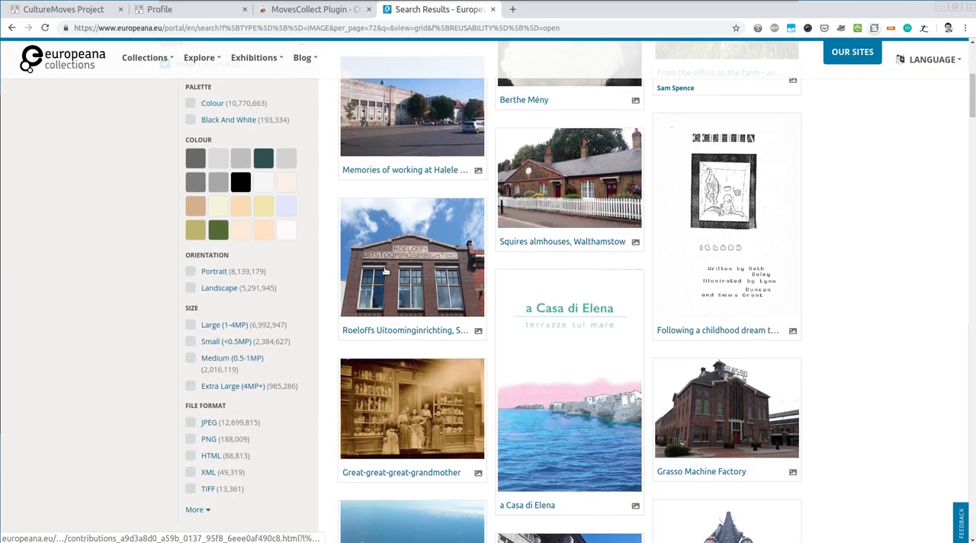
{"action": "scroll", "scroll_direction": "down", "scroll_amount": 3}
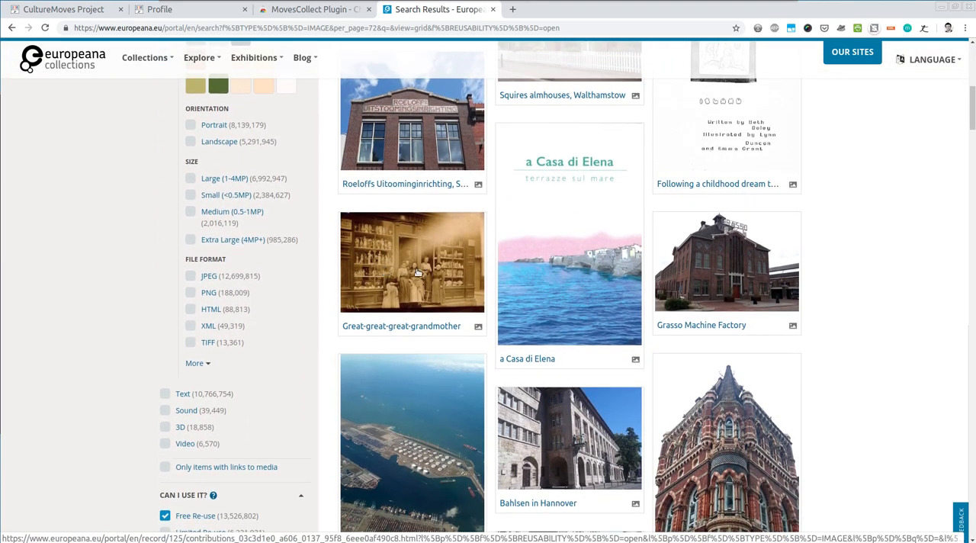
{"action": "left_click", "coordinate": [412, 262]}
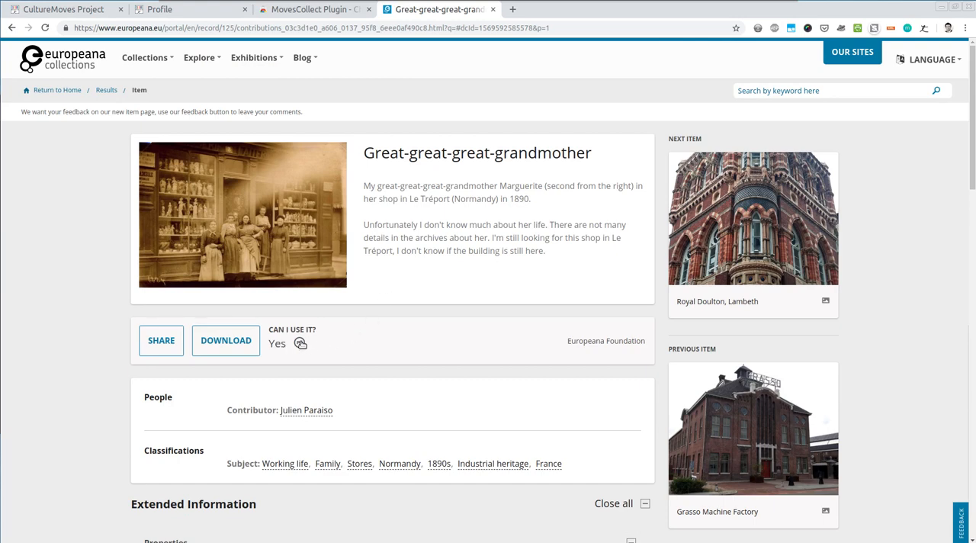
{"action": "mouse_move", "coordinate": [338, 365]}
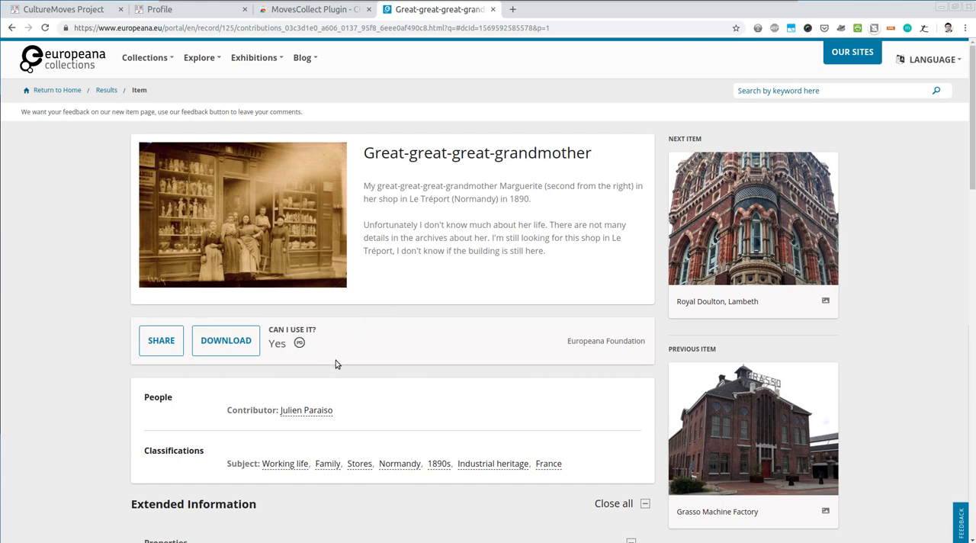
{"action": "mouse_move", "coordinate": [521, 323]}
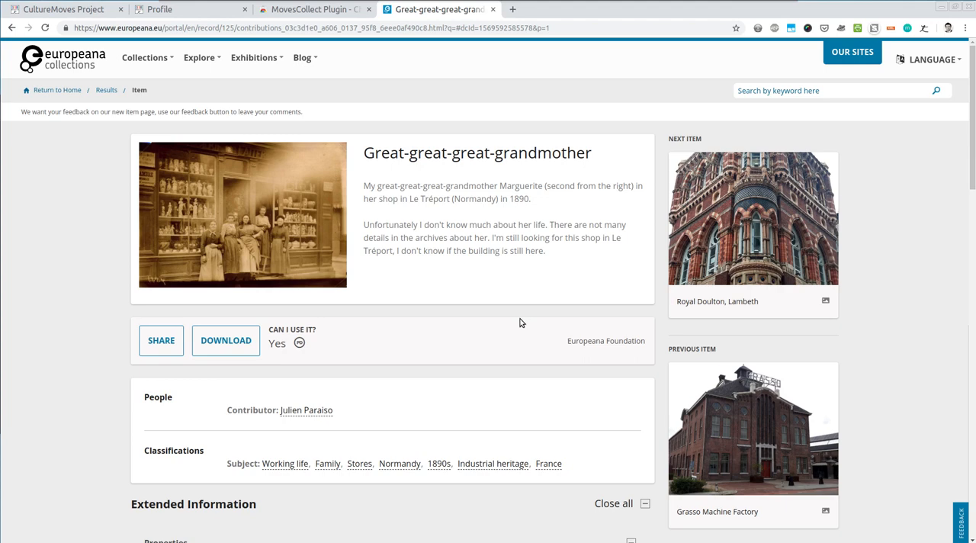
{"action": "mouse_move", "coordinate": [863, 182]}
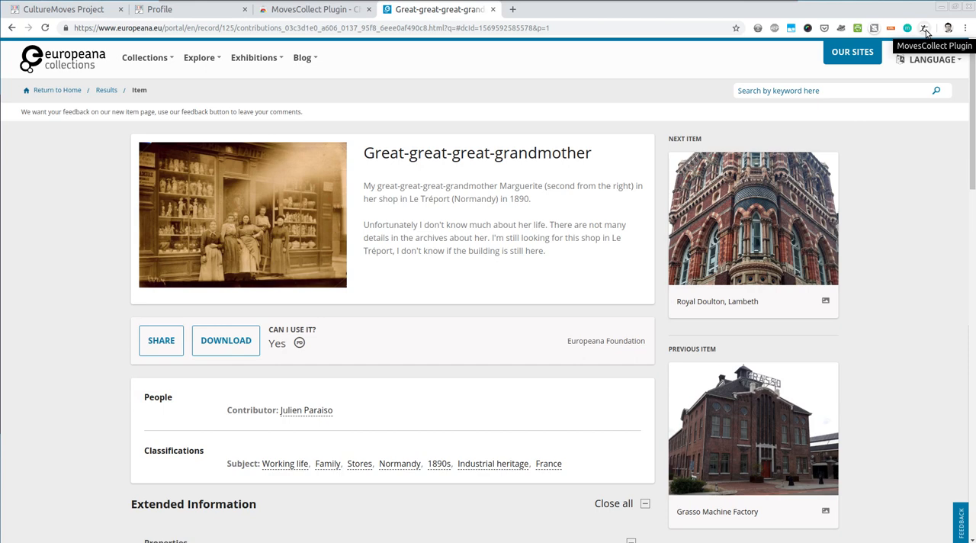
Import the Great-great-great-grandmother photo using the MovesCollect toolbar plugin
{"action": "left_click", "coordinate": [924, 28]}
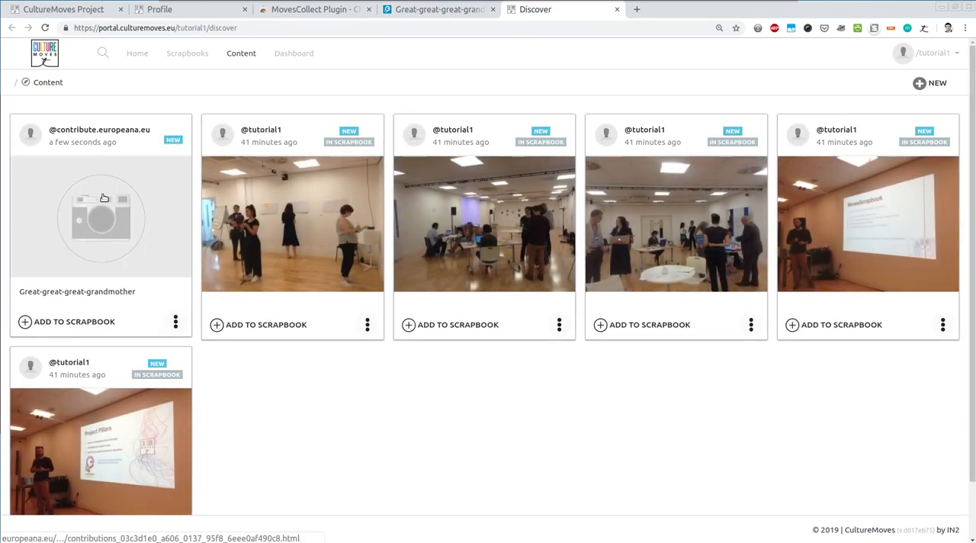
{"action": "mouse_move", "coordinate": [201, 360]}
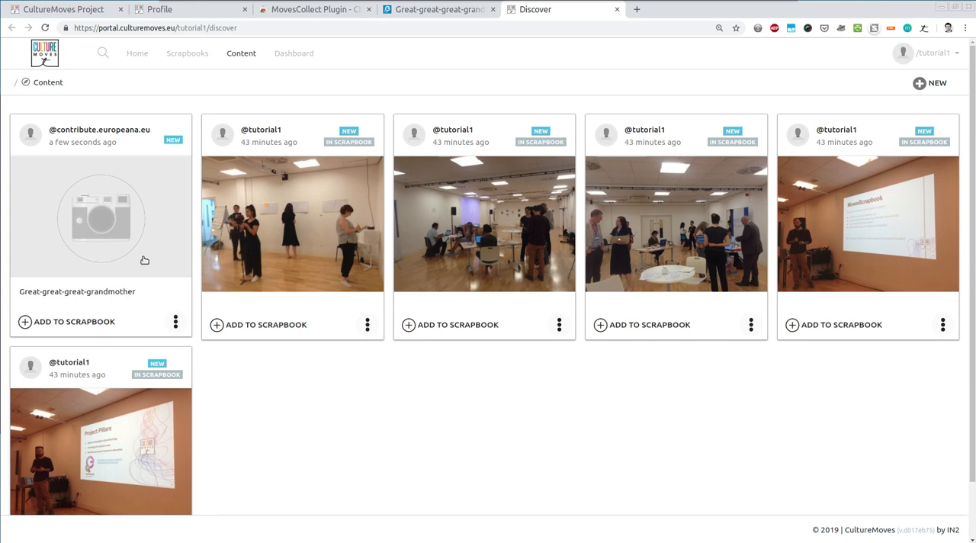
{"action": "mouse_move", "coordinate": [145, 278]}
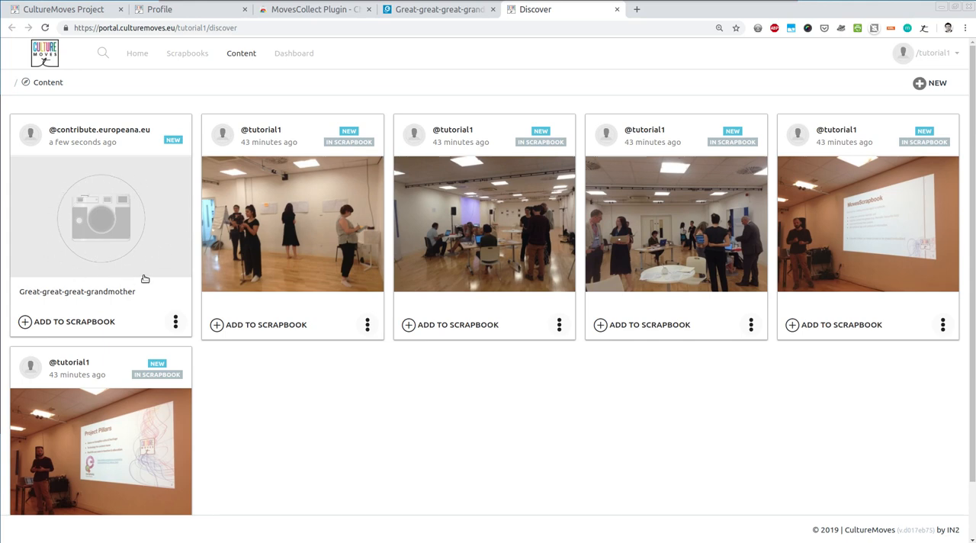
{"action": "mouse_move", "coordinate": [149, 284]}
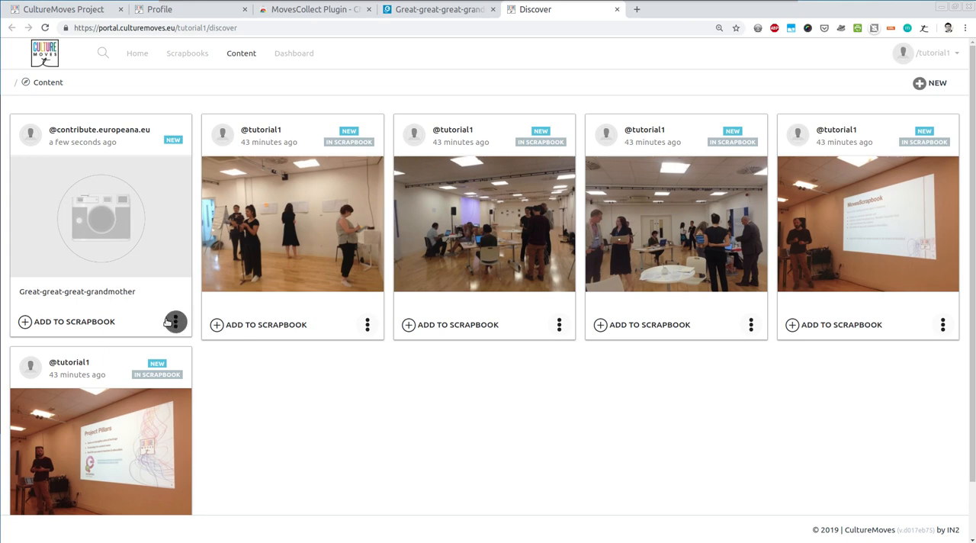
{"action": "mouse_move", "coordinate": [175, 321]}
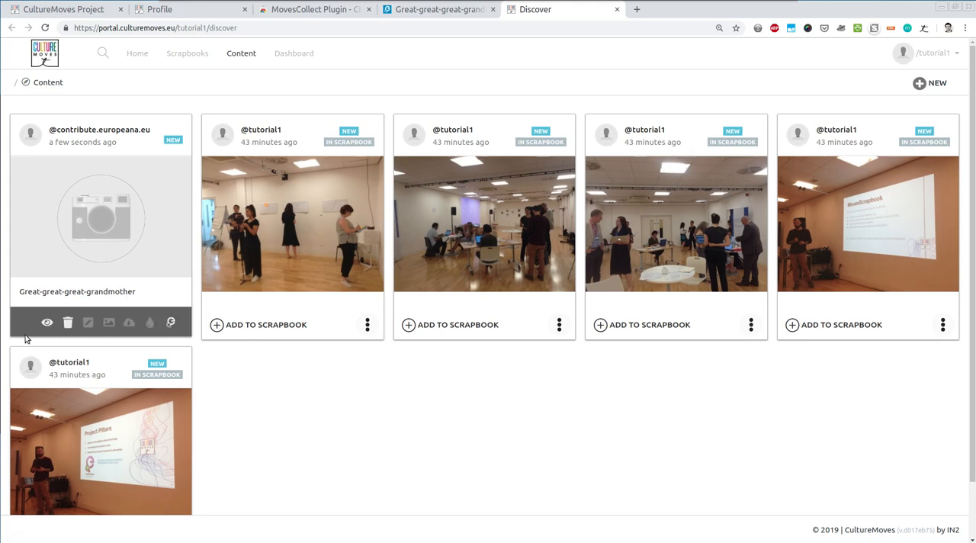
{"action": "mouse_move", "coordinate": [48, 322]}
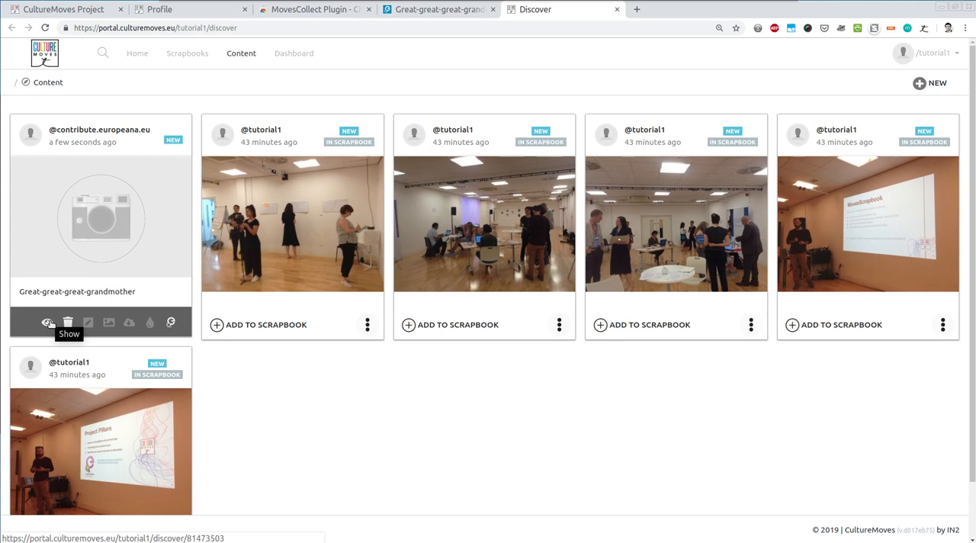
{"action": "mouse_move", "coordinate": [68, 322]}
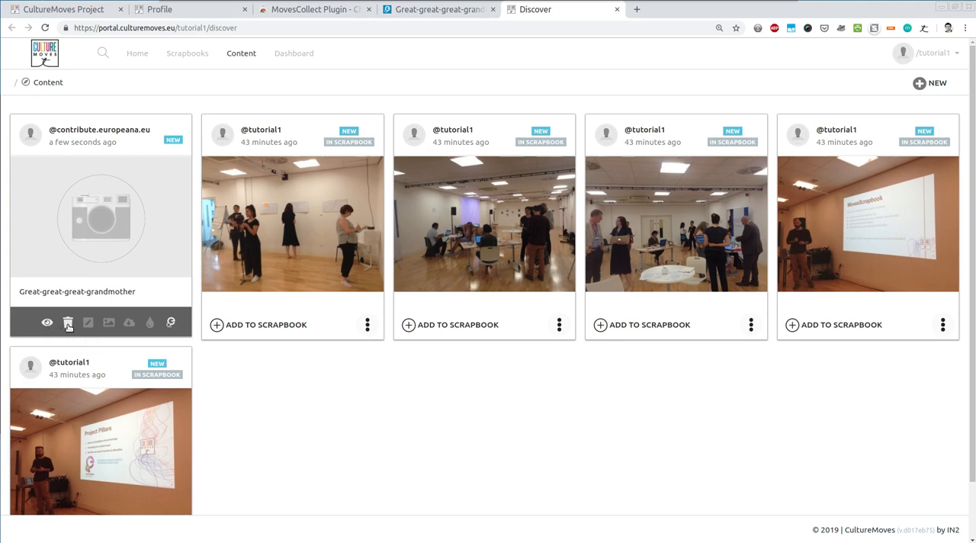
Trash the Great-great-great-grandmother card from its three-dot menu
{"action": "left_click", "coordinate": [68, 322]}
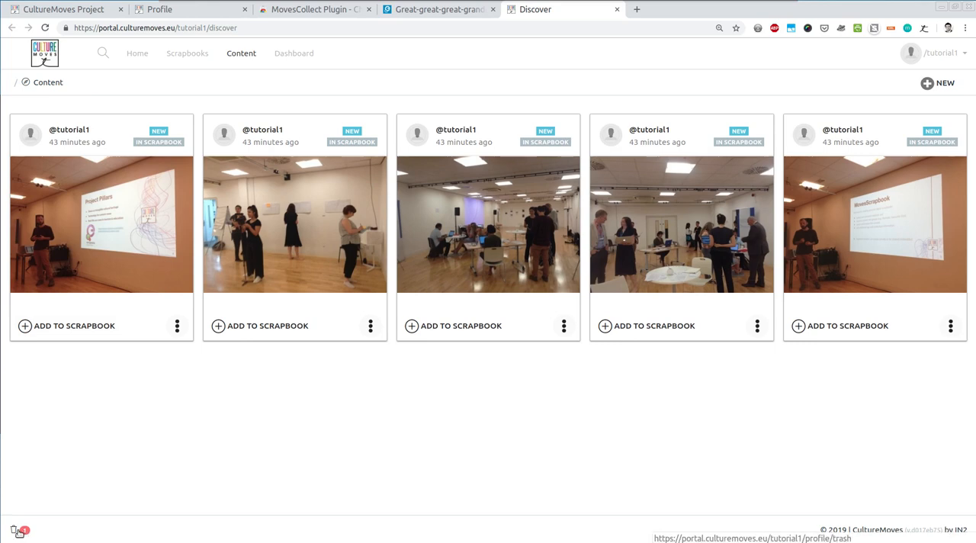
{"action": "mouse_move", "coordinate": [20, 534]}
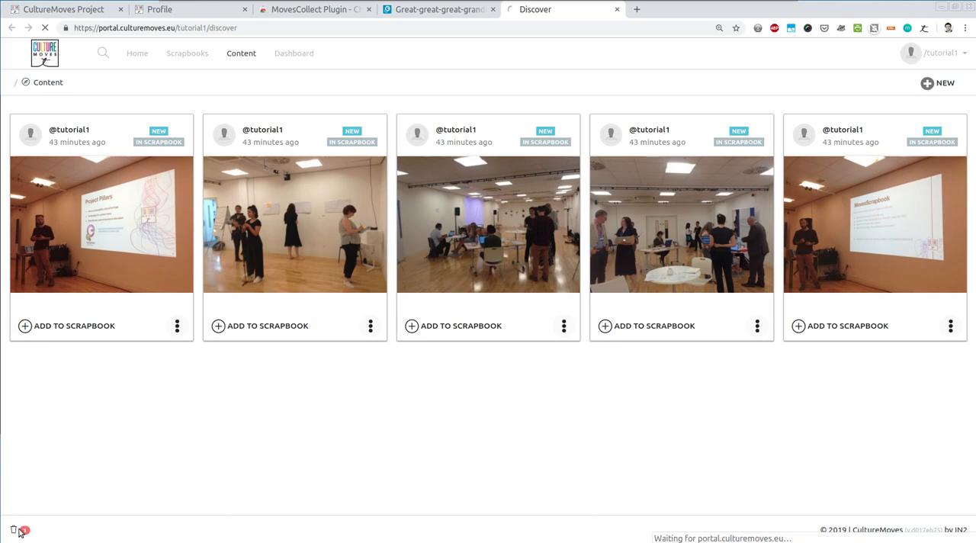
Delete the Great-great-great-grandmother entry forever from Trash, leaving Trash empty
{"action": "left_click", "coordinate": [16, 529]}
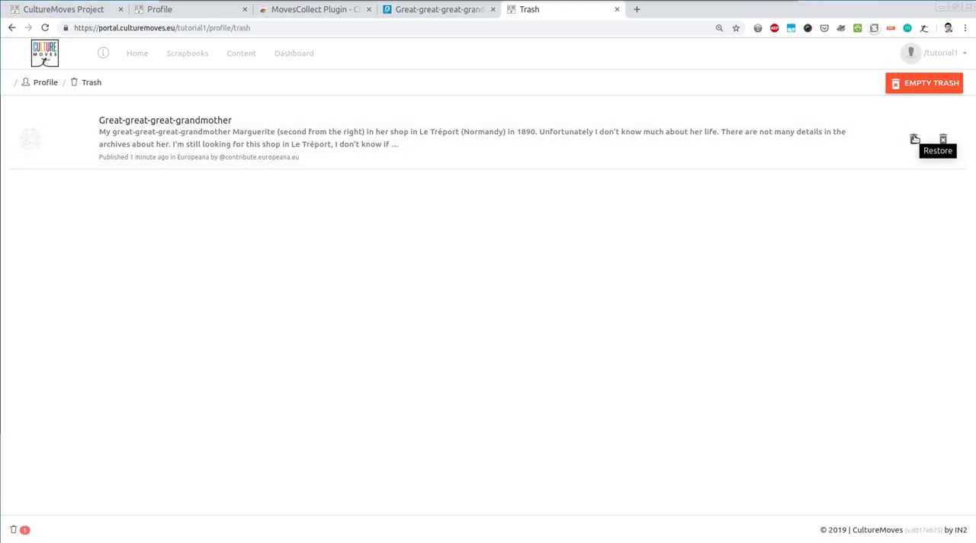
{"action": "mouse_move", "coordinate": [915, 141]}
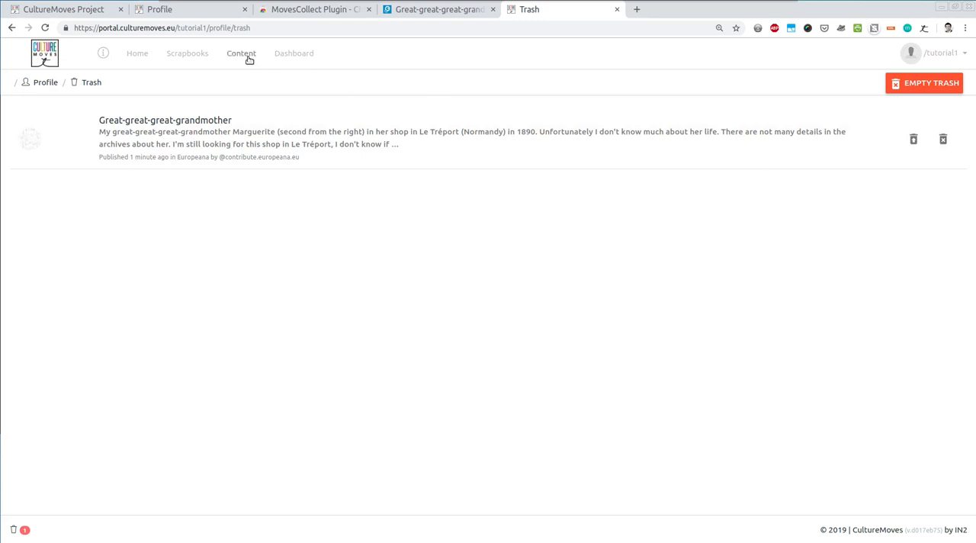
{"action": "mouse_move", "coordinate": [943, 139]}
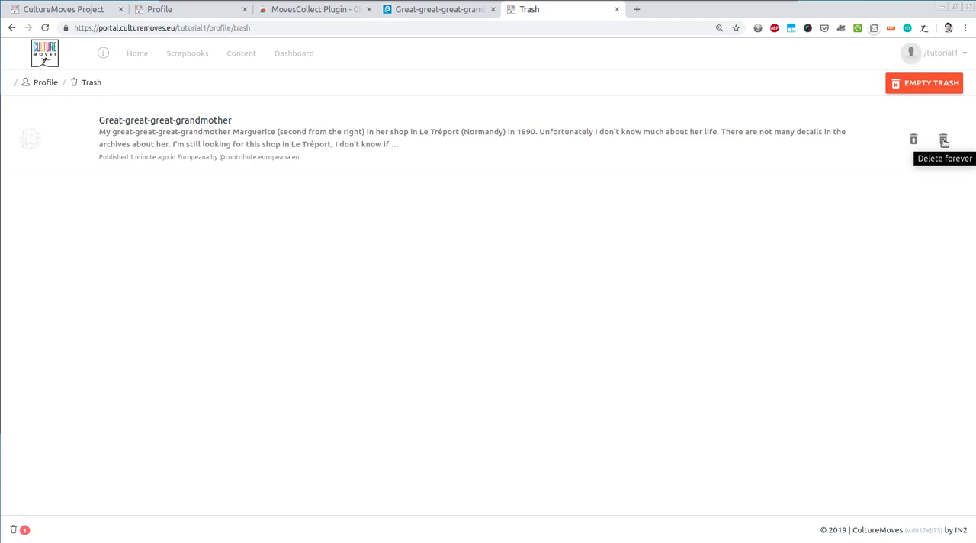
{"action": "left_click", "coordinate": [944, 140]}
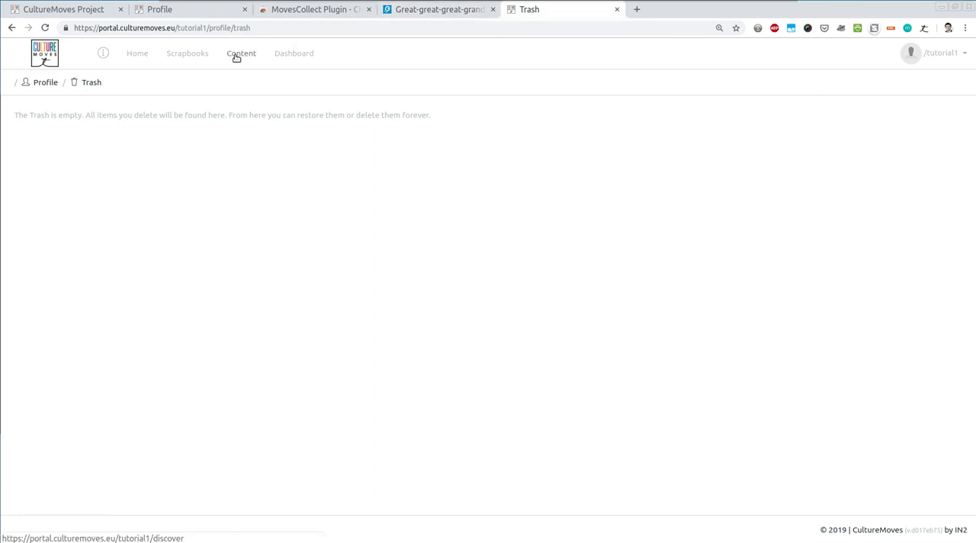
Search Europeana for 'dance' and open 'A dancing girl and musician' from the results
{"action": "left_click", "coordinate": [439, 9]}
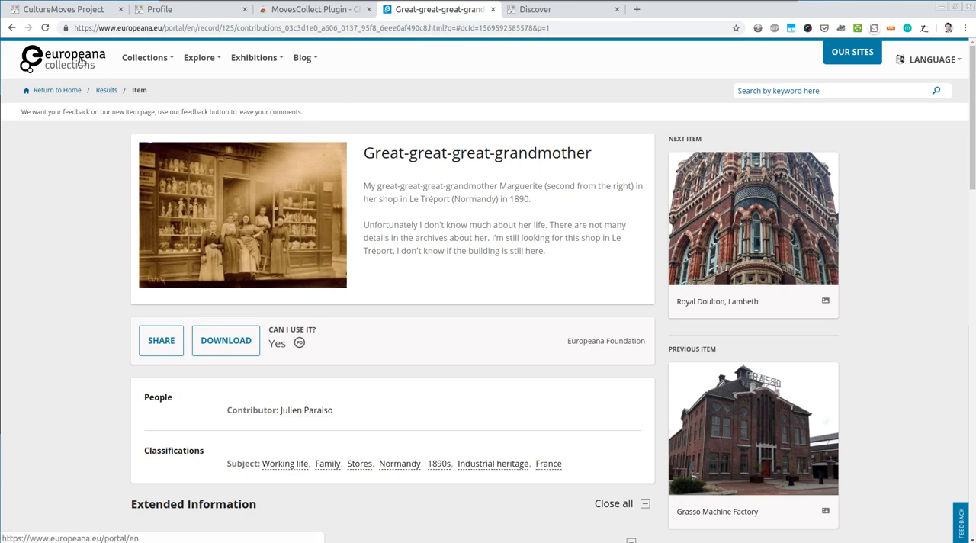
{"action": "mouse_move", "coordinate": [11, 28]}
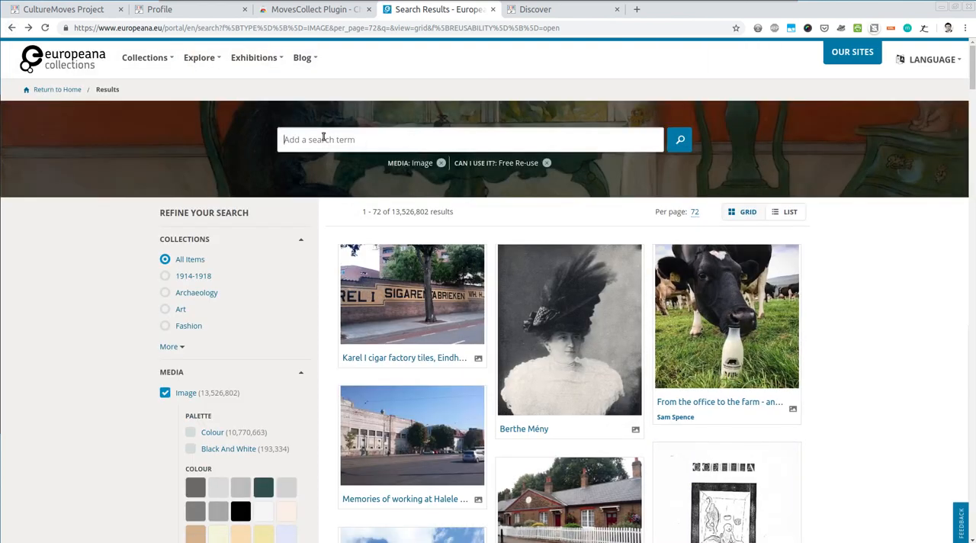
{"action": "type", "text": "dance"}
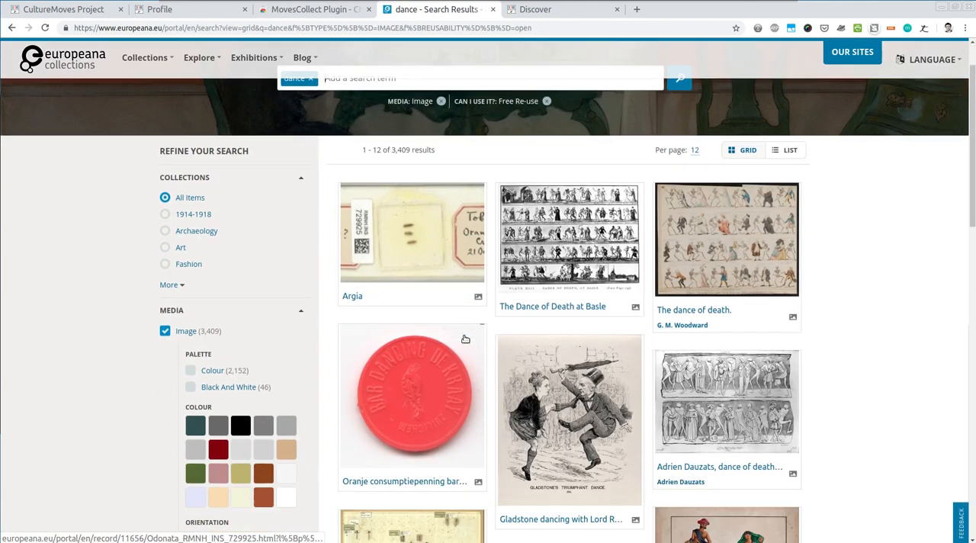
{"action": "scroll", "scroll_direction": "down", "scroll_amount": 3}
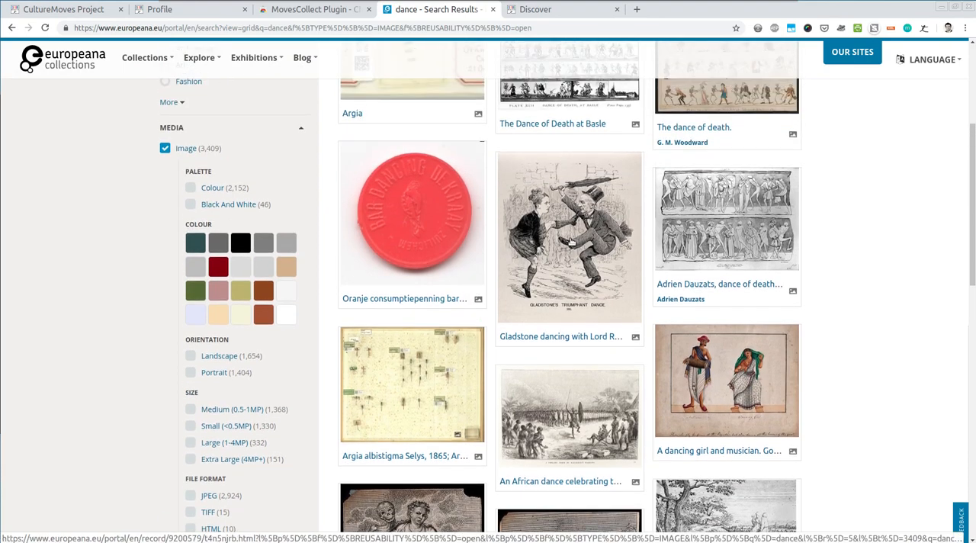
{"action": "scroll", "scroll_direction": "down", "scroll_amount": 3}
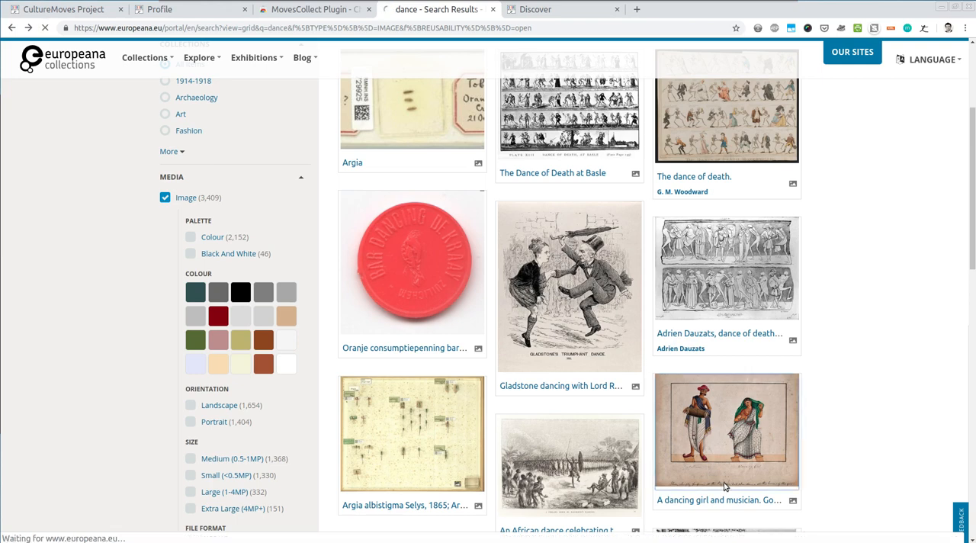
{"action": "left_click", "coordinate": [726, 430]}
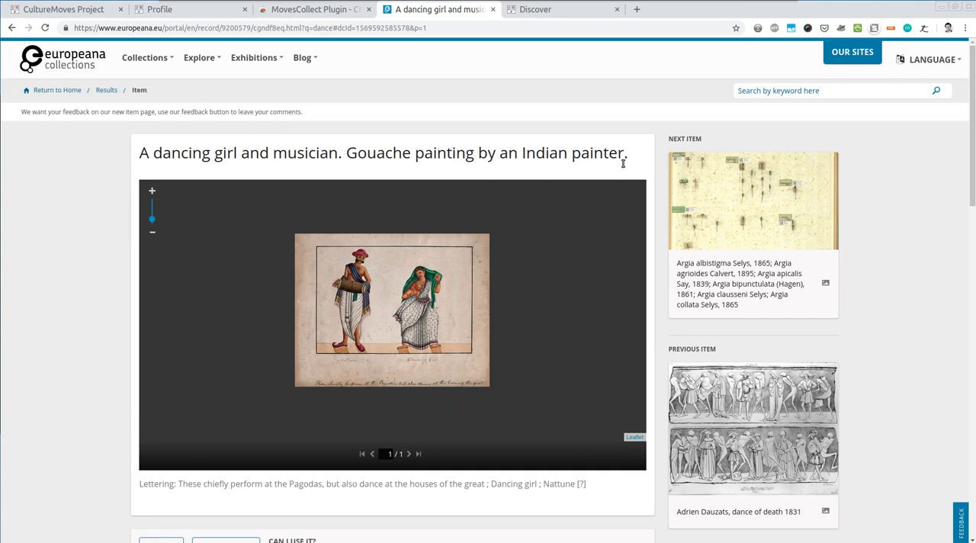
{"action": "mouse_move", "coordinate": [744, 128]}
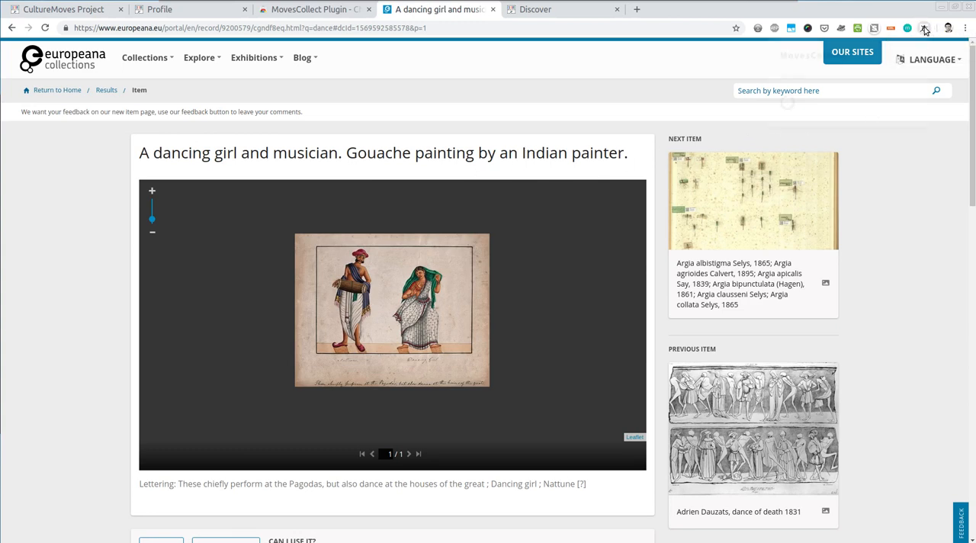
Save 'A dancing girl and musician' to MovesScrapbook with the MovesCollect extension
{"action": "left_click", "coordinate": [926, 28]}
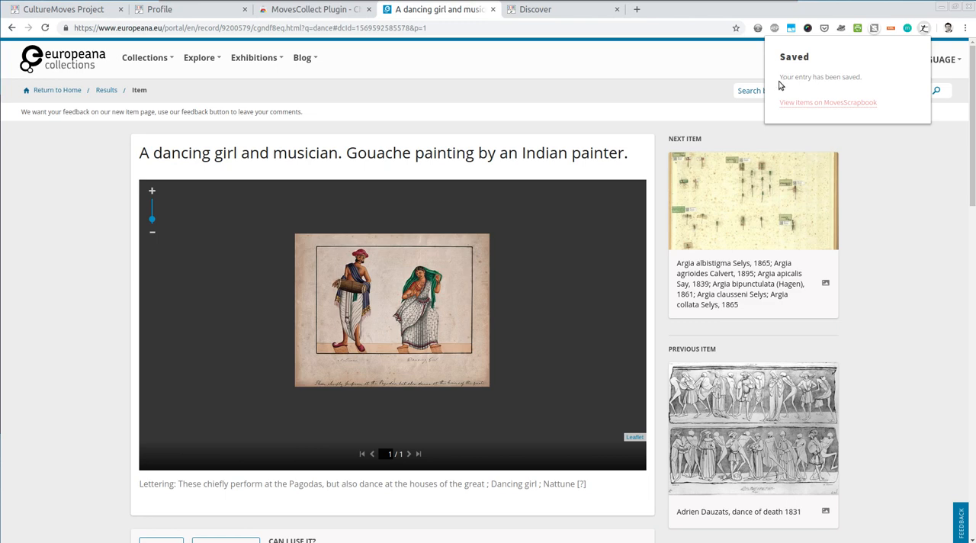
{"action": "mouse_move", "coordinate": [832, 103]}
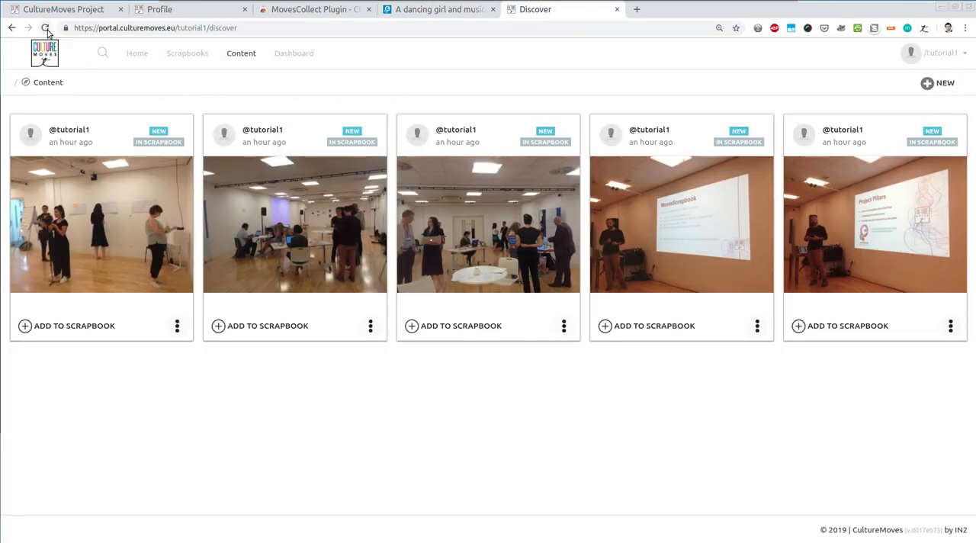
Reload Content and add the dancing girl and musician painting to My first scrapbook
{"action": "left_click", "coordinate": [45, 27]}
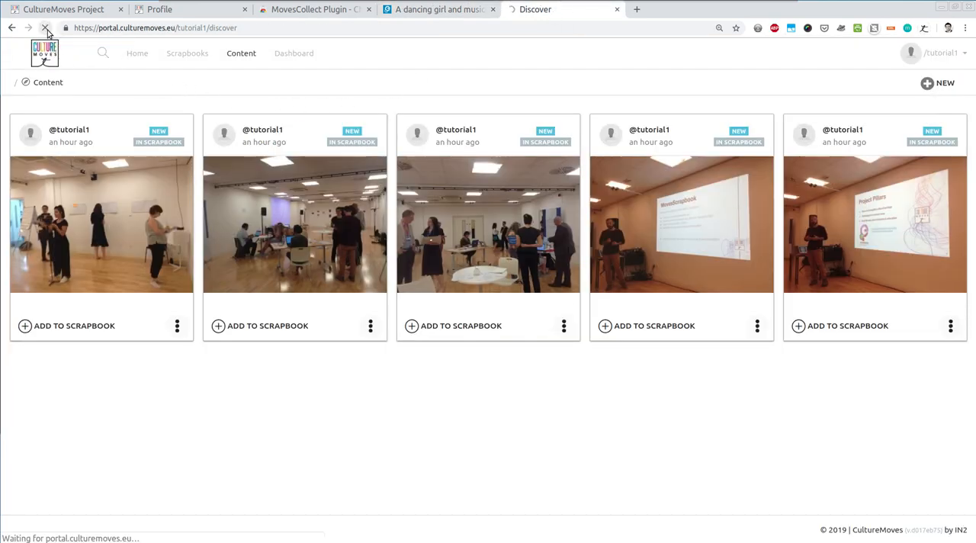
{"action": "left_click", "coordinate": [45, 28]}
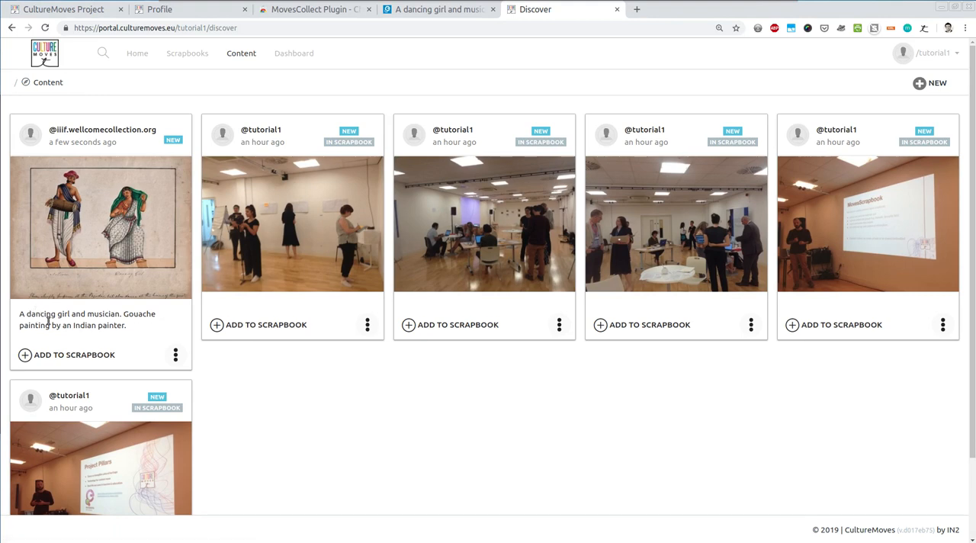
{"action": "mouse_move", "coordinate": [153, 215]}
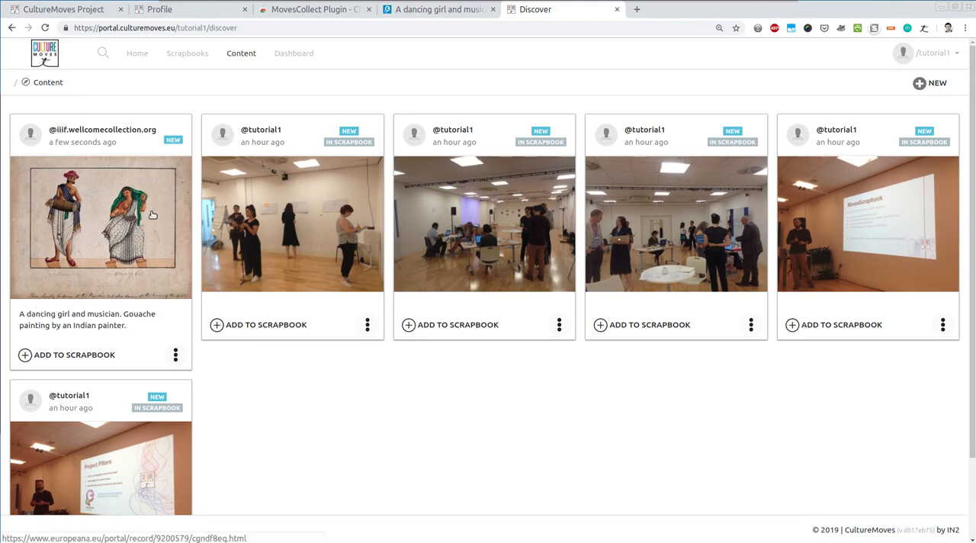
{"action": "mouse_move", "coordinate": [116, 222]}
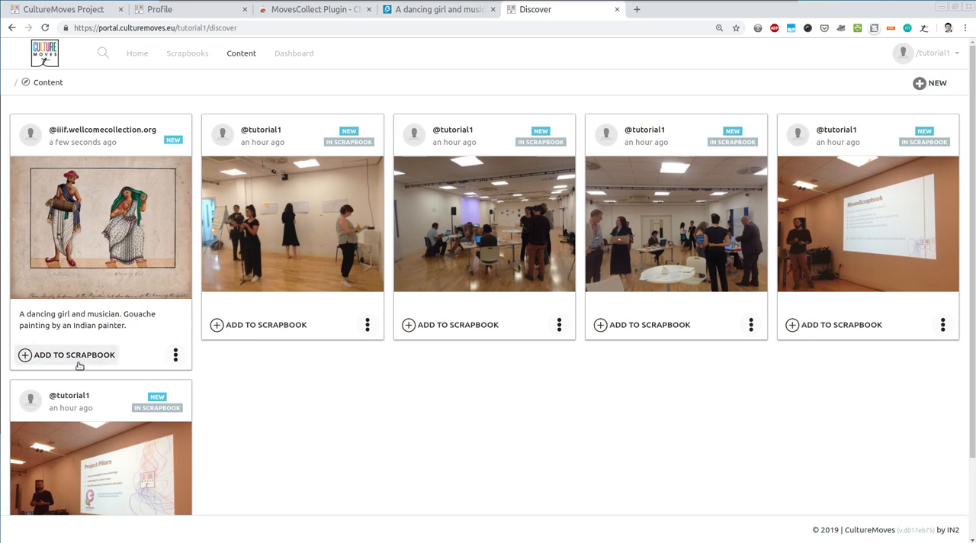
{"action": "left_click", "coordinate": [66, 355]}
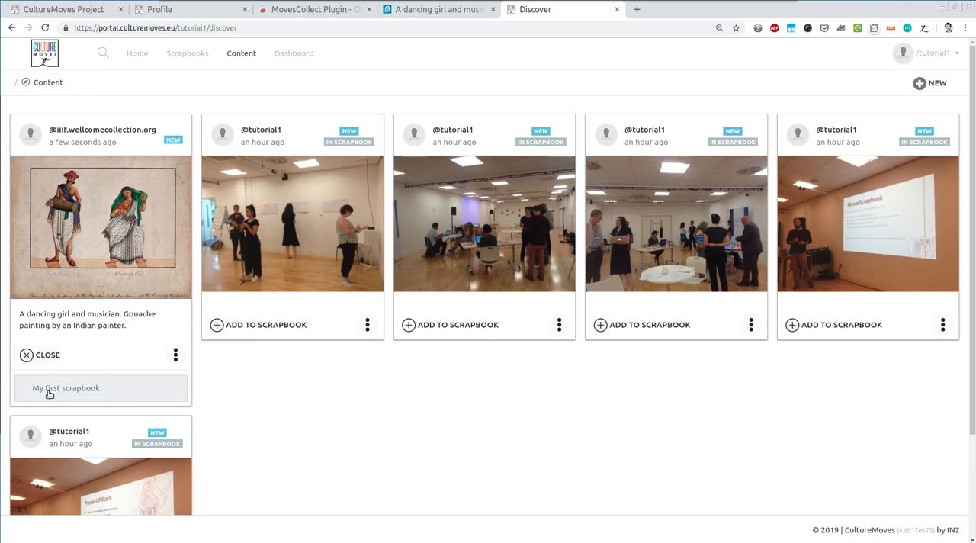
{"action": "left_click", "coordinate": [66, 388]}
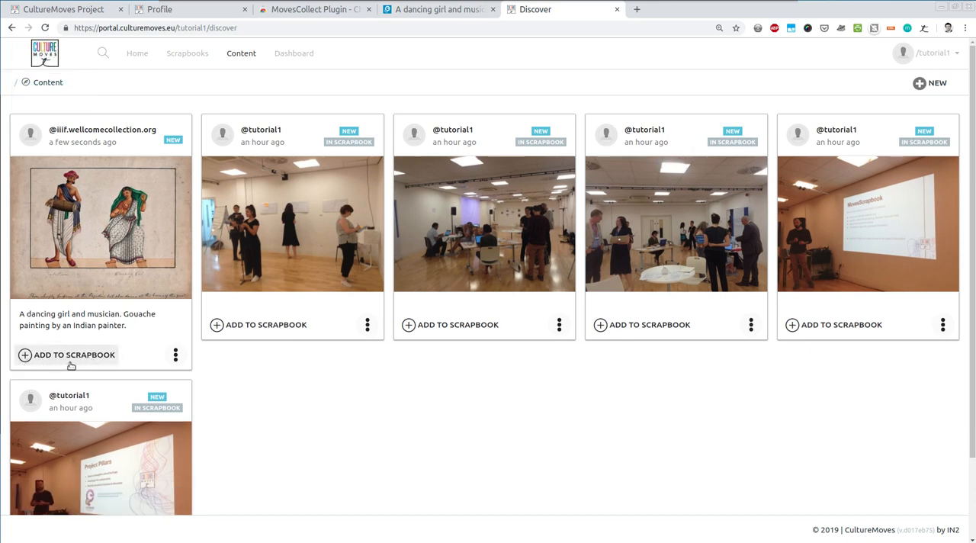
{"action": "left_click", "coordinate": [68, 354]}
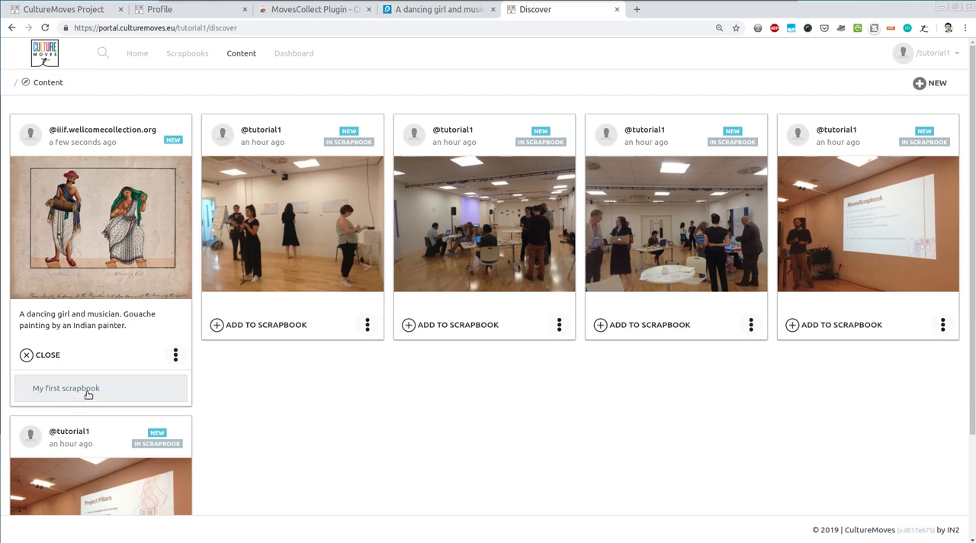
{"action": "left_click", "coordinate": [88, 389]}
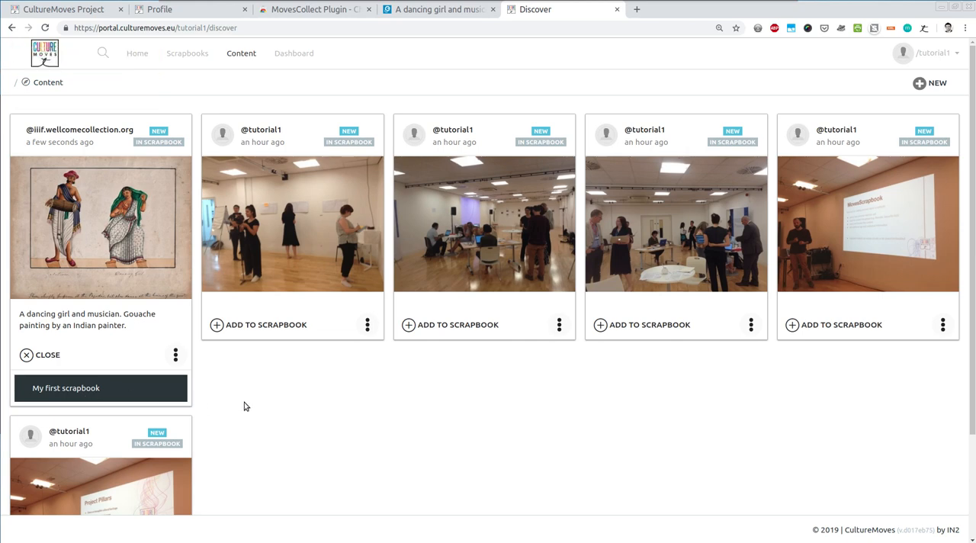
{"action": "mouse_move", "coordinate": [243, 407]}
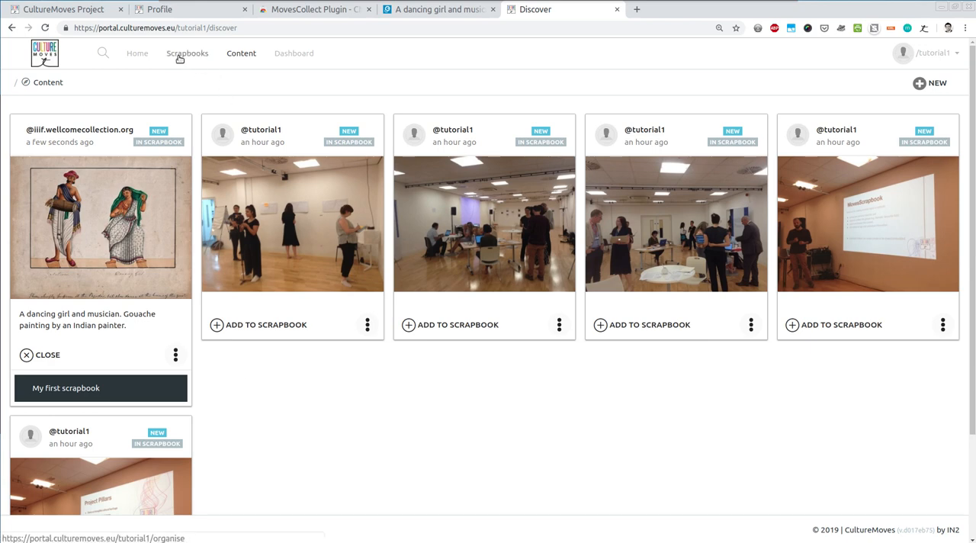
{"action": "mouse_move", "coordinate": [180, 60]}
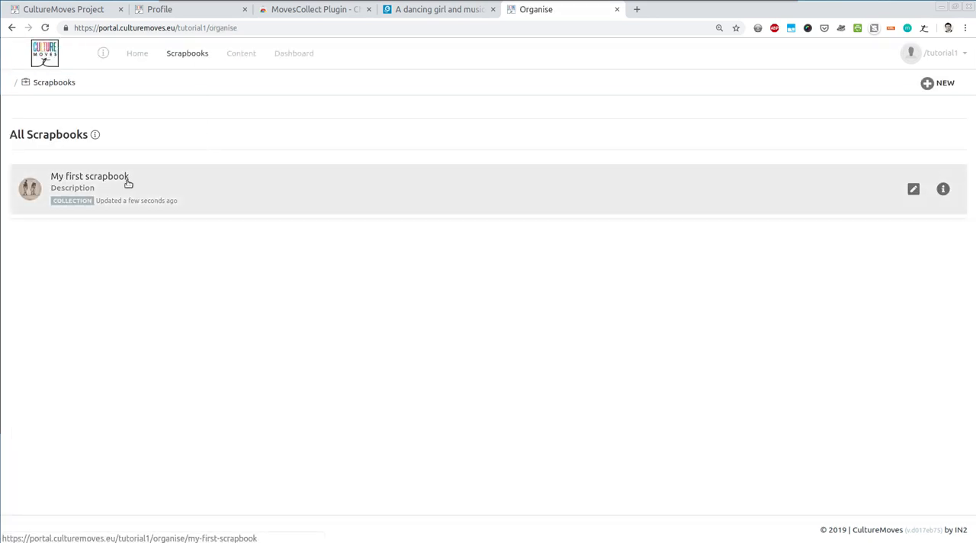
{"action": "left_click", "coordinate": [89, 177]}
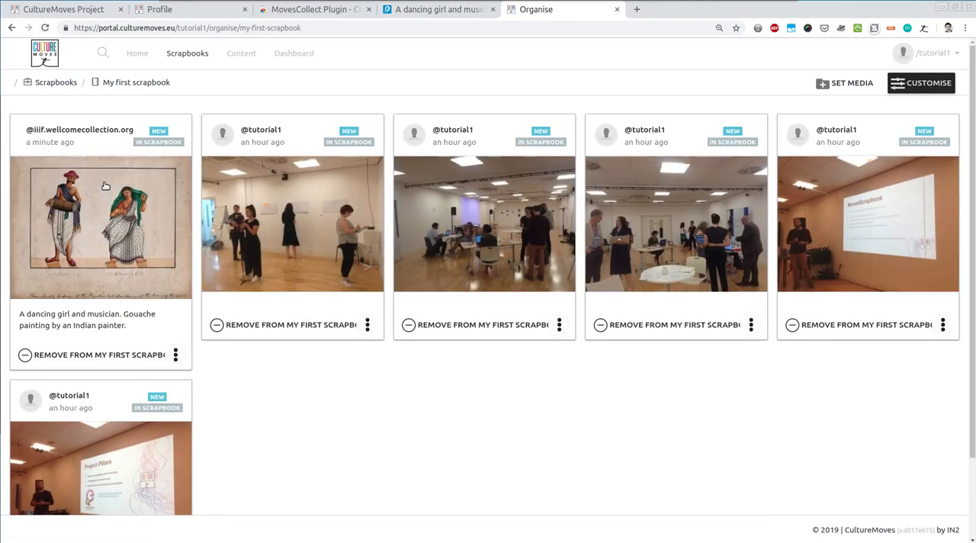
{"action": "mouse_move", "coordinate": [139, 305]}
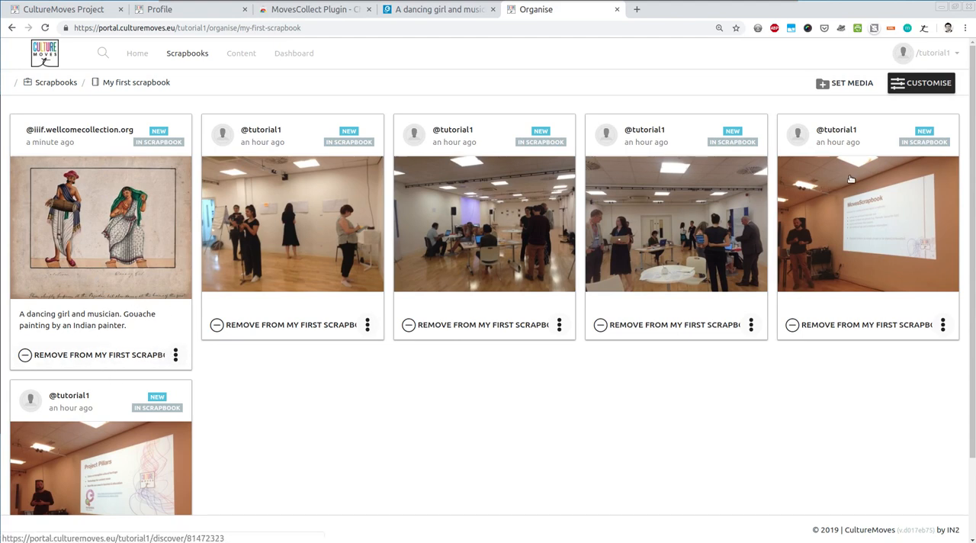
{"action": "mouse_move", "coordinate": [913, 83]}
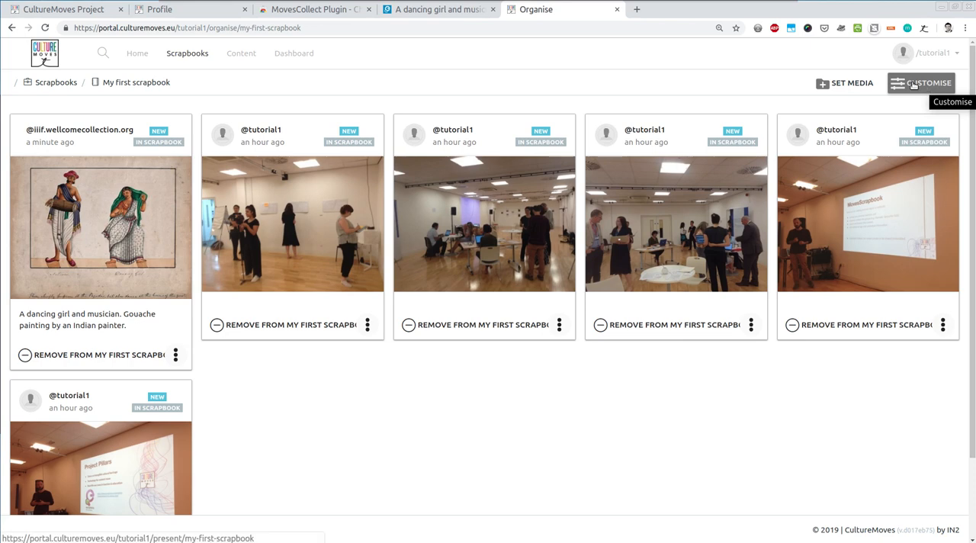
Turn on 'Publish this Scrapbook on your account' in the Customise Share settings
{"action": "left_click", "coordinate": [928, 83]}
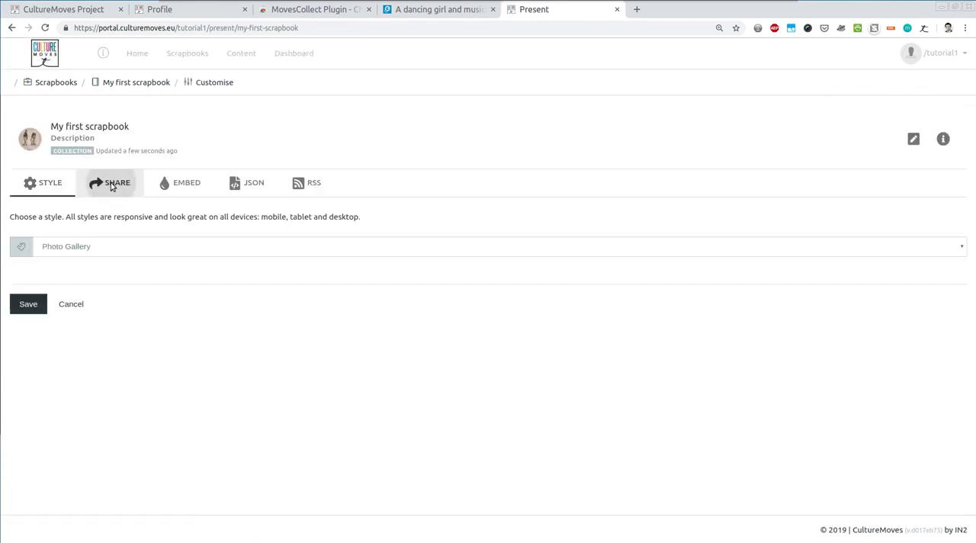
{"action": "left_click", "coordinate": [117, 182]}
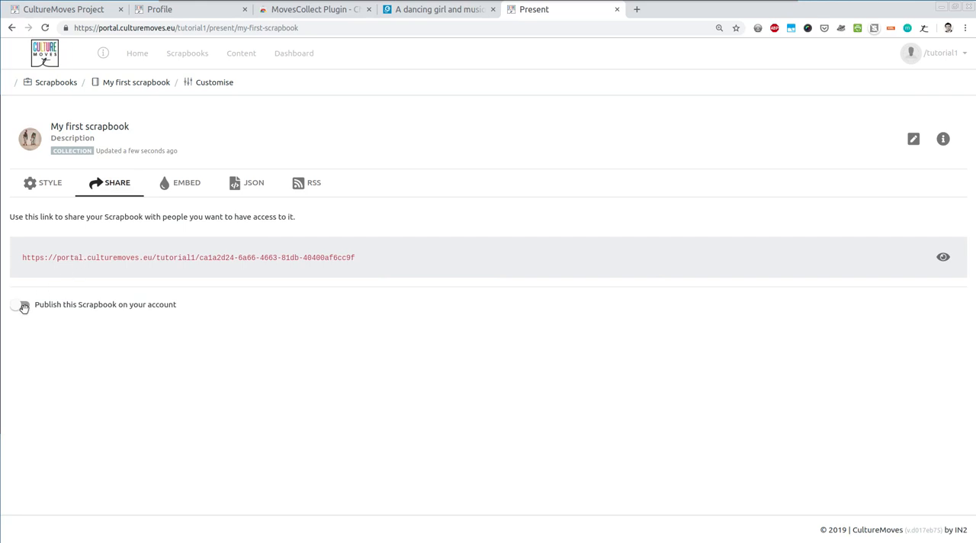
{"action": "left_click", "coordinate": [17, 305]}
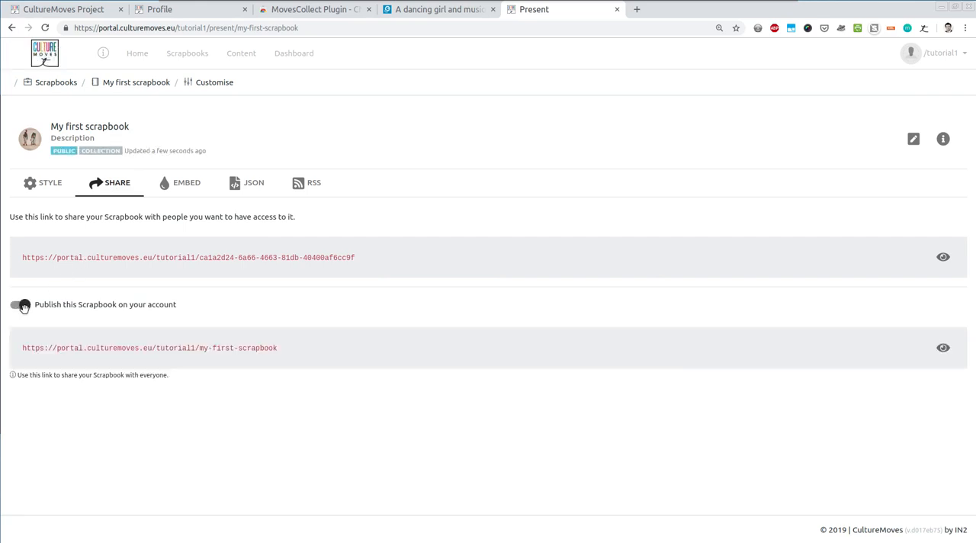
{"action": "left_click", "coordinate": [18, 304]}
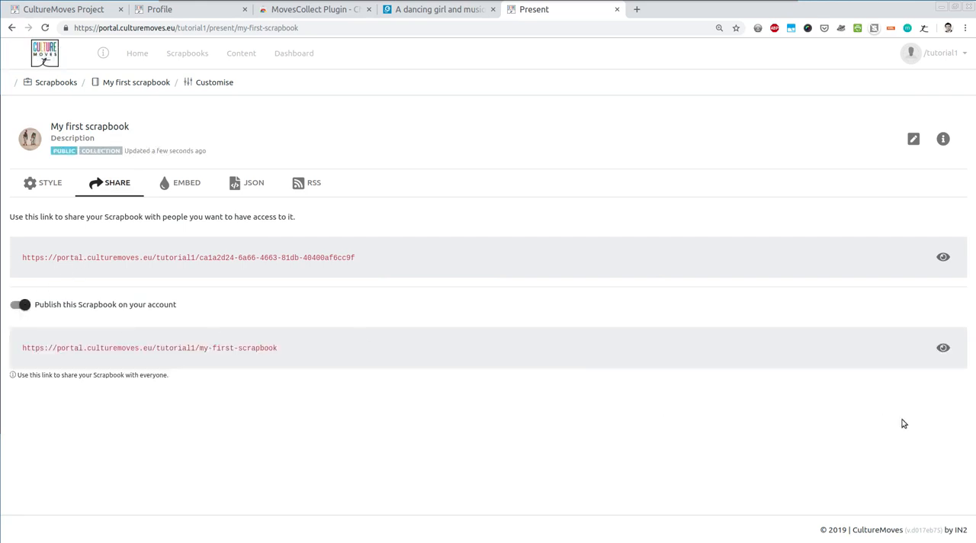
{"action": "mouse_move", "coordinate": [944, 348]}
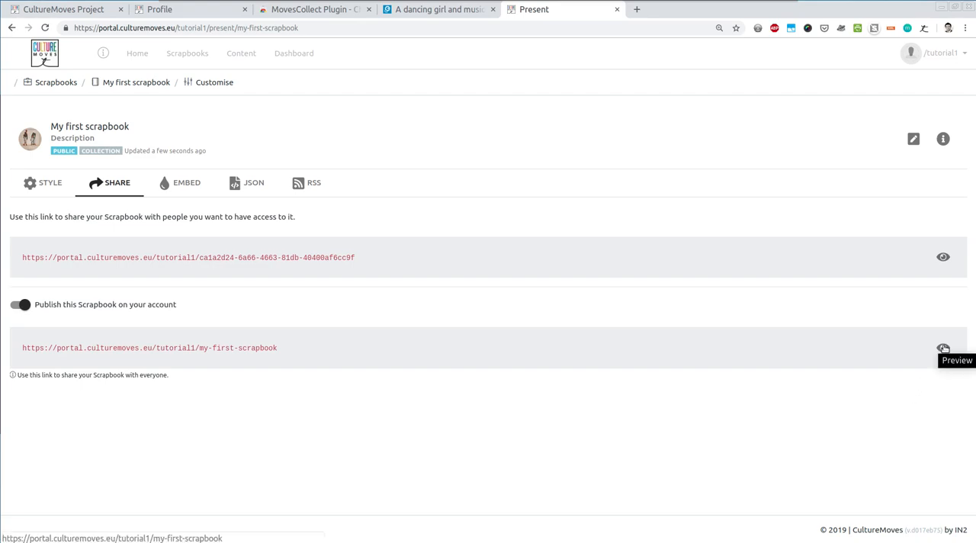
Preview the public scrapbook link as a gallery in a new tab
{"action": "left_click", "coordinate": [943, 348]}
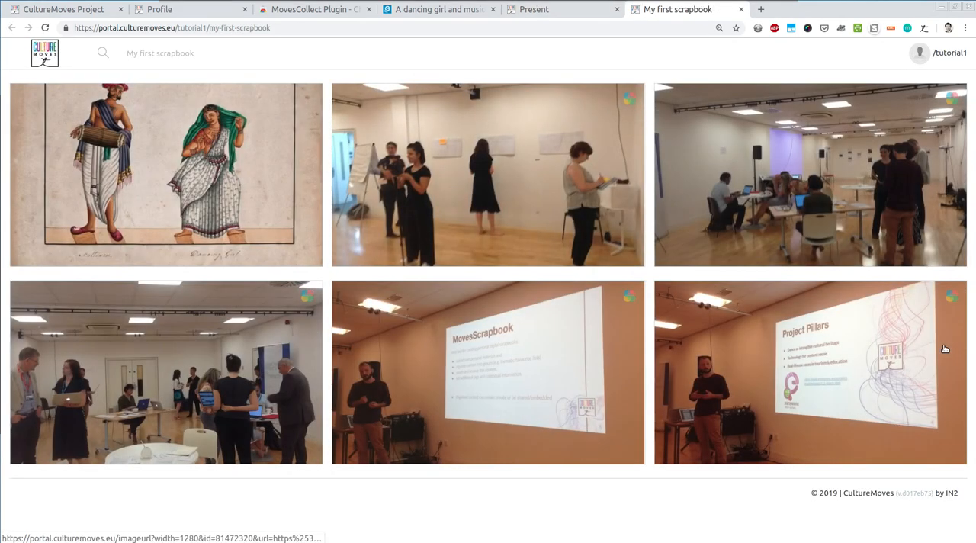
{"action": "mouse_move", "coordinate": [351, 183]}
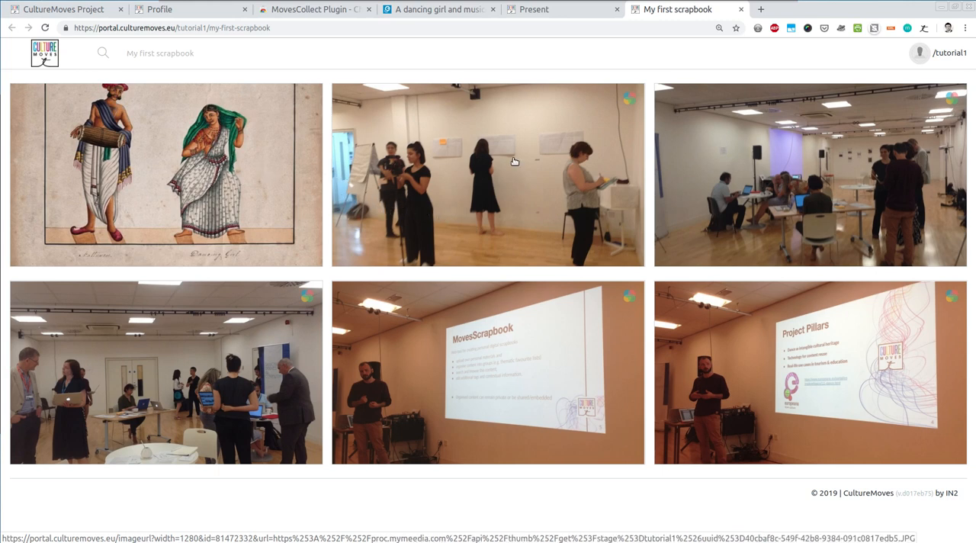
{"action": "mouse_move", "coordinate": [434, 279]}
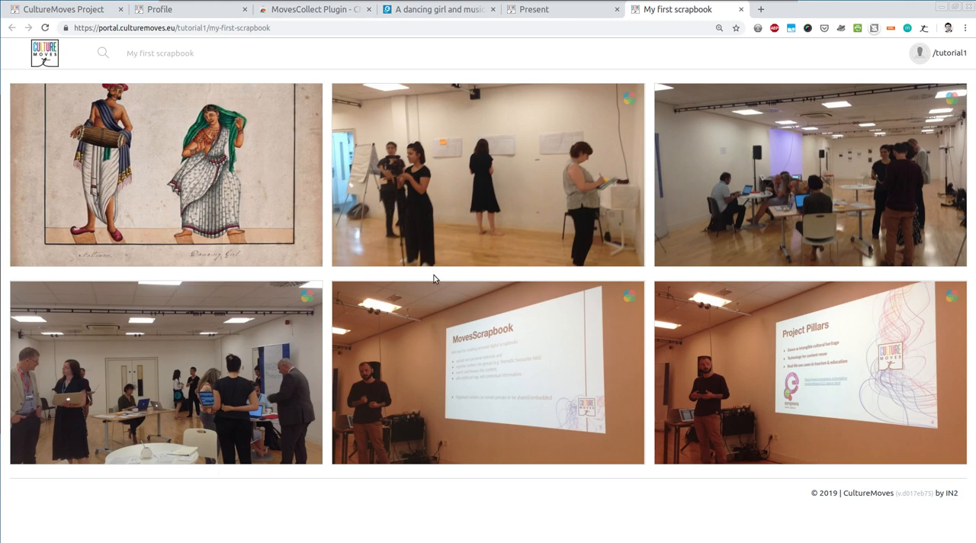
{"action": "mouse_move", "coordinate": [740, 22]}
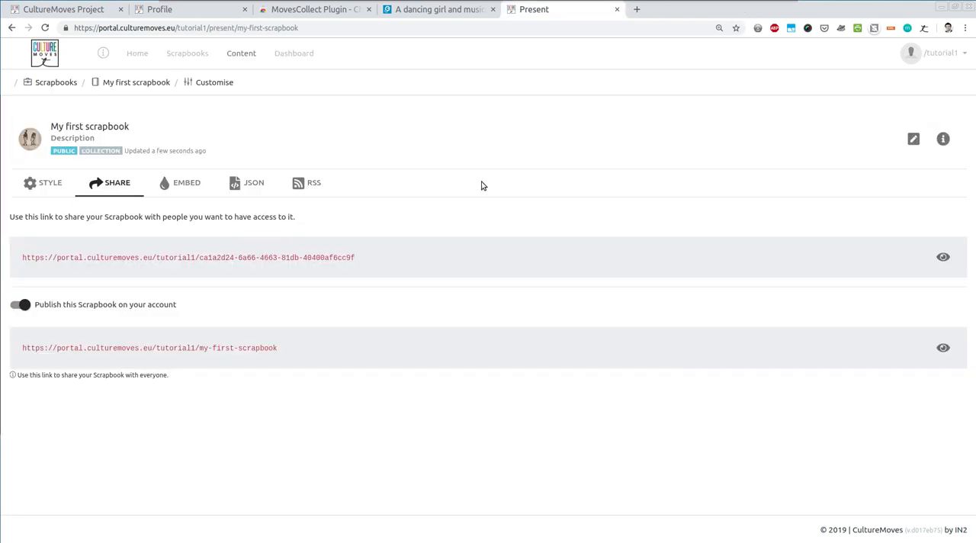
{"action": "mouse_move", "coordinate": [286, 327]}
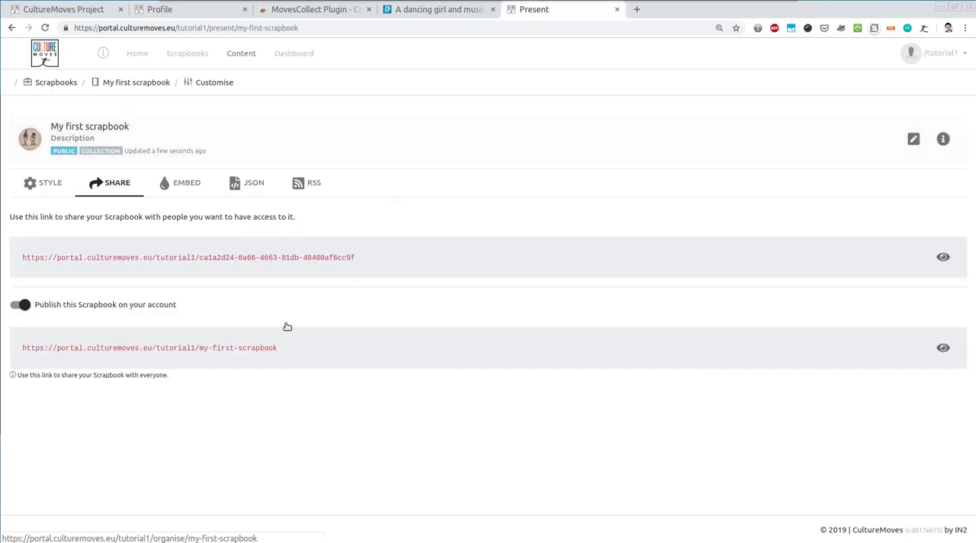
{"action": "mouse_move", "coordinate": [182, 380]}
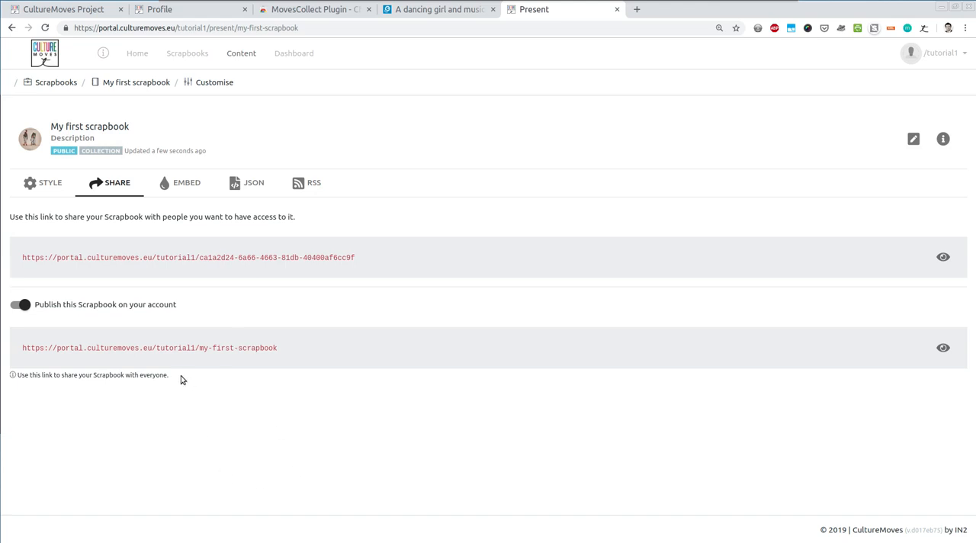
{"action": "mouse_move", "coordinate": [214, 82]}
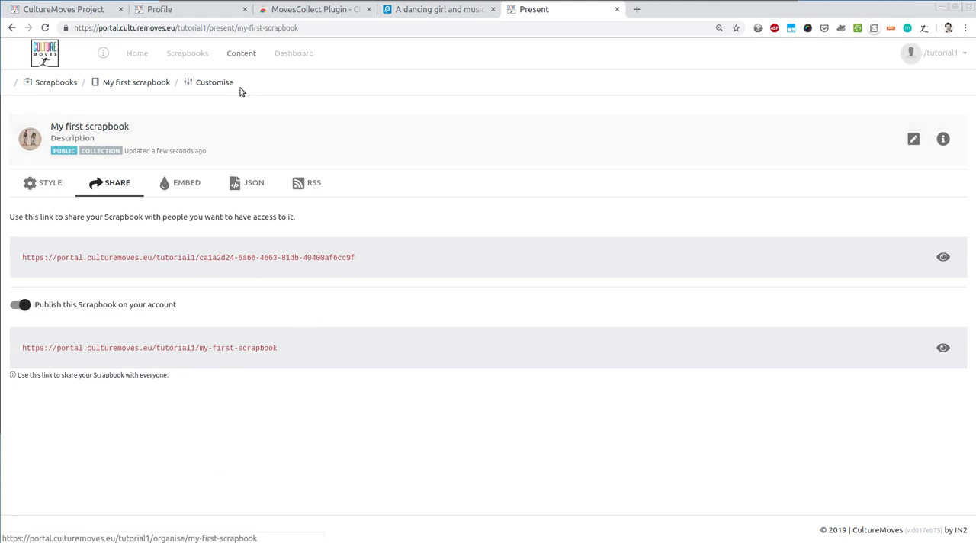
Go to the Content page listing the painting and five In Scrapbook photos
{"action": "left_click", "coordinate": [241, 53]}
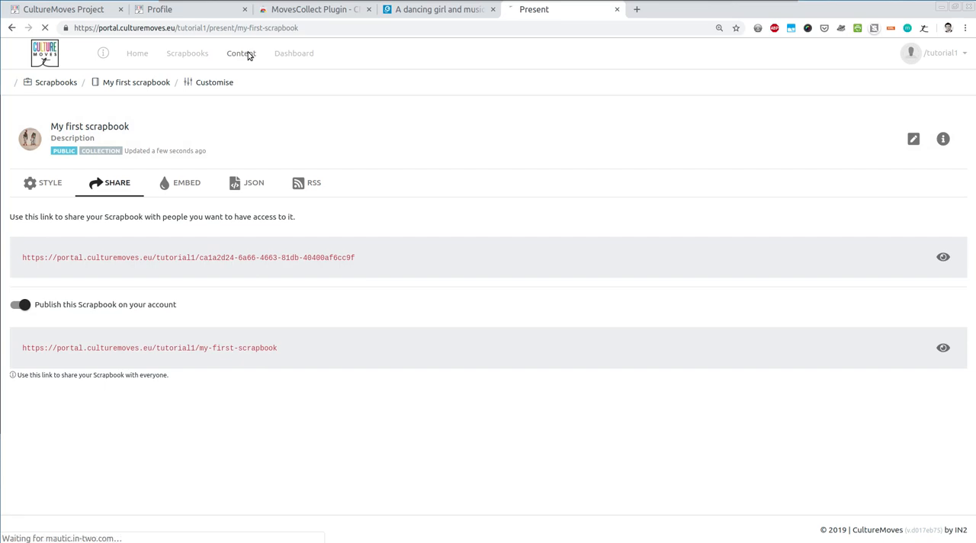
{"action": "left_click", "coordinate": [240, 53]}
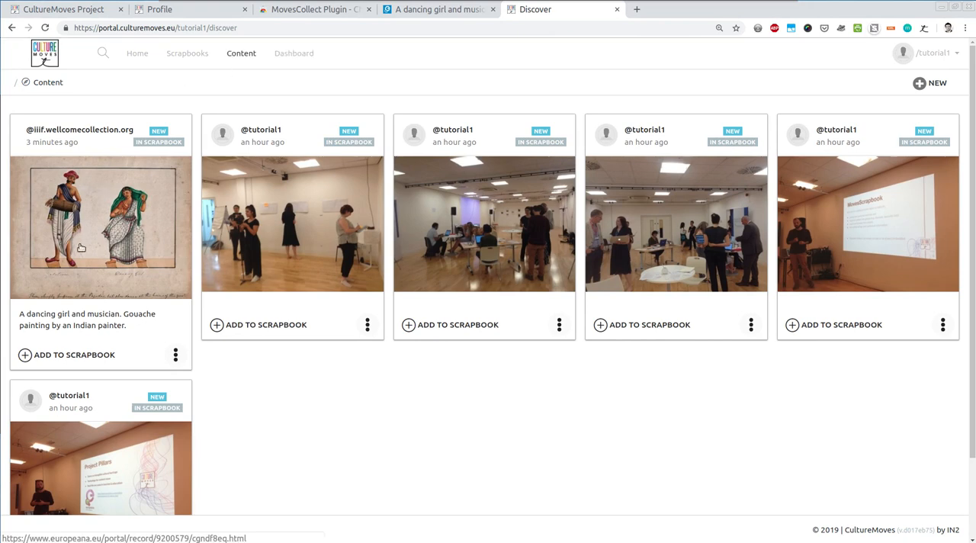
{"action": "mouse_move", "coordinate": [109, 167]}
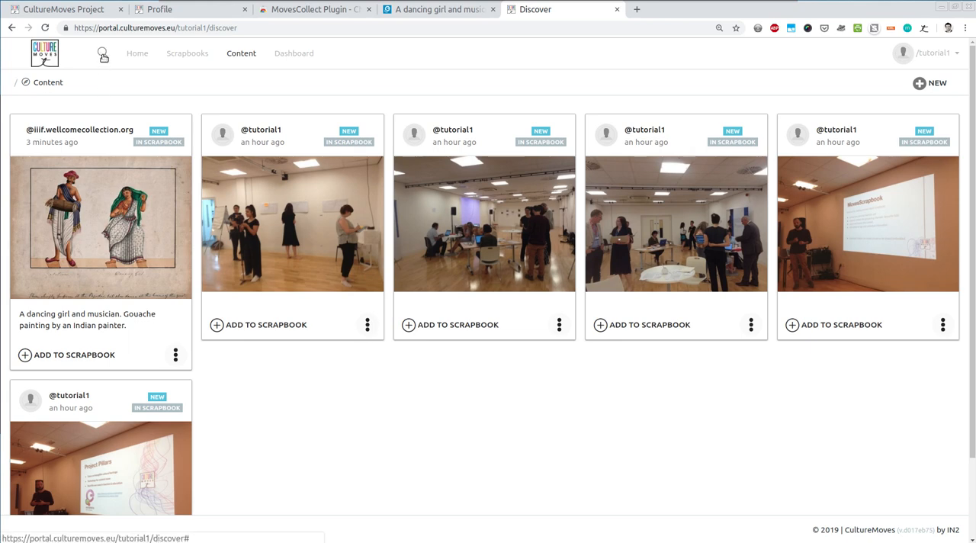
{"action": "mouse_move", "coordinate": [187, 263]}
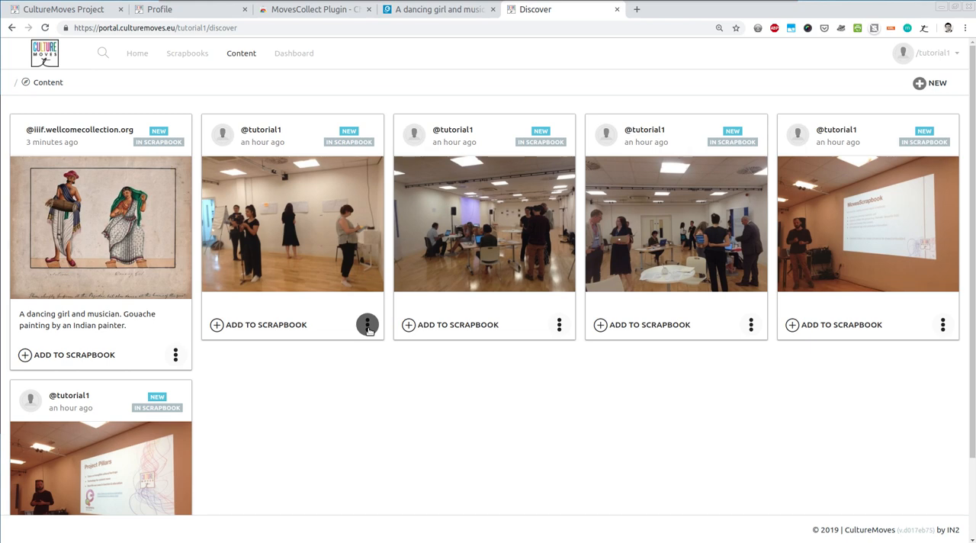
Open the studio rehearsal photo's Edit Media form, scroll through its fields, then cancel
{"action": "left_click", "coordinate": [367, 324]}
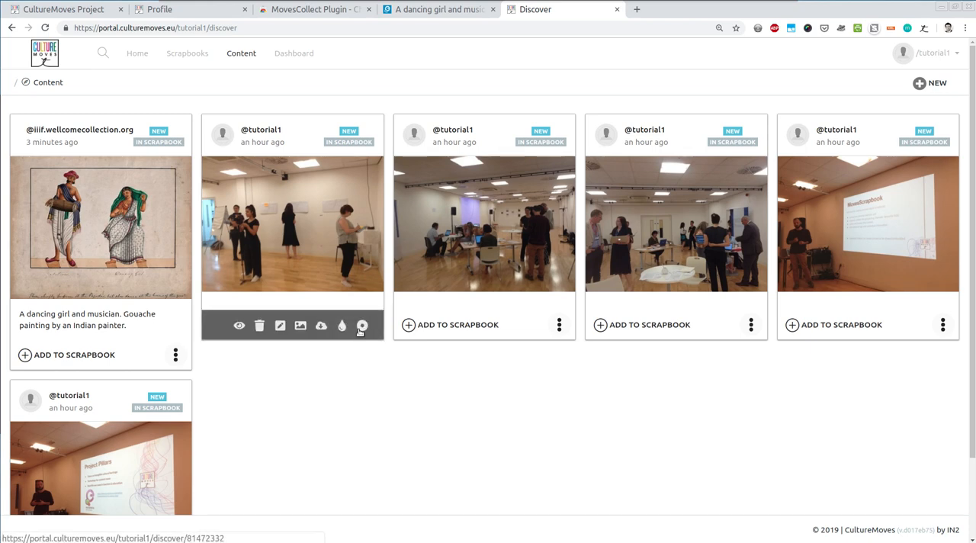
{"action": "mouse_move", "coordinate": [280, 326]}
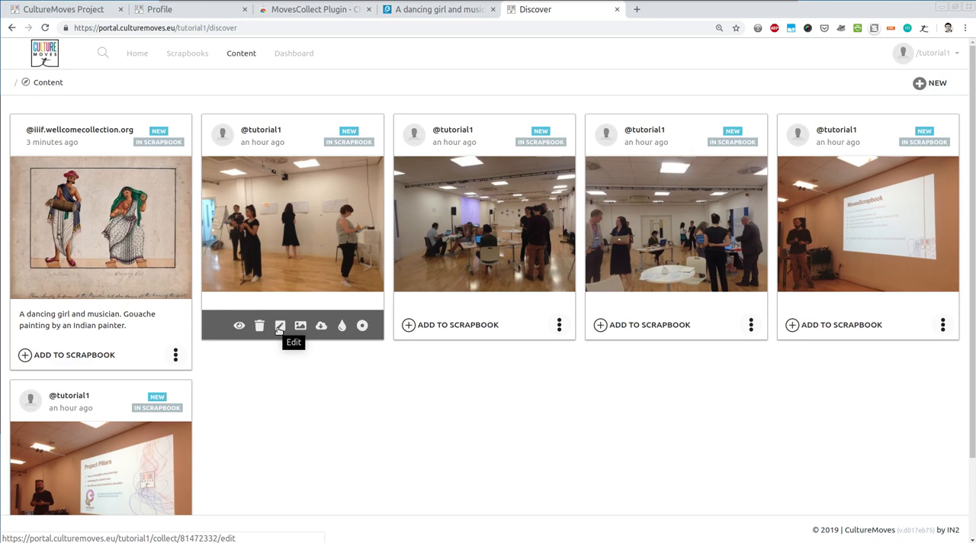
{"action": "left_click", "coordinate": [280, 326]}
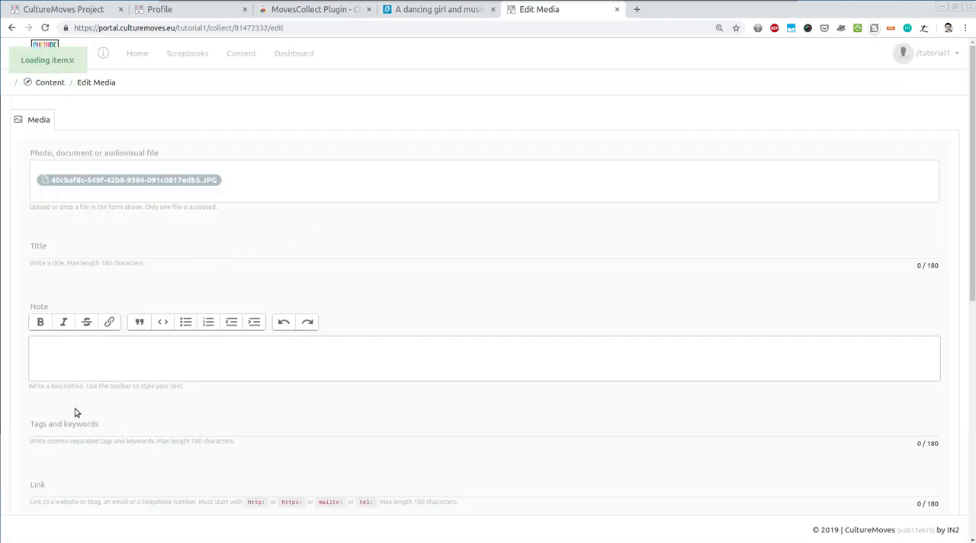
{"action": "left_click", "coordinate": [84, 248]}
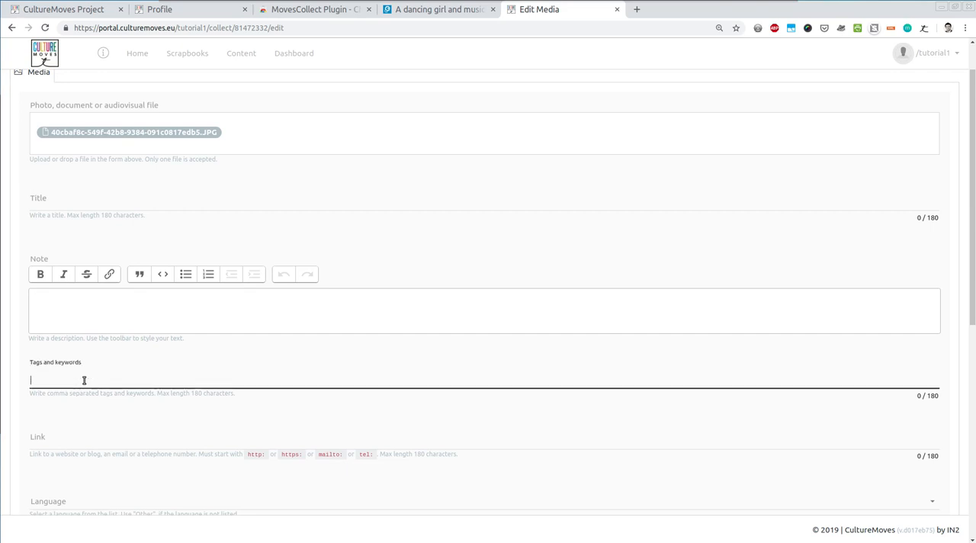
{"action": "scroll", "scroll_direction": "down", "scroll_amount": 3}
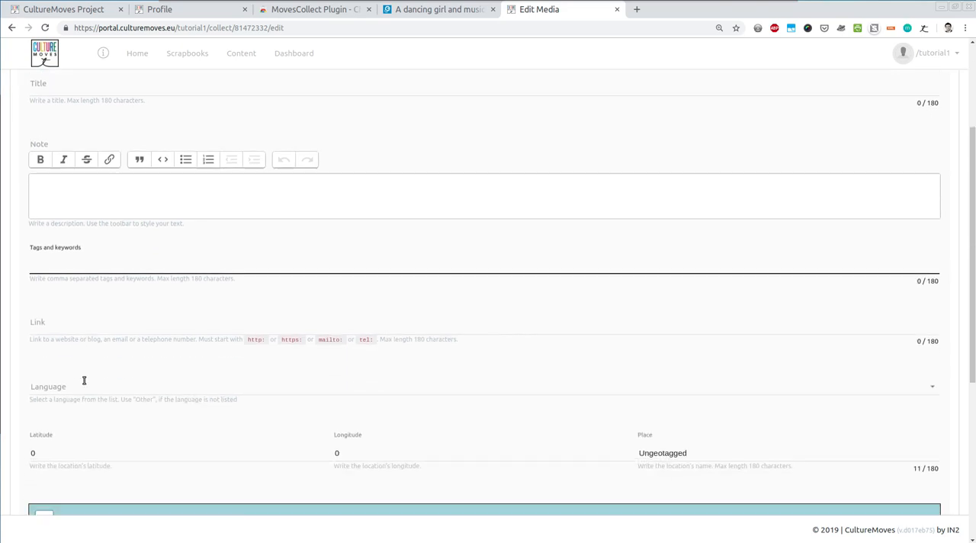
{"action": "scroll", "scroll_direction": "down", "scroll_amount": 3}
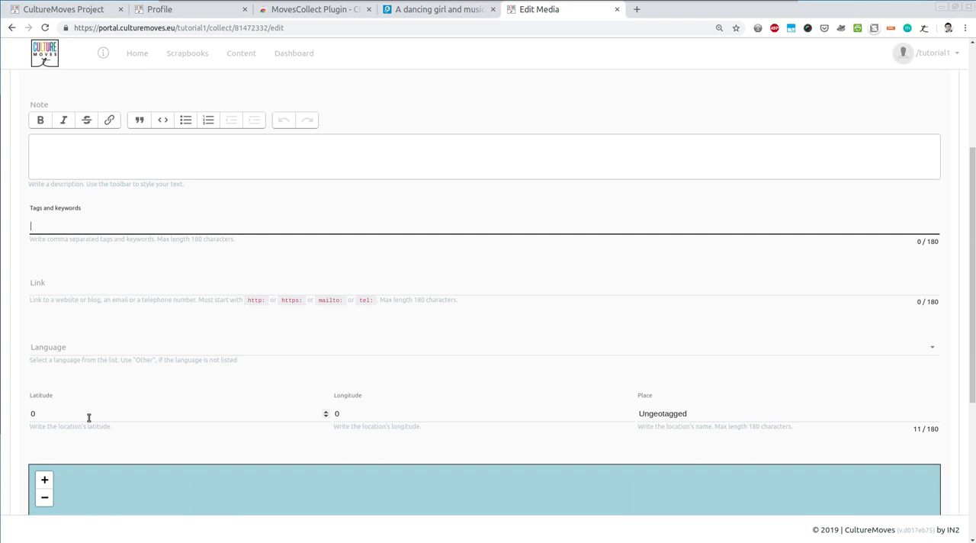
{"action": "scroll", "scroll_direction": "down", "scroll_amount": 3}
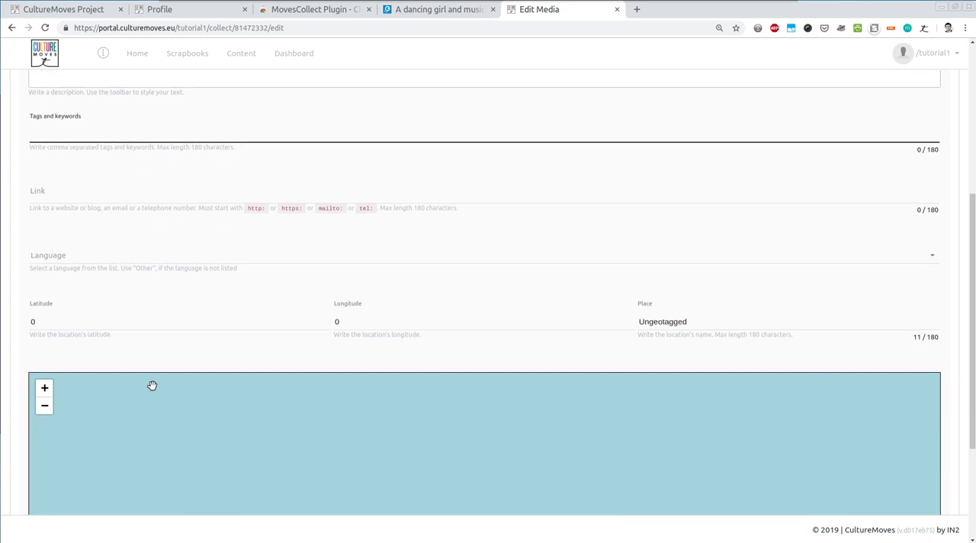
{"action": "scroll", "scroll_direction": "up", "scroll_amount": 3}
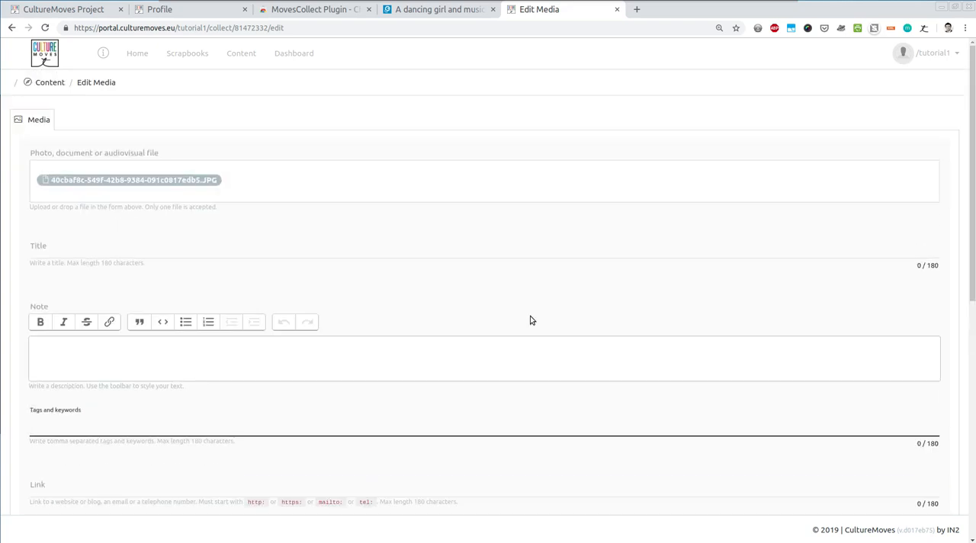
{"action": "scroll", "scroll_direction": "down", "scroll_amount": 3}
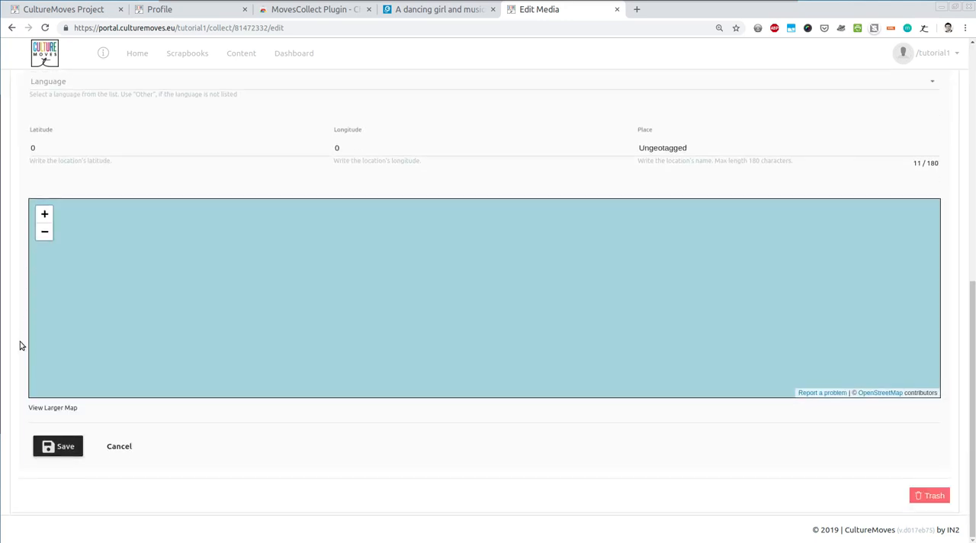
{"action": "left_click", "coordinate": [119, 446]}
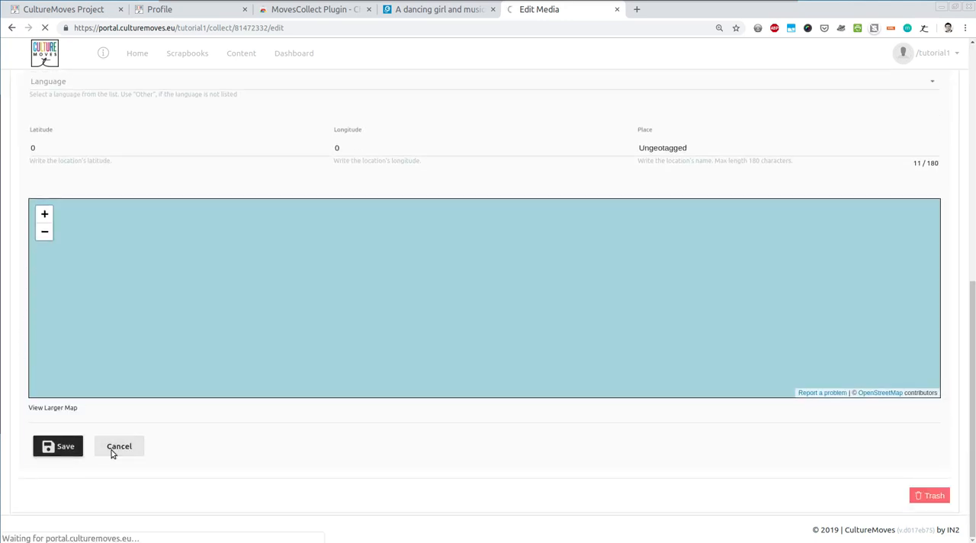
{"action": "left_click", "coordinate": [119, 446]}
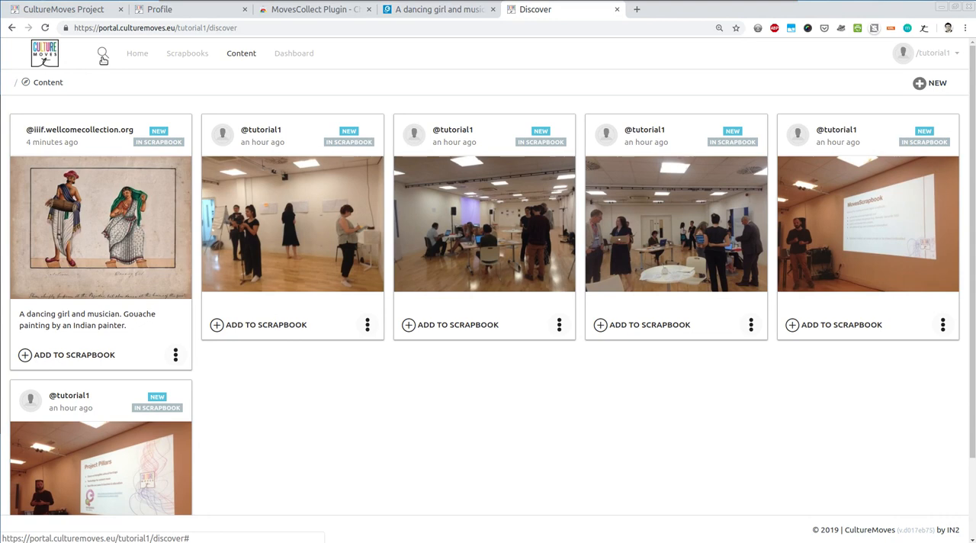
{"action": "left_click", "coordinate": [103, 53]}
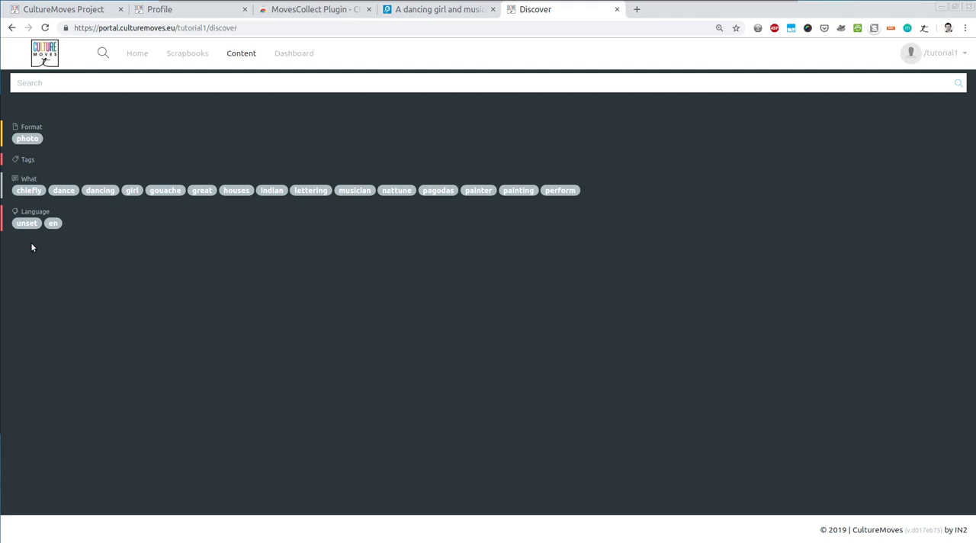
{"action": "mouse_move", "coordinate": [39, 247]}
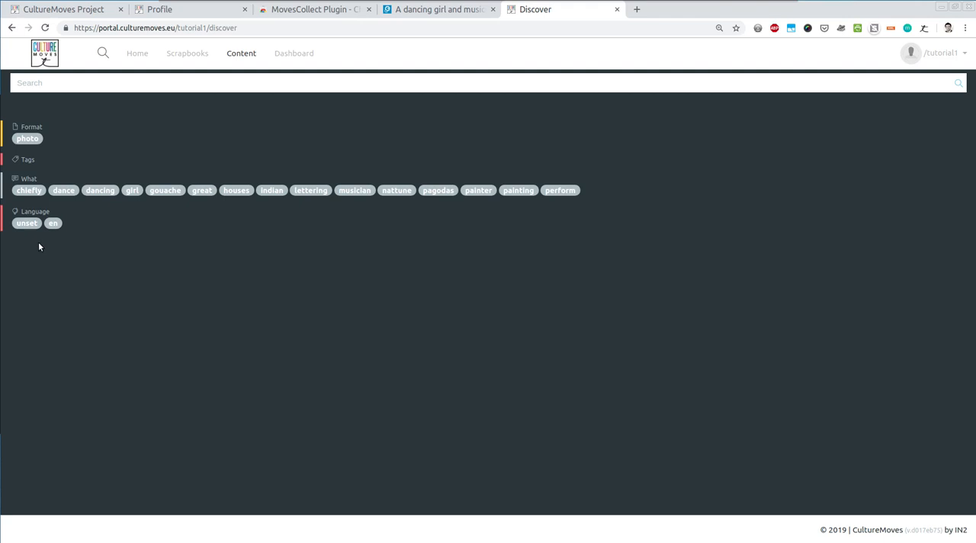
{"action": "mouse_move", "coordinate": [84, 239]}
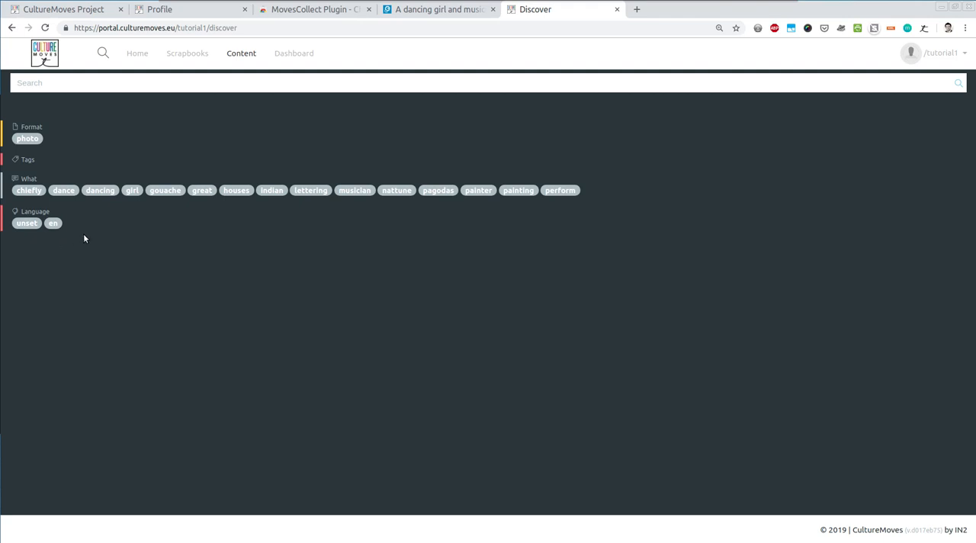
{"action": "mouse_move", "coordinate": [77, 235]}
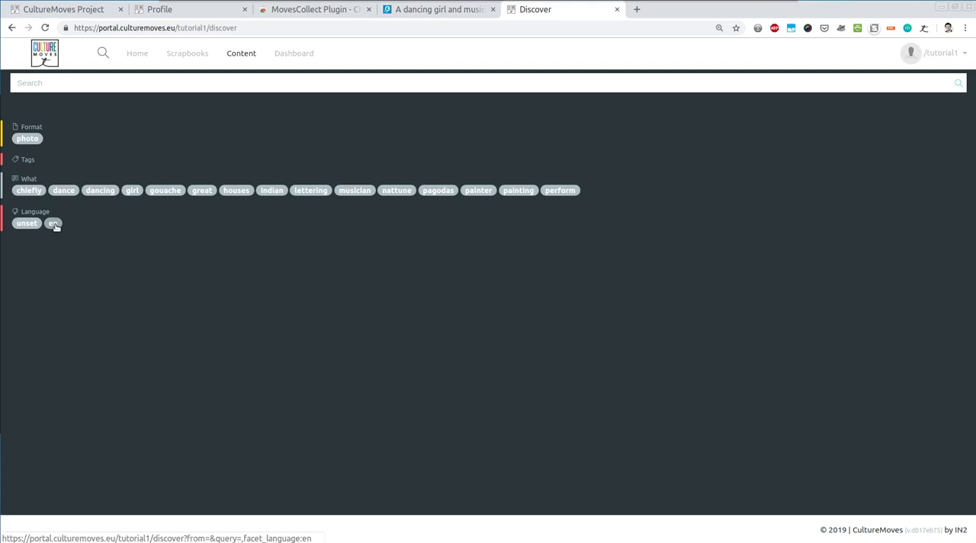
Filter content by the 'en' language tag and open the dancing girl painting's Go to source option
{"action": "left_click", "coordinate": [53, 223]}
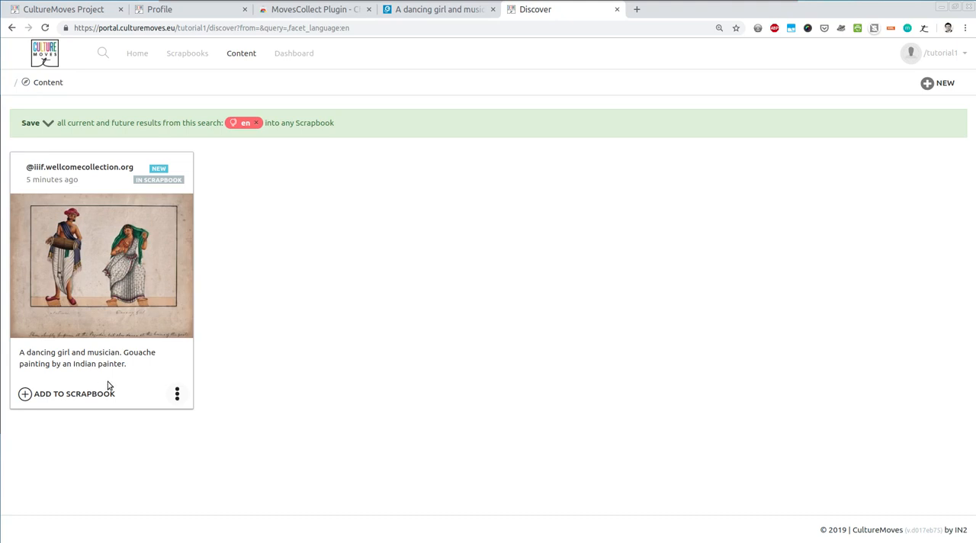
{"action": "mouse_move", "coordinate": [176, 398]}
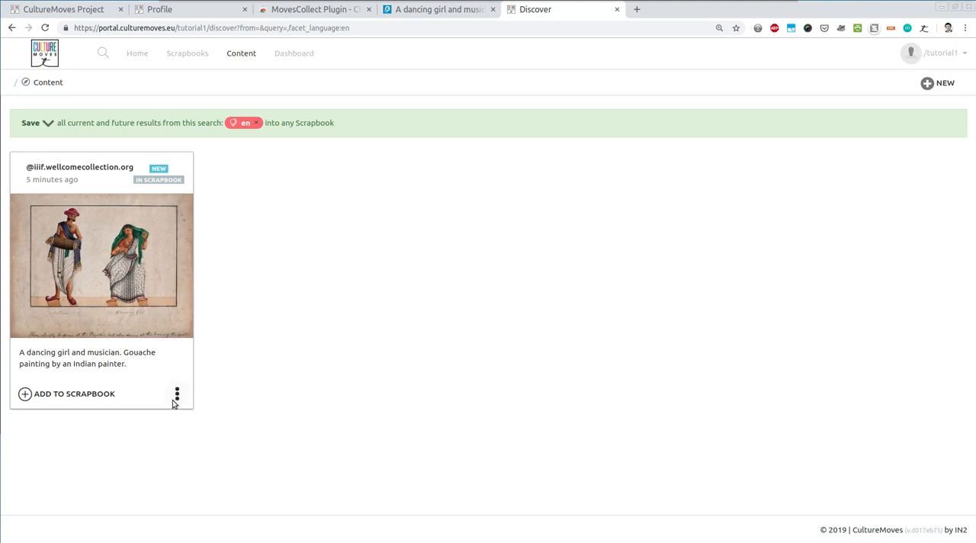
{"action": "left_click", "coordinate": [176, 394]}
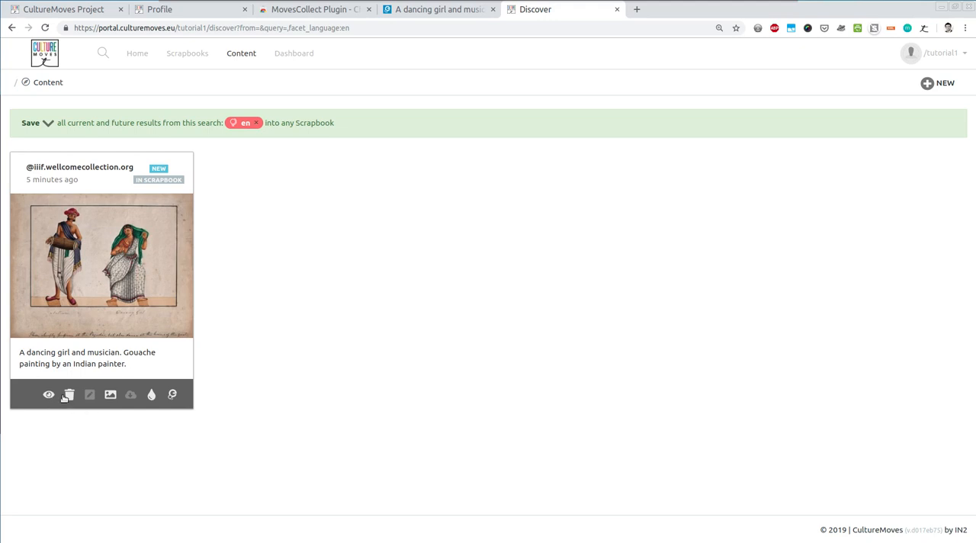
{"action": "mouse_move", "coordinate": [49, 395]}
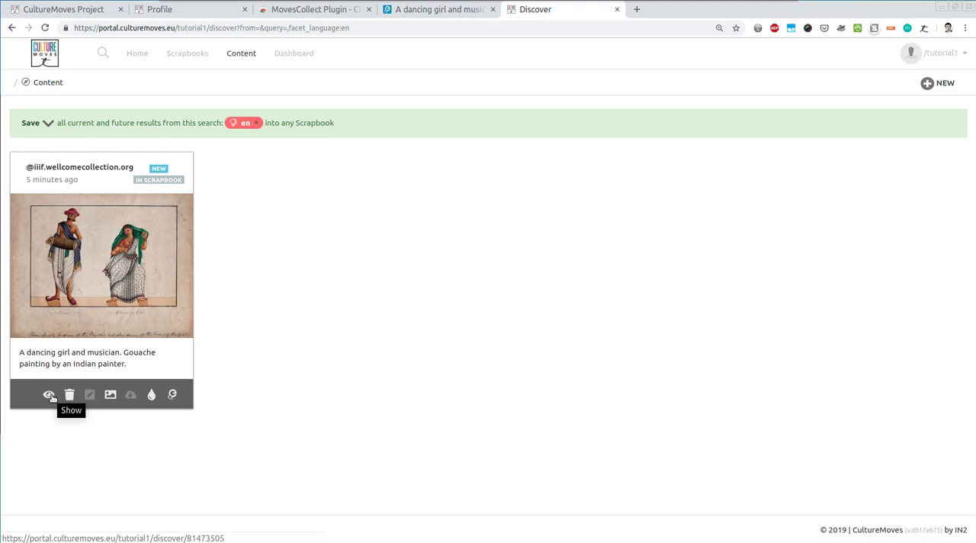
{"action": "mouse_move", "coordinate": [69, 394]}
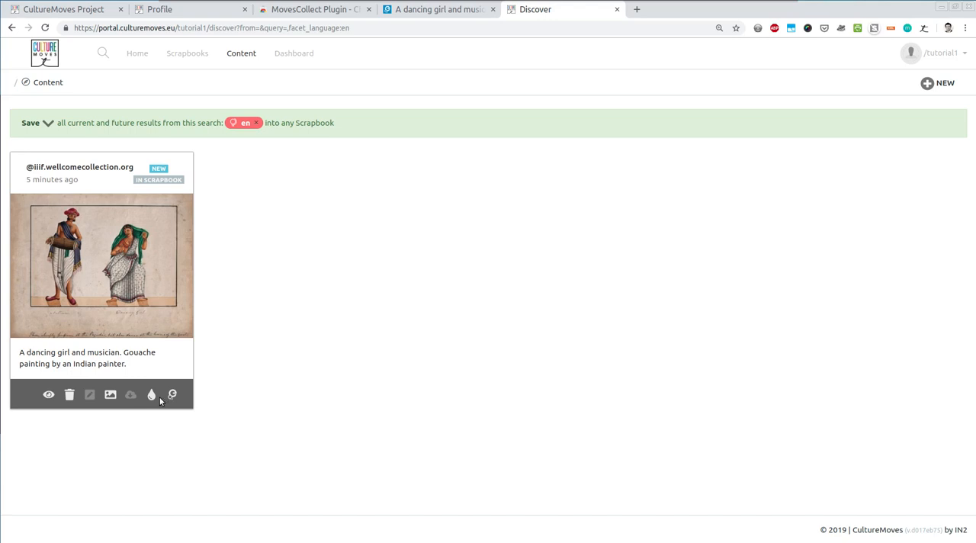
{"action": "mouse_move", "coordinate": [151, 394]}
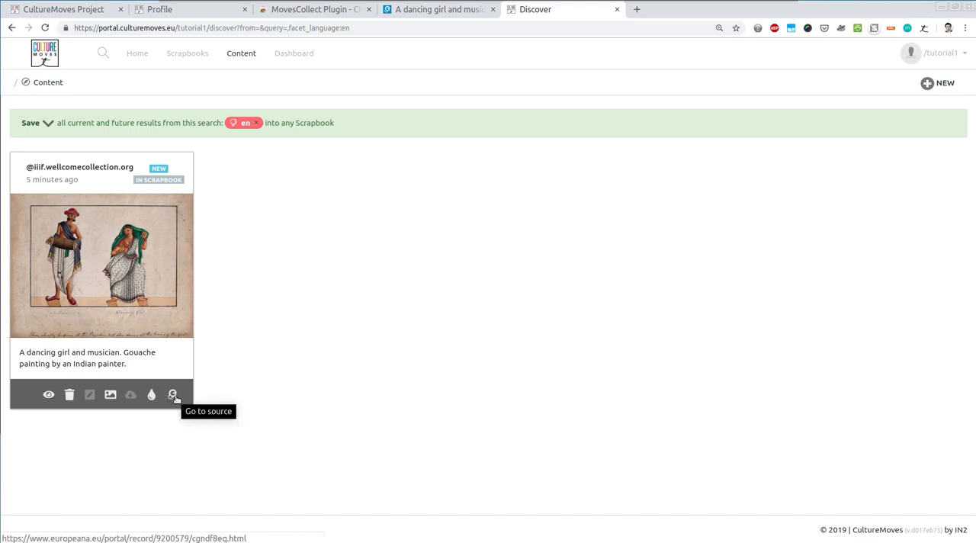
{"action": "left_click", "coordinate": [173, 395]}
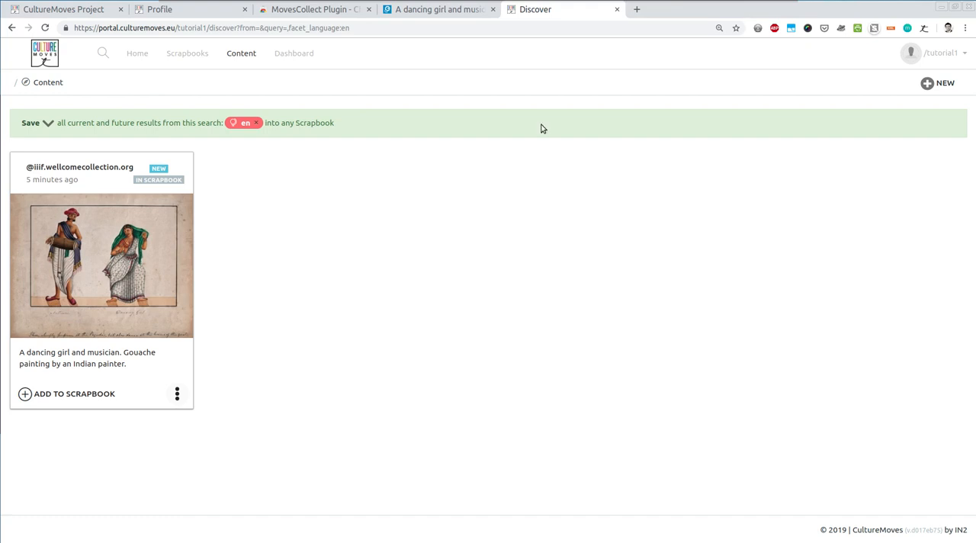
{"action": "mouse_move", "coordinate": [308, 173]}
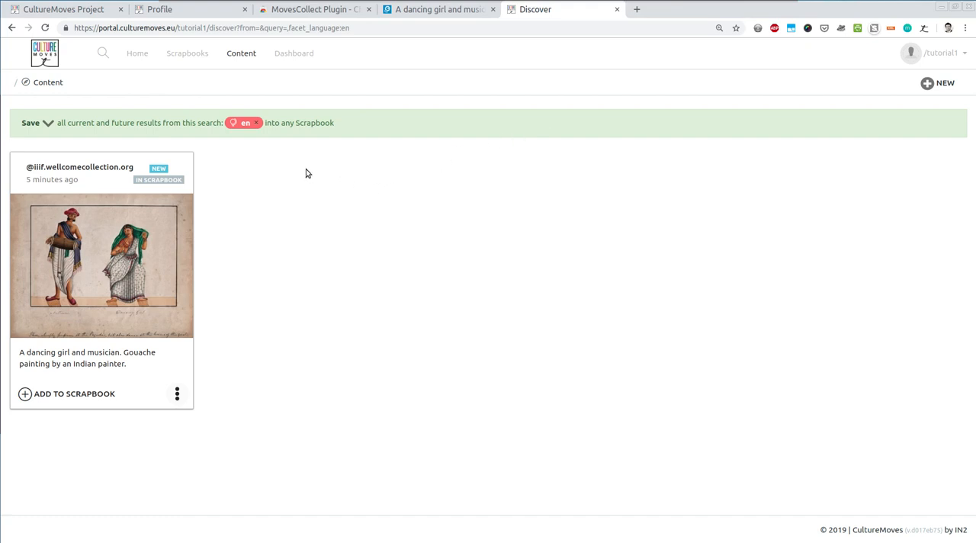
{"action": "mouse_move", "coordinate": [320, 96]}
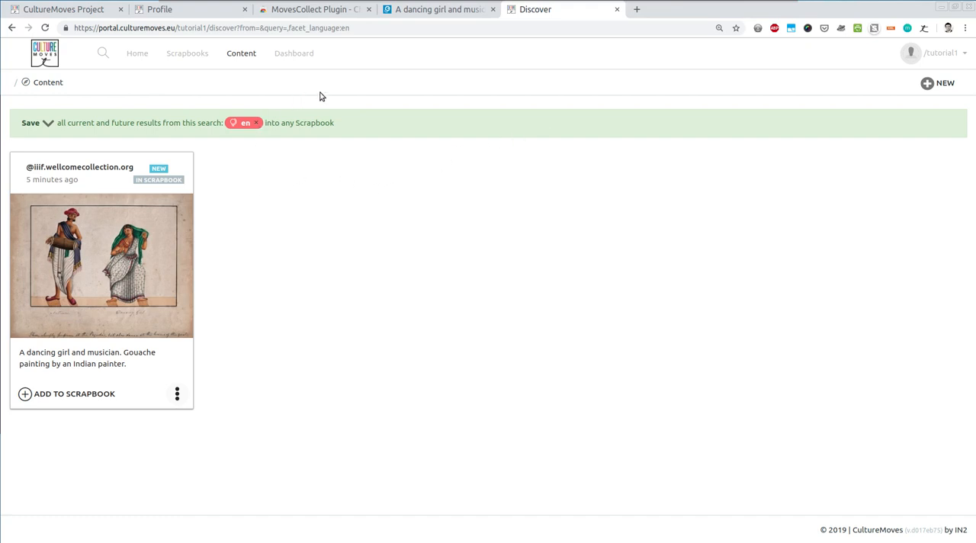
{"action": "mouse_move", "coordinate": [184, 81]}
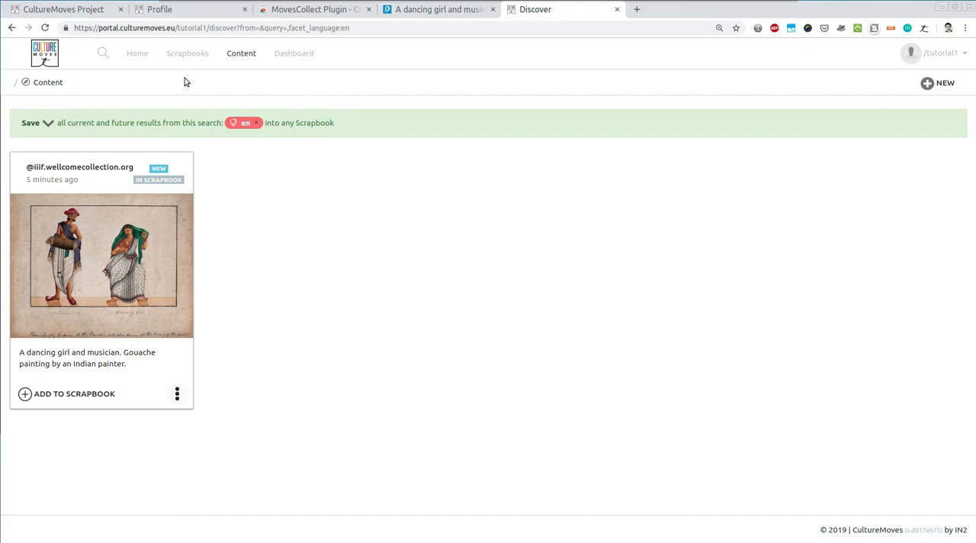
{"action": "mouse_move", "coordinate": [181, 79]}
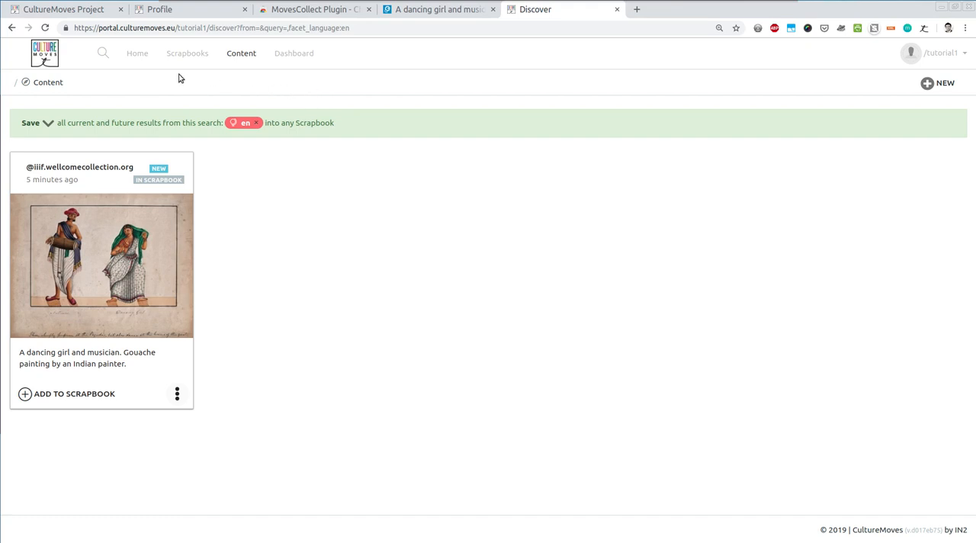
Go from Home to All Scrapbooks, cancel a new-scrapbook form, and select My first scrapbook
{"action": "left_click", "coordinate": [137, 53]}
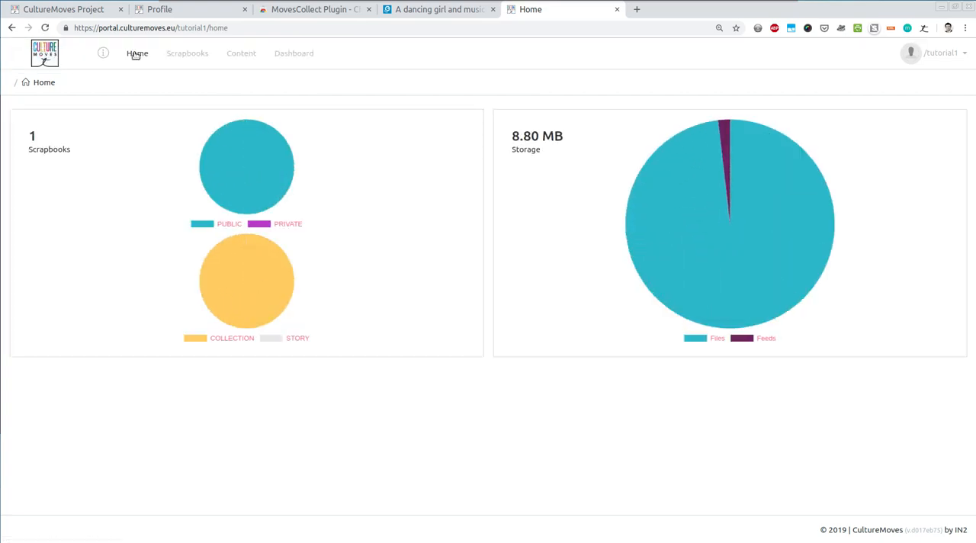
{"action": "left_click", "coordinate": [186, 52]}
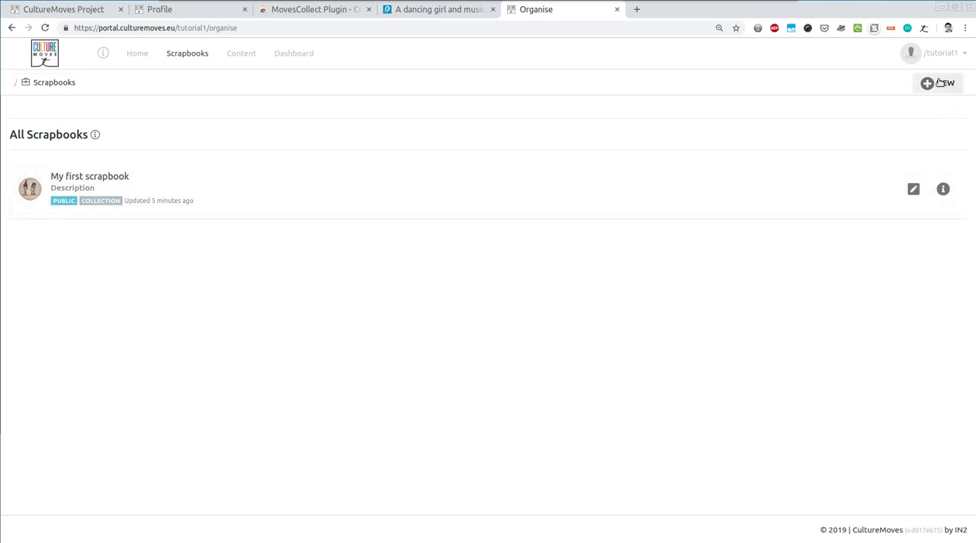
{"action": "left_click", "coordinate": [939, 83]}
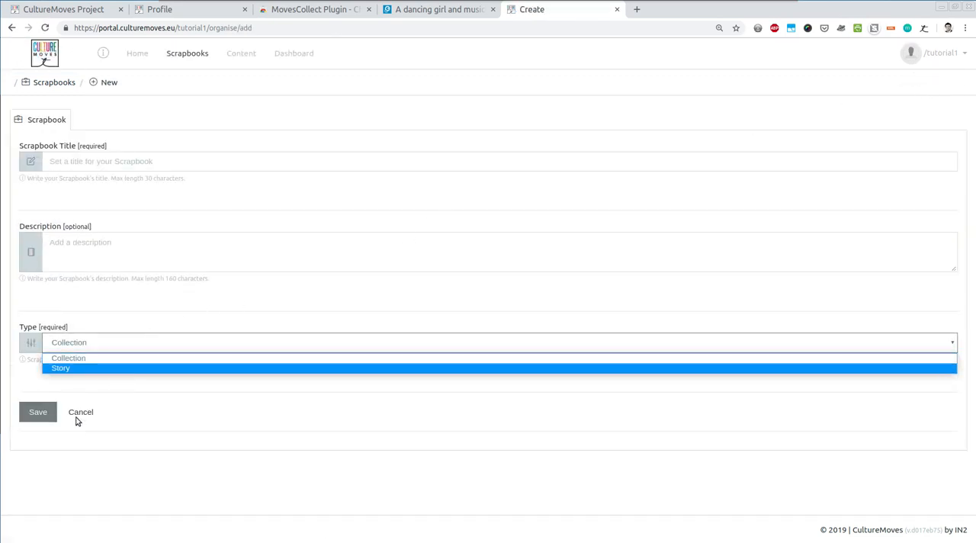
{"action": "left_click", "coordinate": [80, 412]}
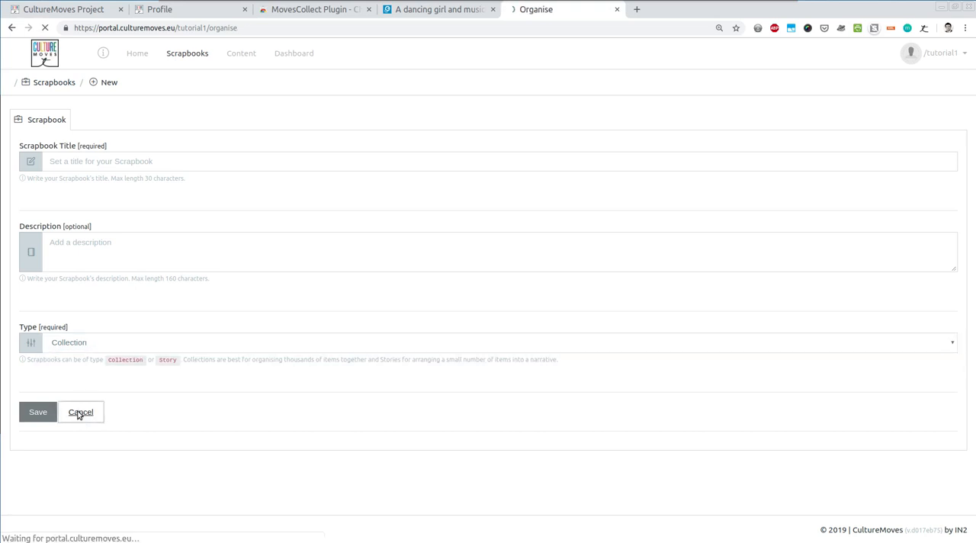
{"action": "left_click", "coordinate": [81, 412]}
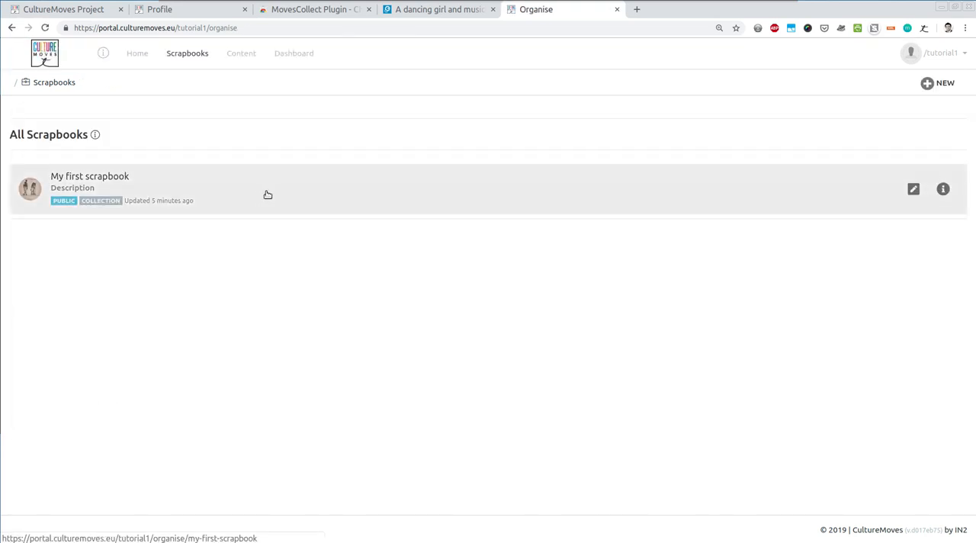
{"action": "mouse_move", "coordinate": [860, 188]}
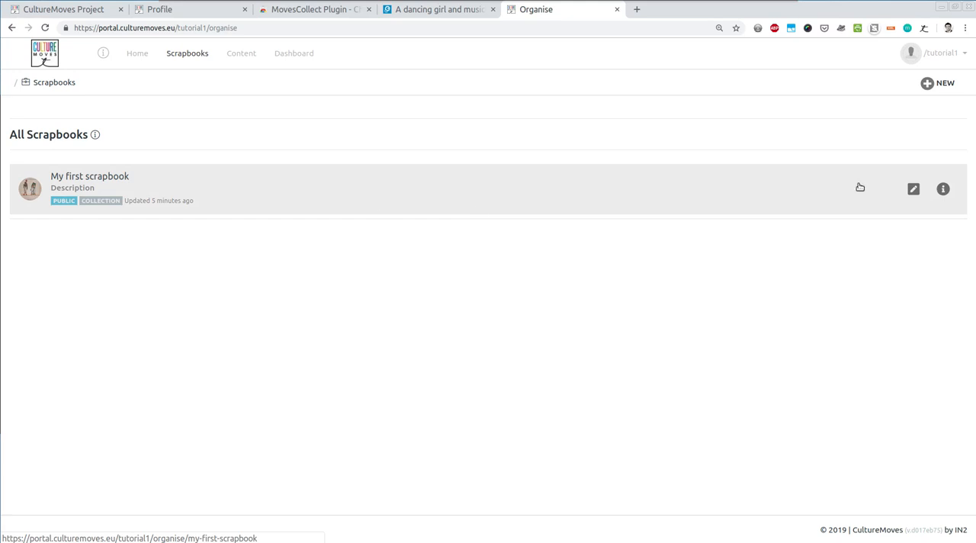
{"action": "left_click", "coordinate": [913, 189]}
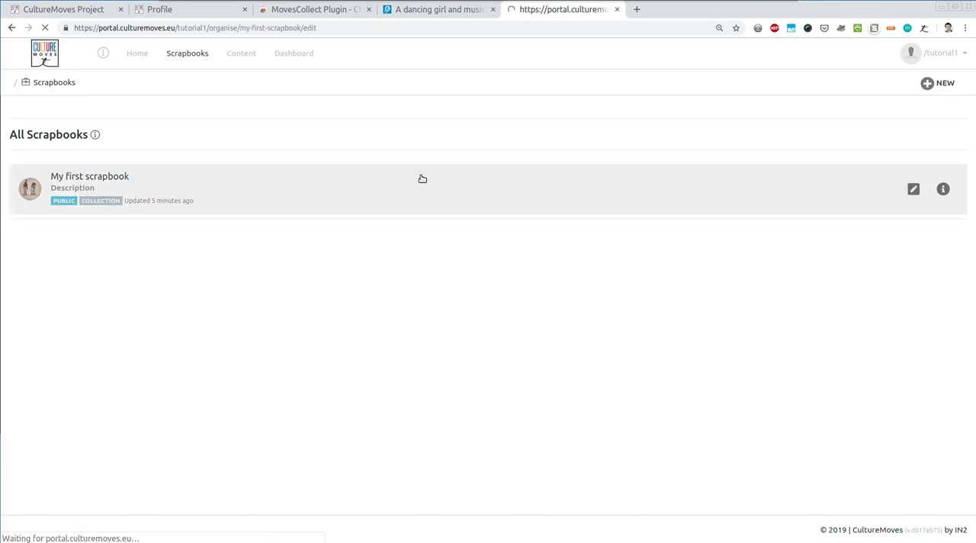
{"action": "left_click", "coordinate": [913, 188]}
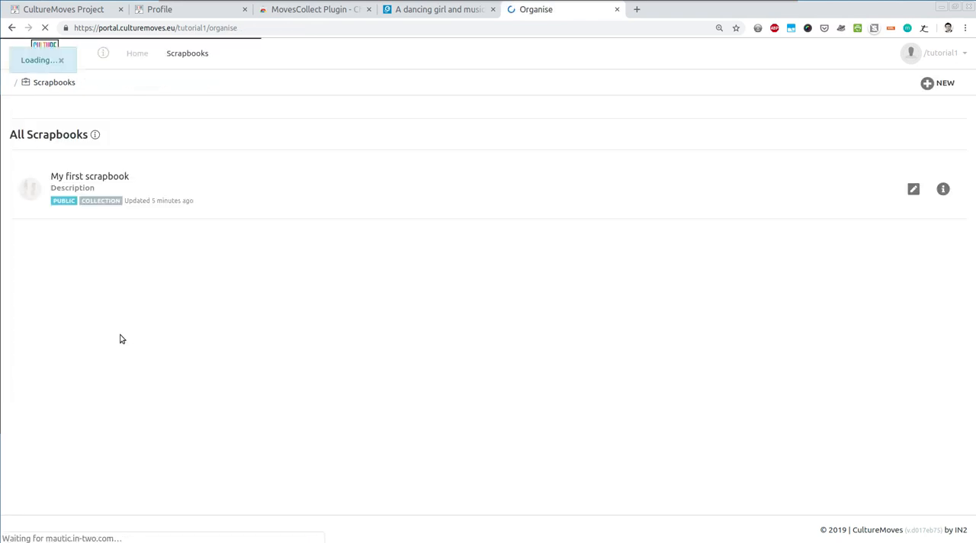
Open My first scrapbook's Customise page and view its Embed code, then its RSS link
{"action": "left_click", "coordinate": [90, 176]}
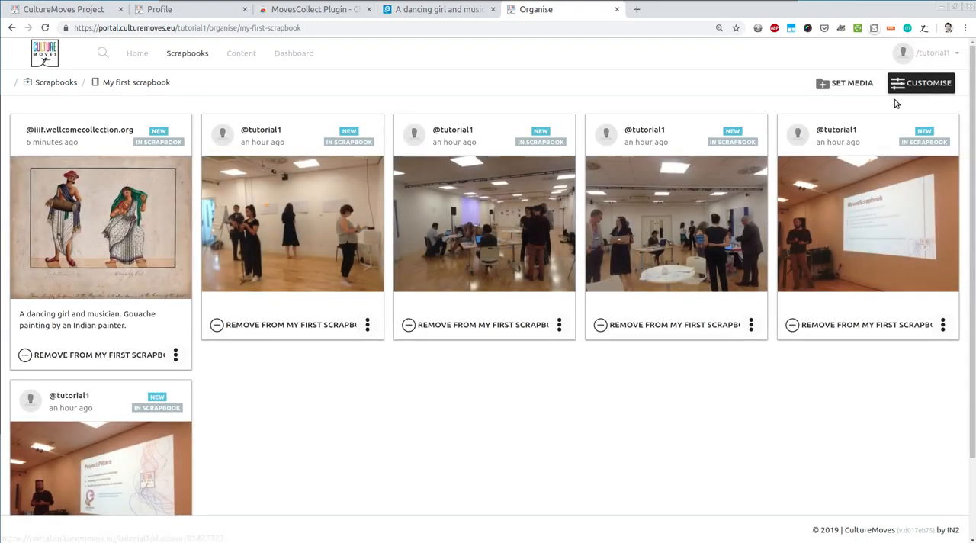
{"action": "left_click", "coordinate": [920, 82]}
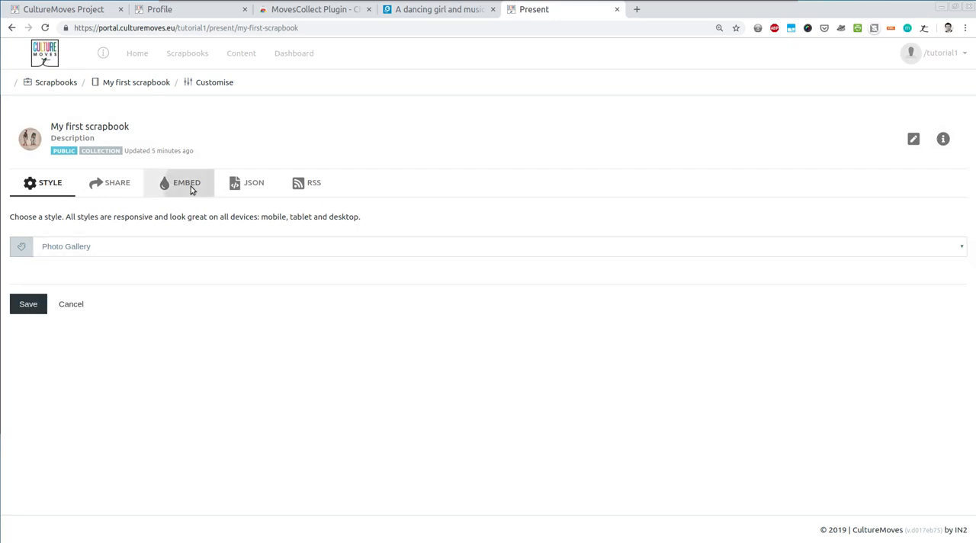
{"action": "left_click", "coordinate": [186, 182]}
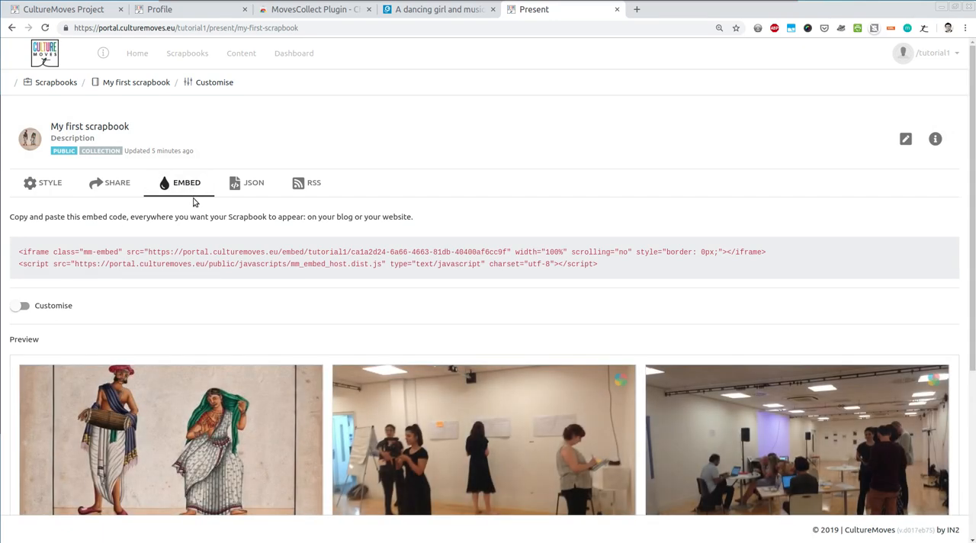
{"action": "mouse_move", "coordinate": [186, 254]}
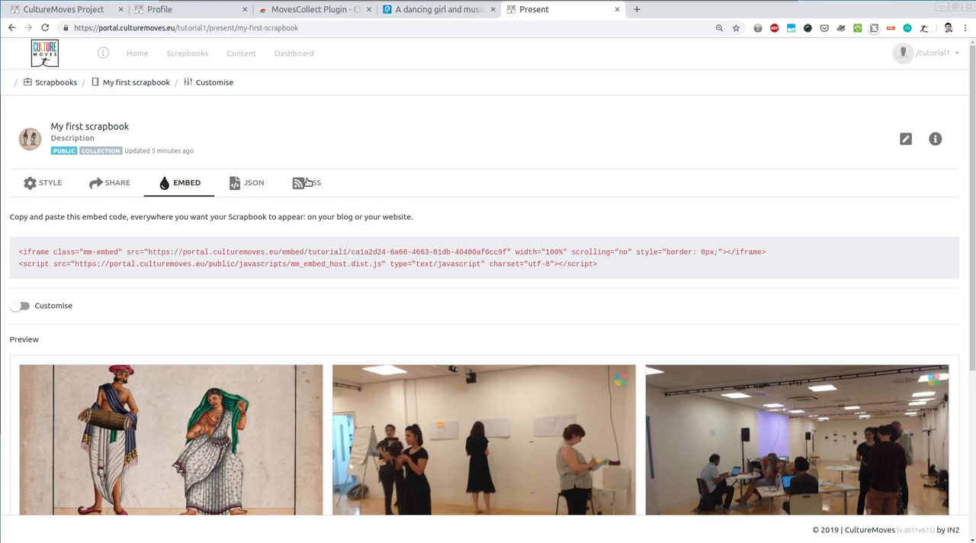
{"action": "left_click", "coordinate": [305, 183]}
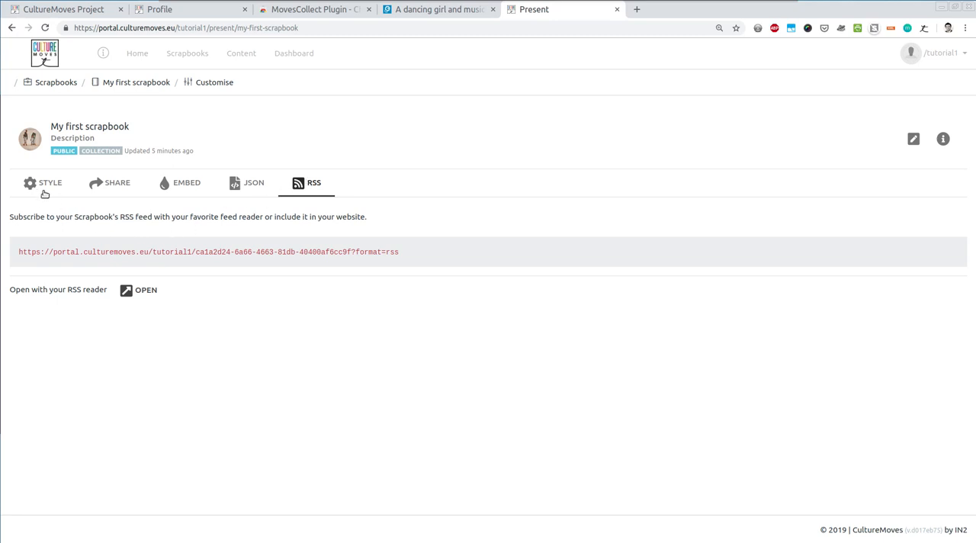
{"action": "mouse_move", "coordinate": [138, 53]}
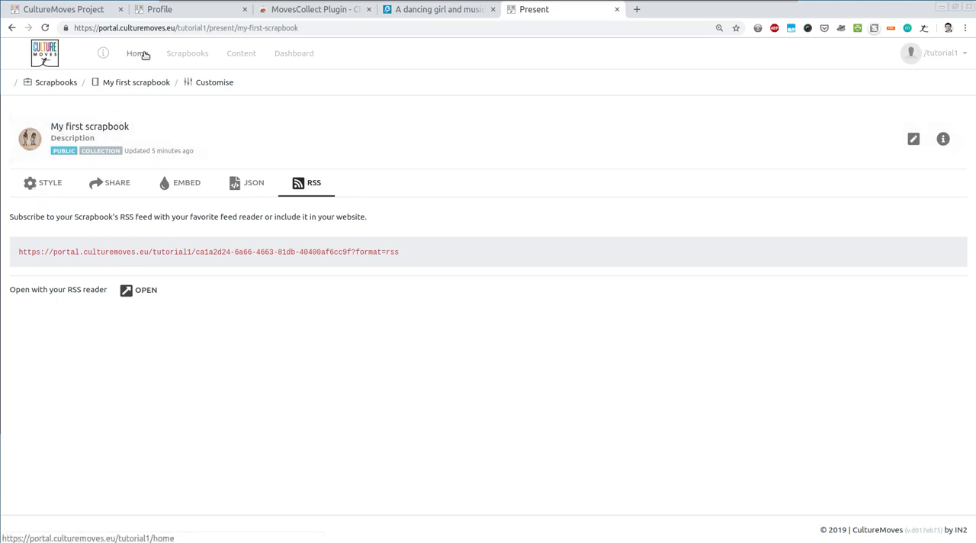